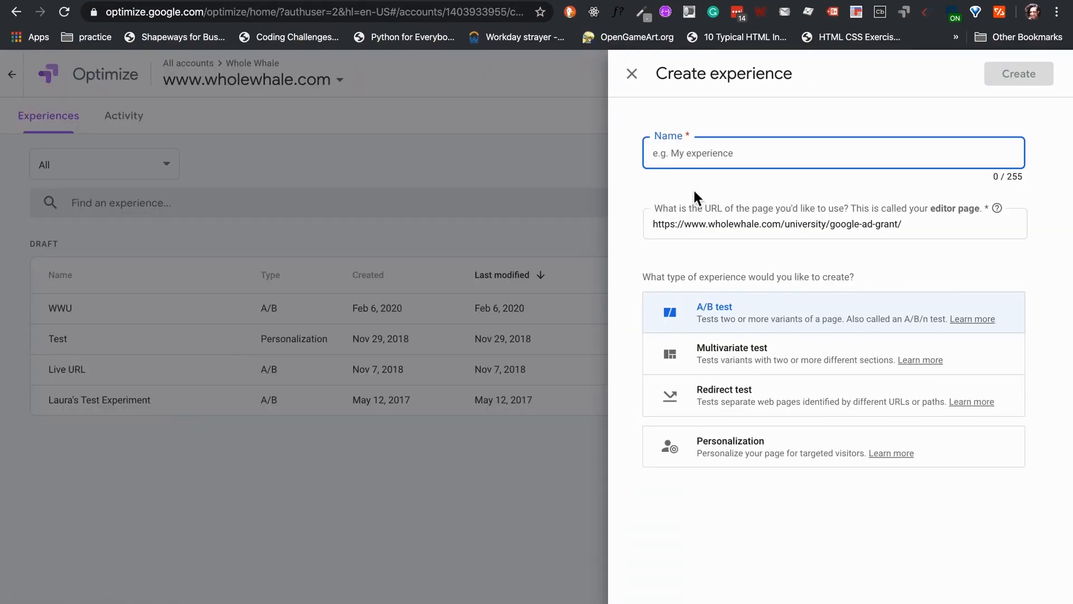
Name the new experience 'support form'.
text(s)
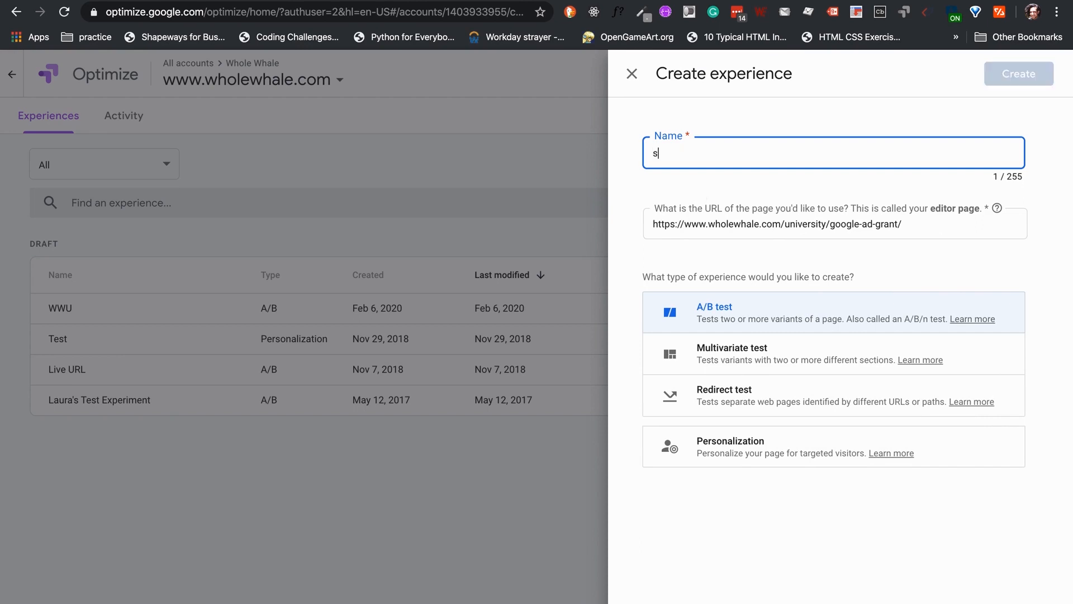
text(upport)
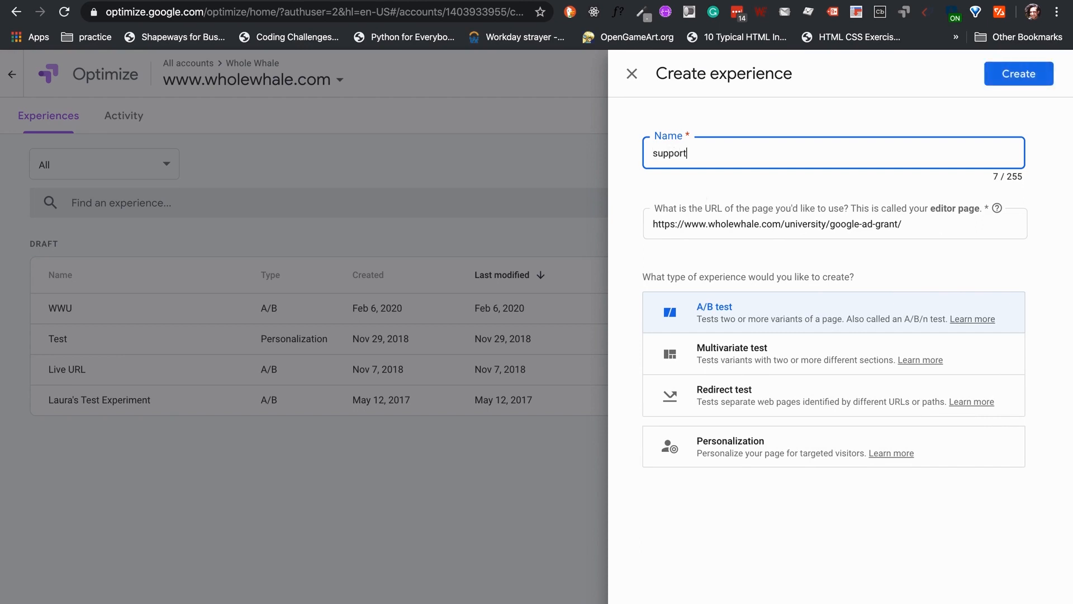
text(form)
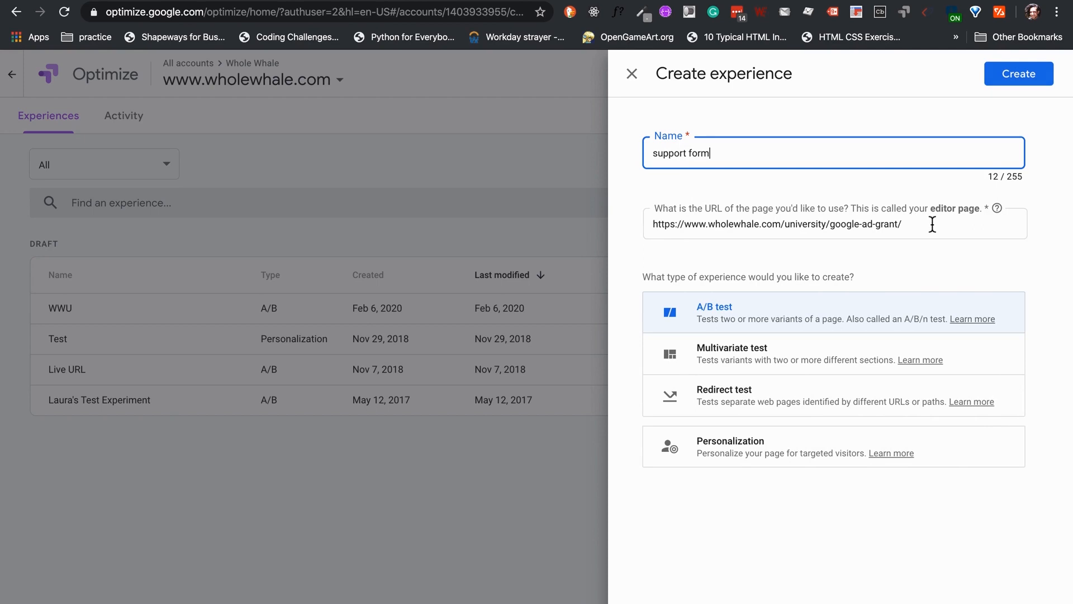
Replace the end of the editor page URL so it ends in /university/support/.
double_click(868, 224)
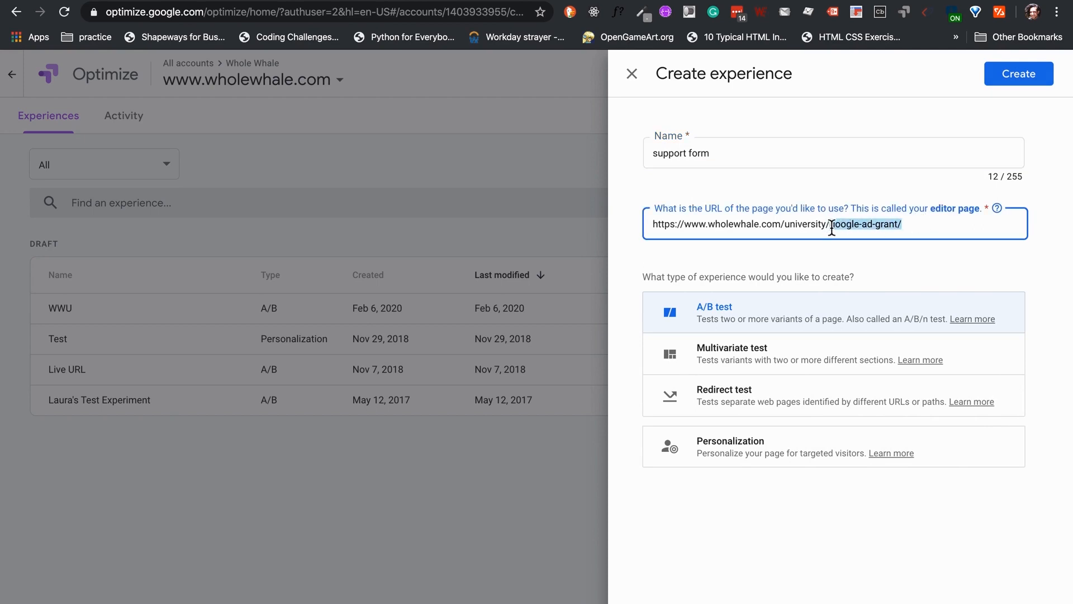
text(sup)
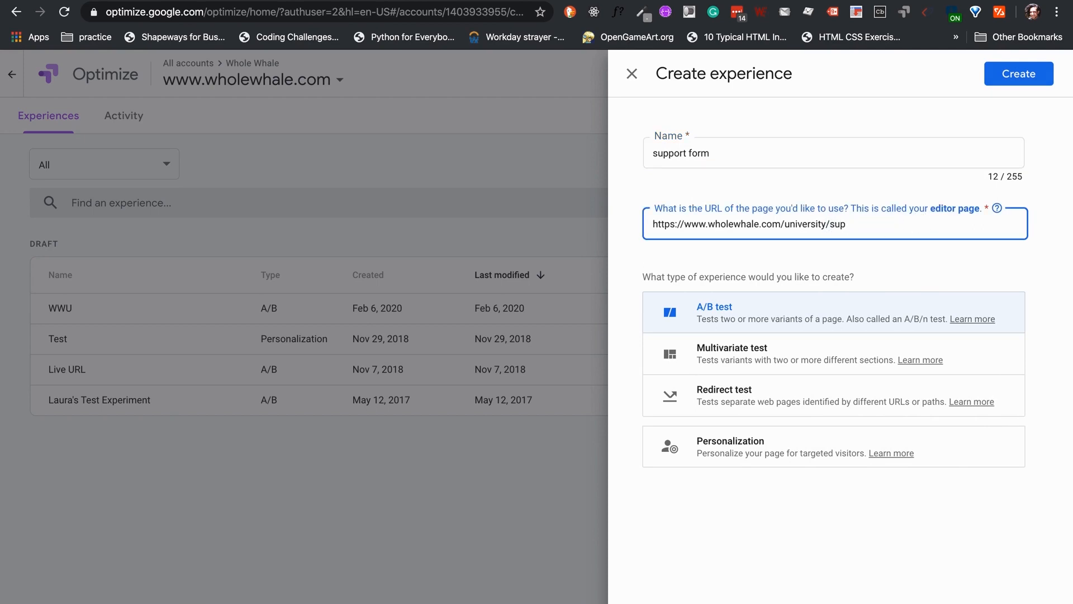
text(por)
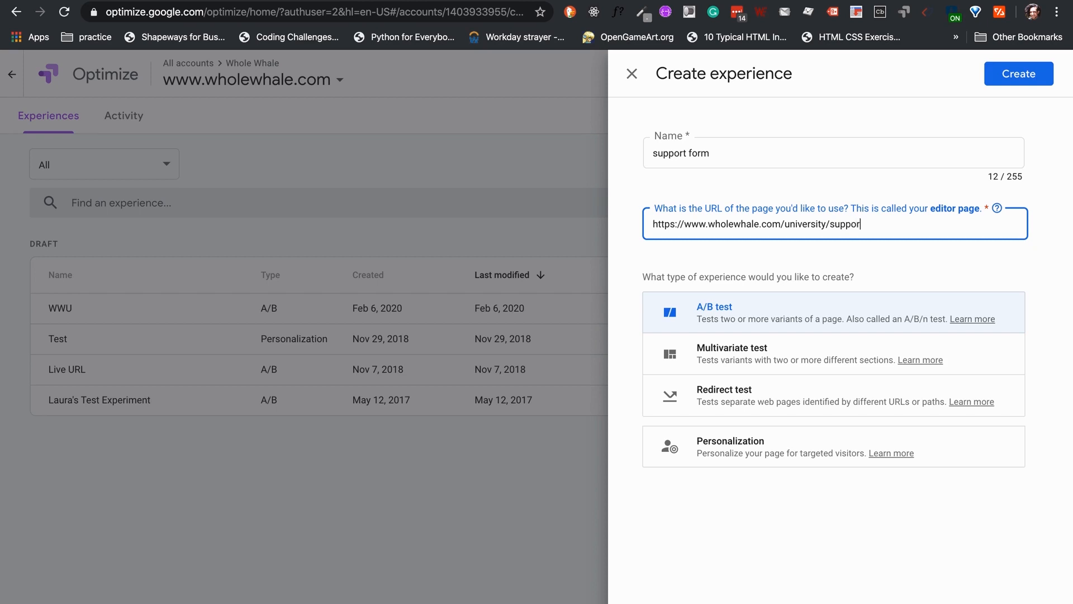
text(t/)
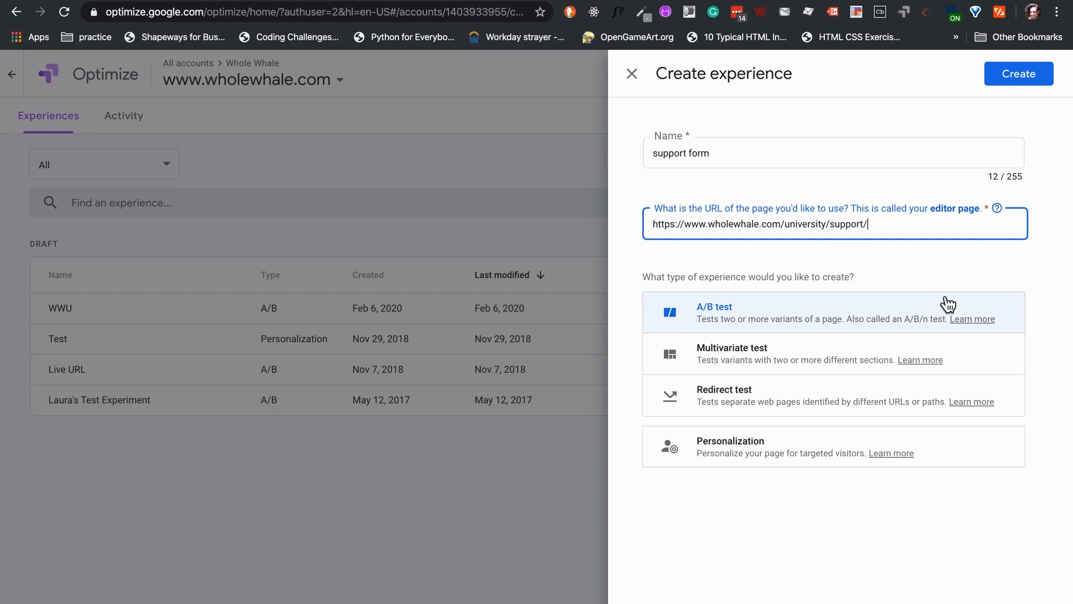
mouse_move(983, 455)
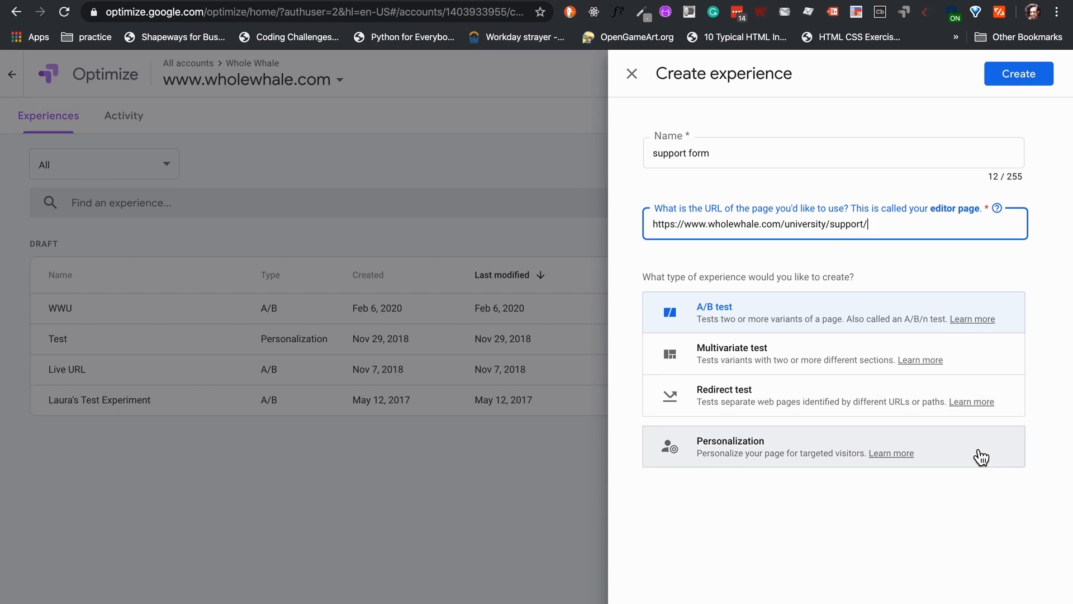
mouse_move(887, 327)
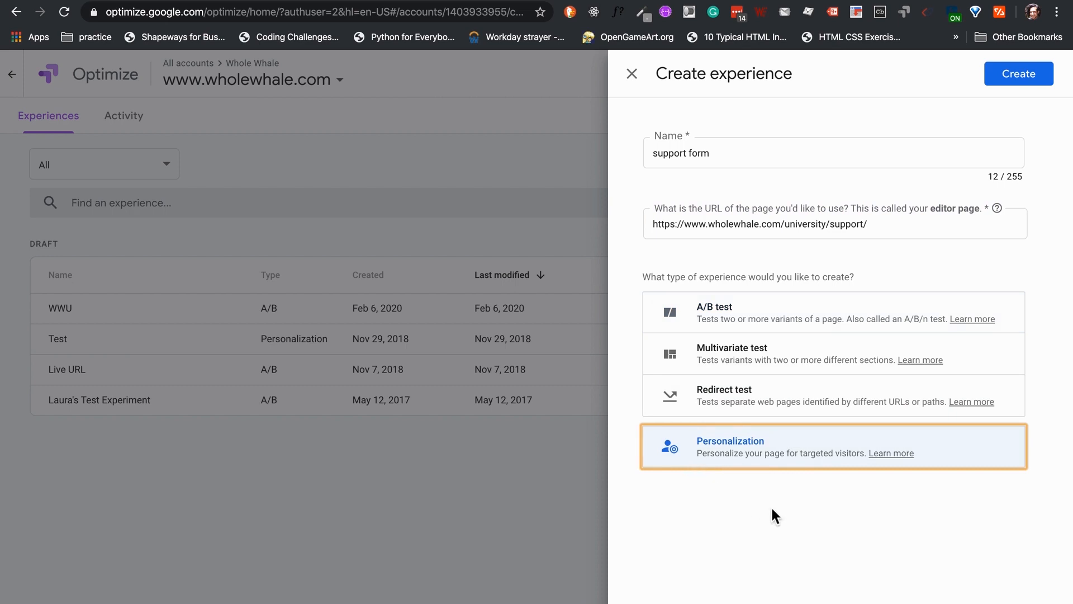
mouse_move(785, 513)
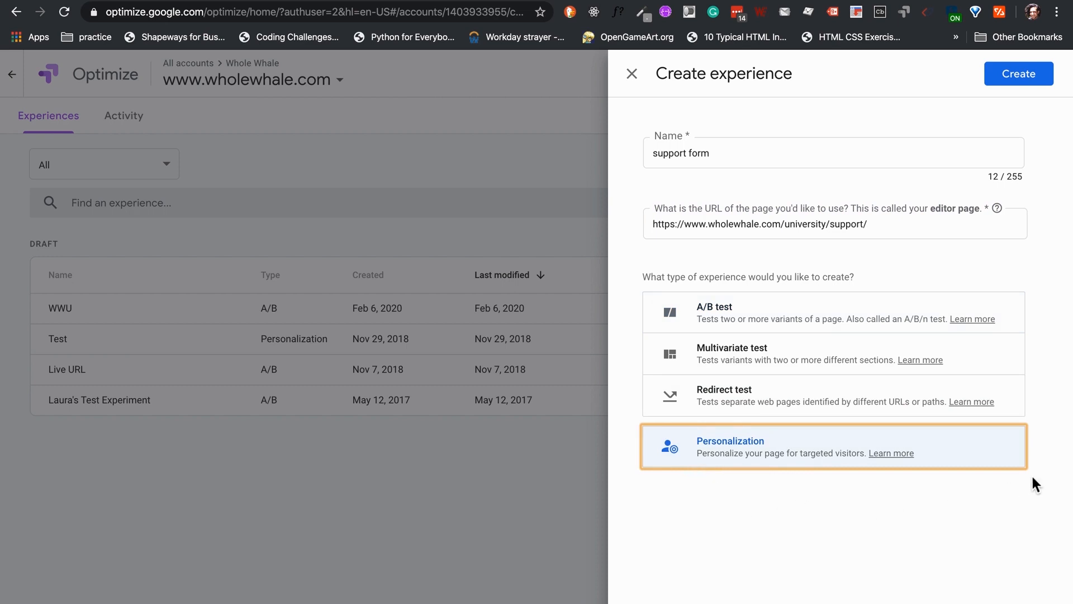
mouse_move(1037, 341)
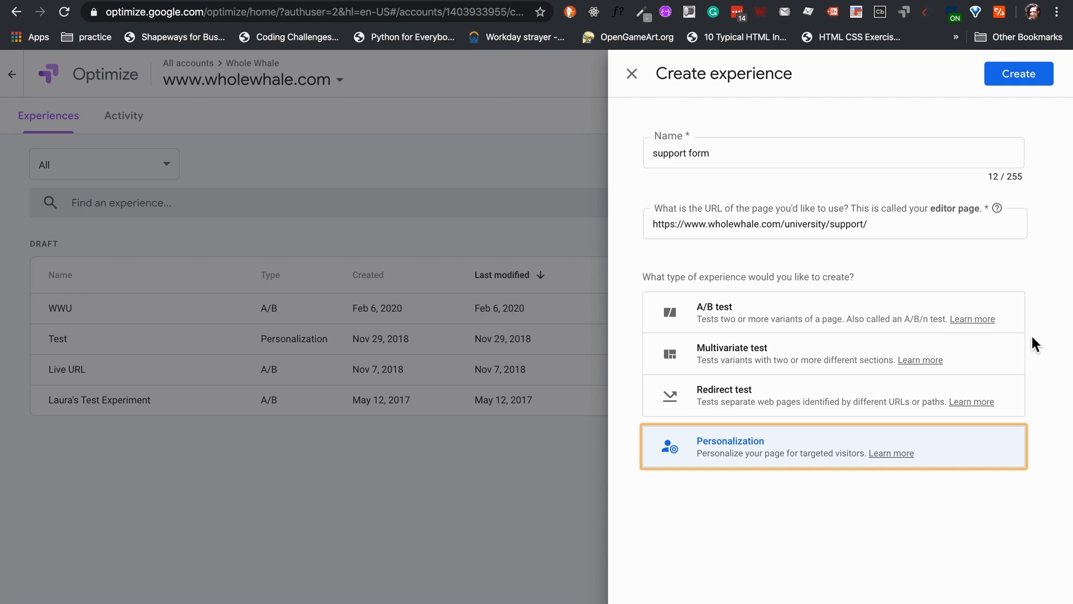
mouse_move(1029, 338)
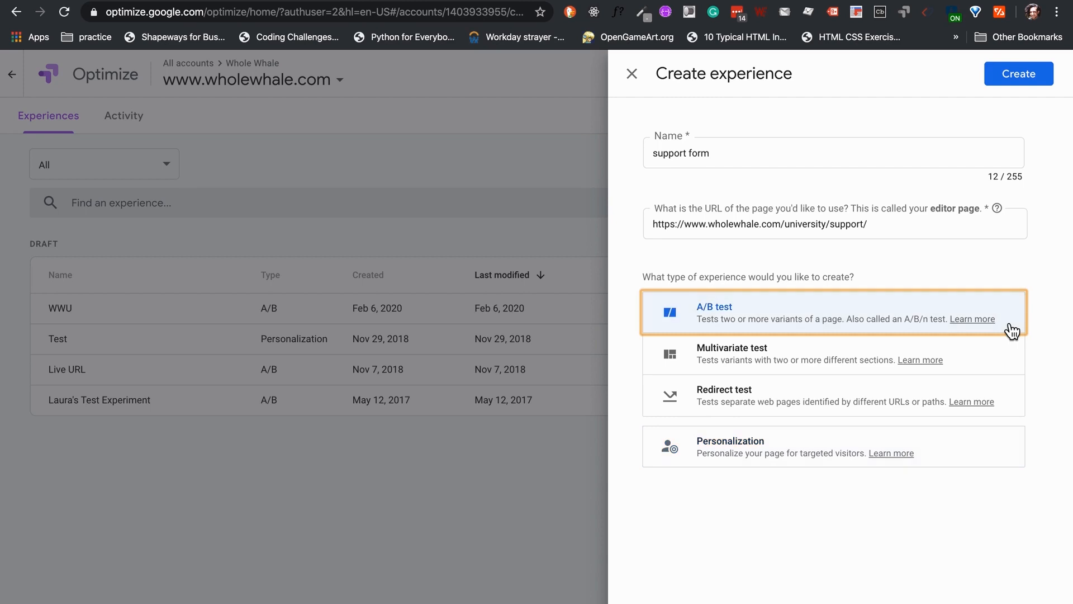
mouse_move(1020, 89)
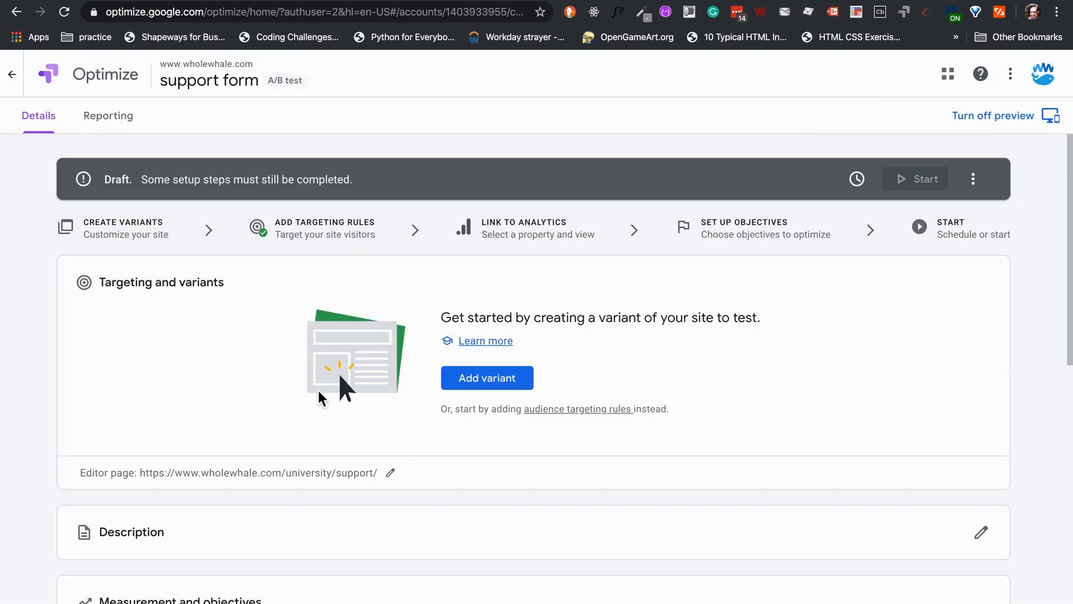
mouse_move(199, 426)
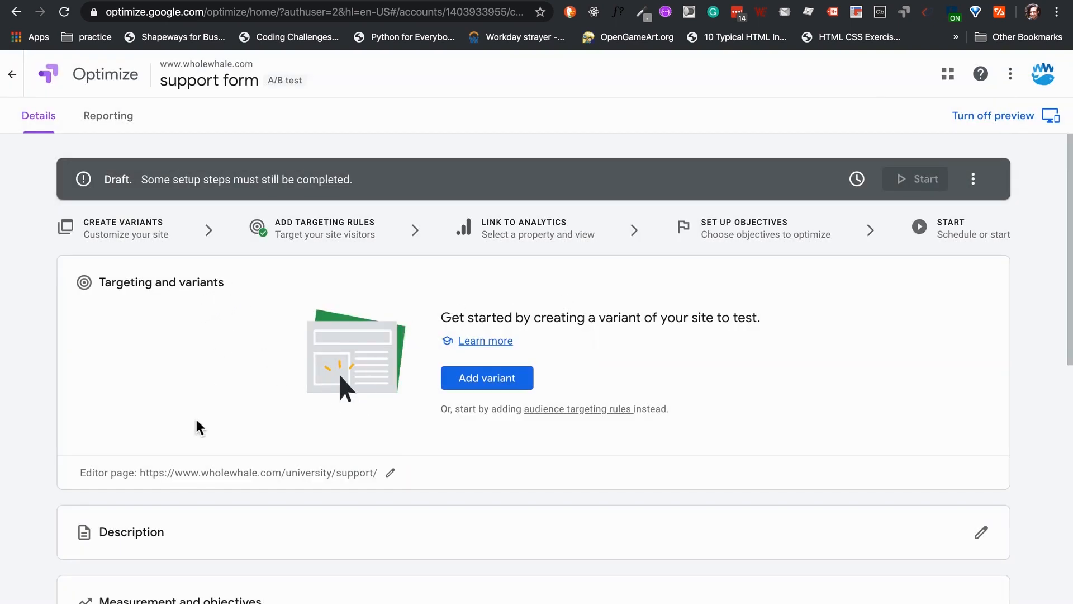
scroll(down, 3)
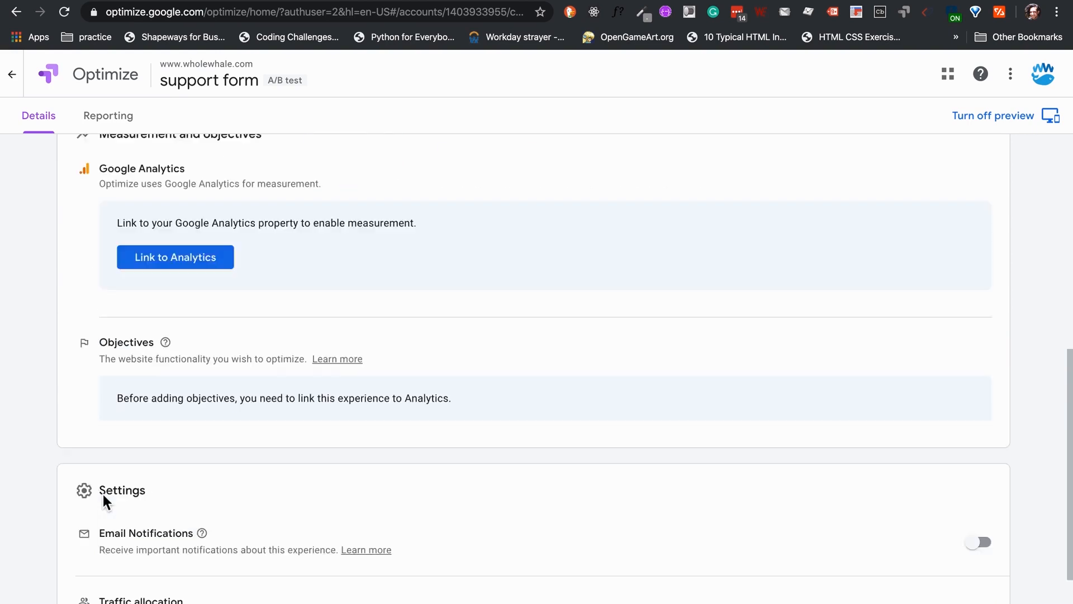
scroll(up, 3)
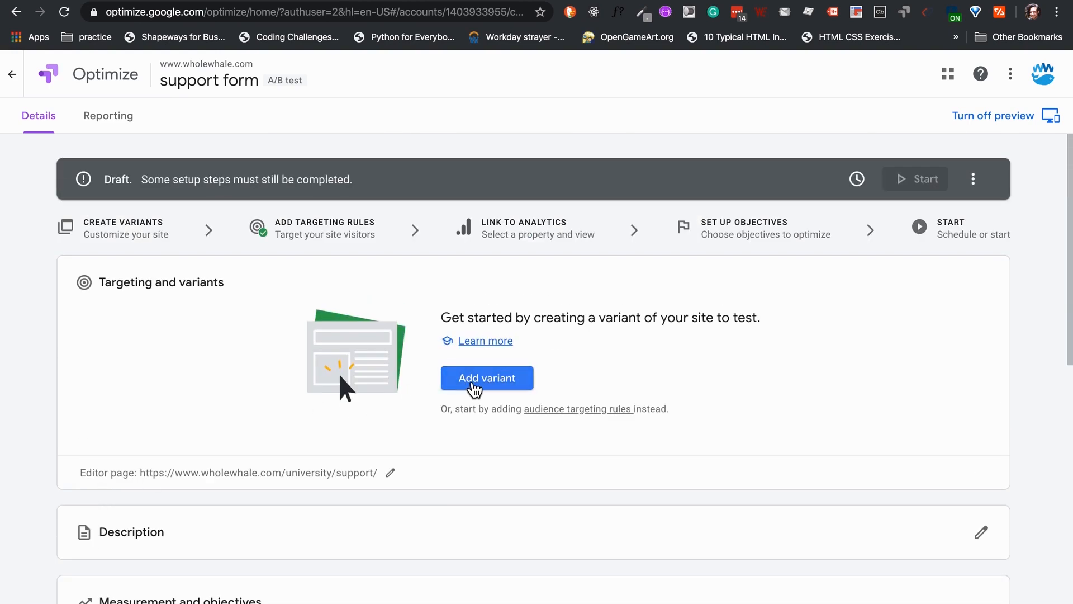
Add a variant named 'dropdown' beside the Original, each at 50% weight.
click(487, 378)
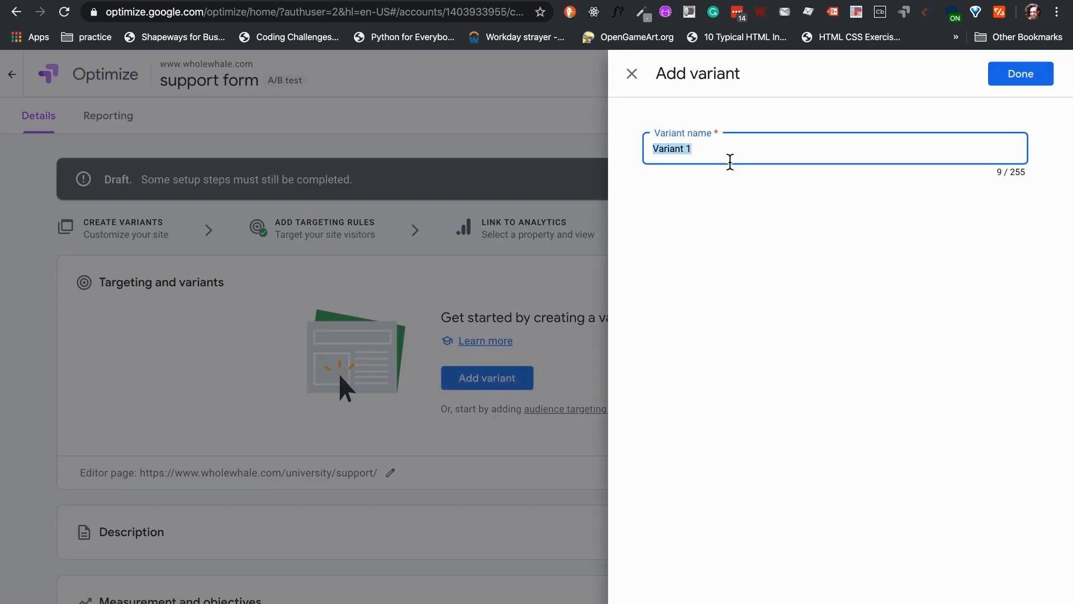
text(dropdo)
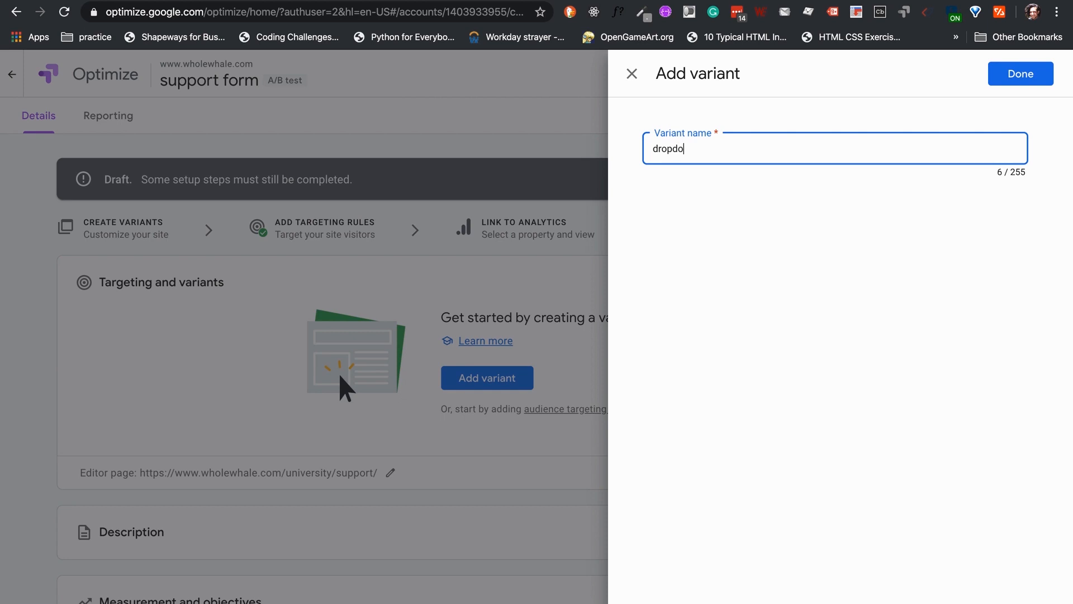
text(wn)
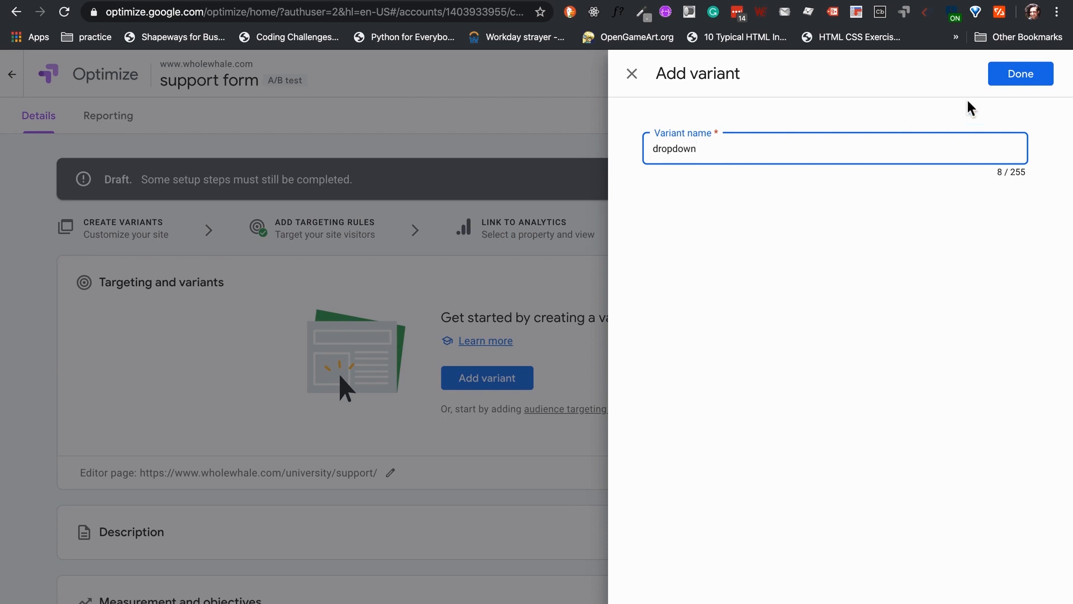
click(1020, 73)
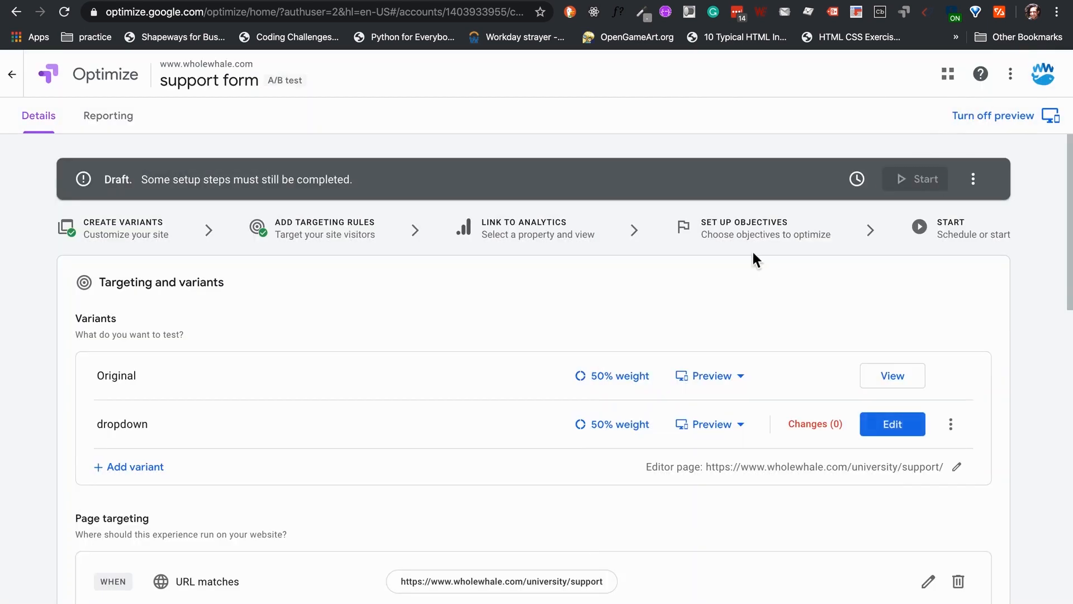
scroll(down, 3)
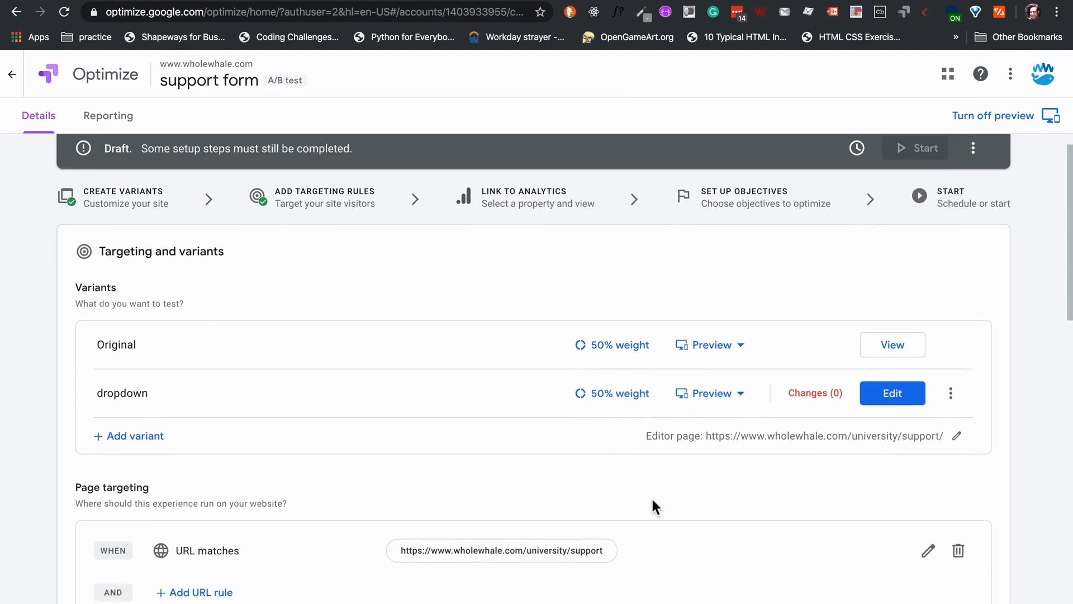
mouse_move(134, 436)
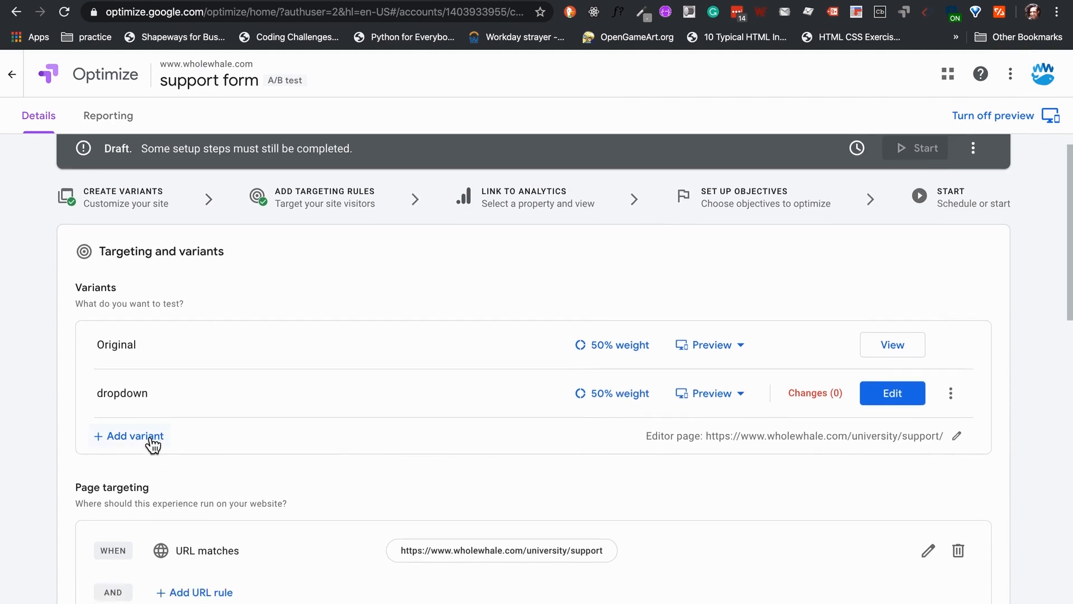
mouse_move(592, 490)
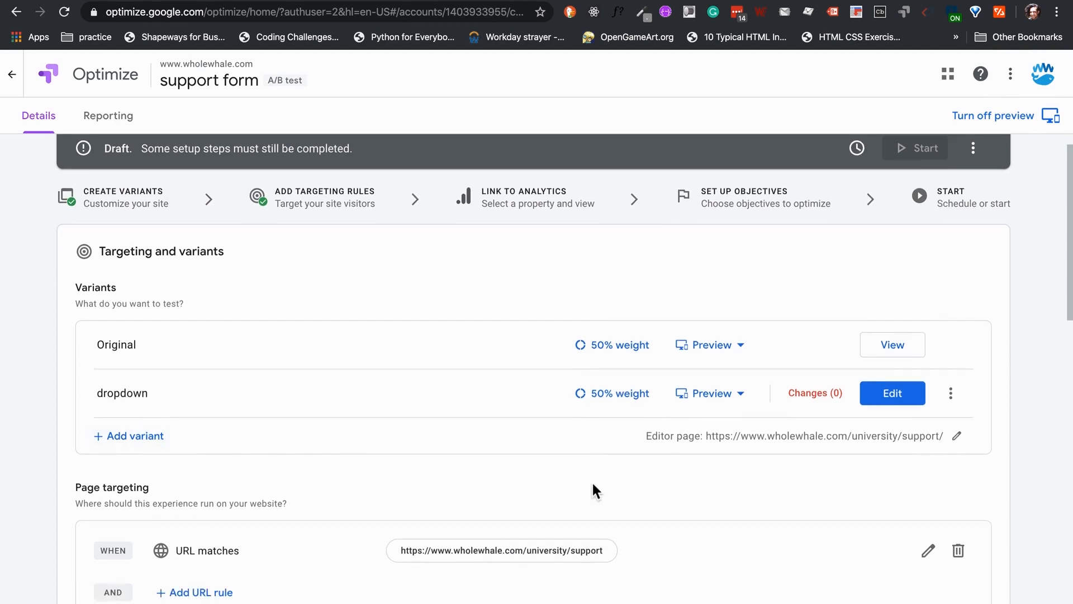
scroll(down, 3)
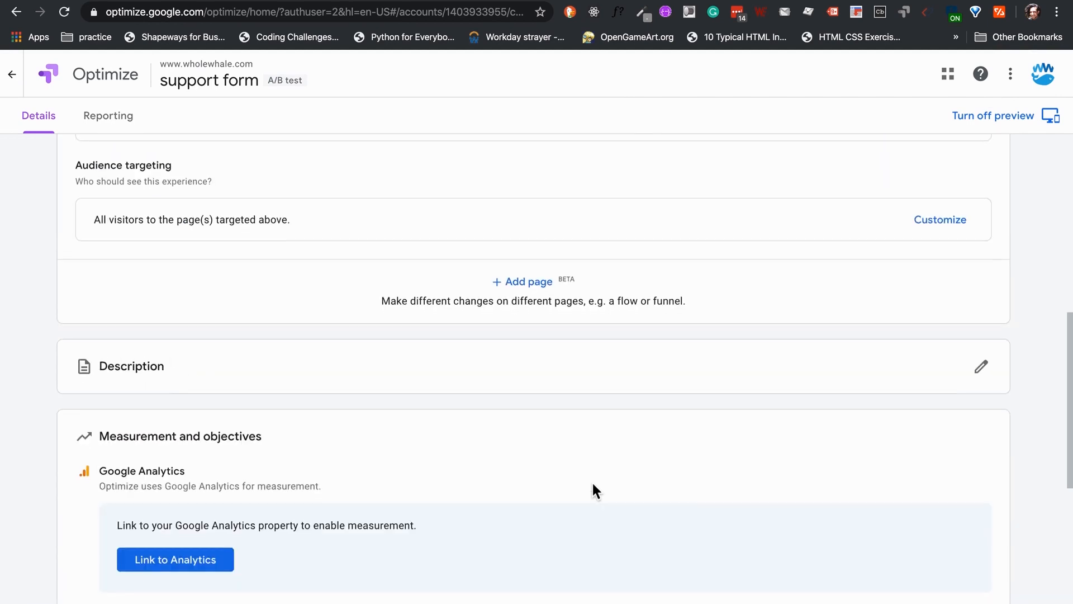
Link the experience to the wholewhale.com Google Analytics view.
click(175, 560)
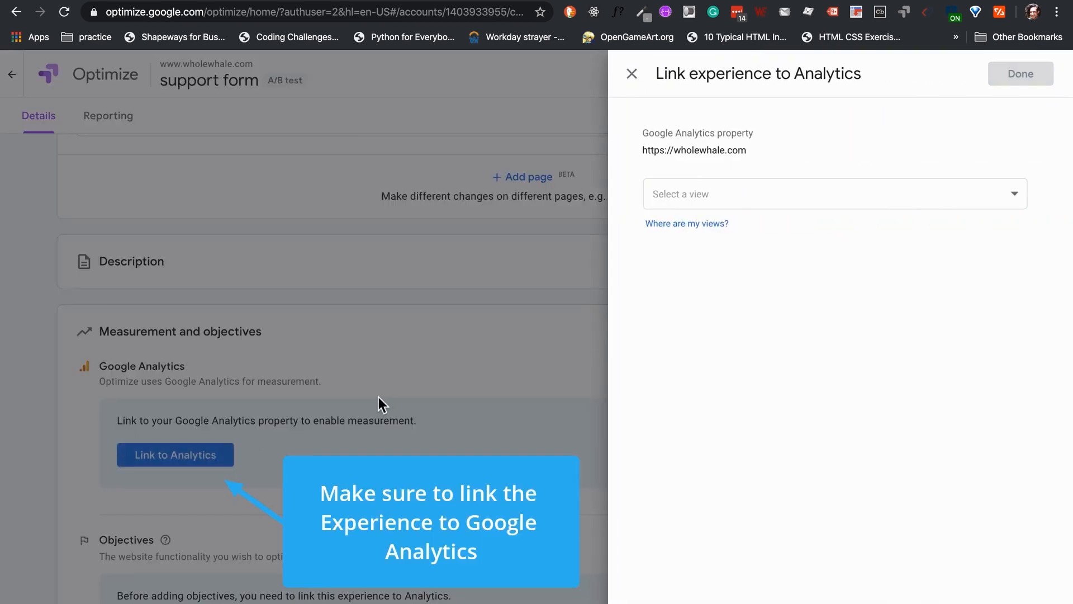
click(834, 194)
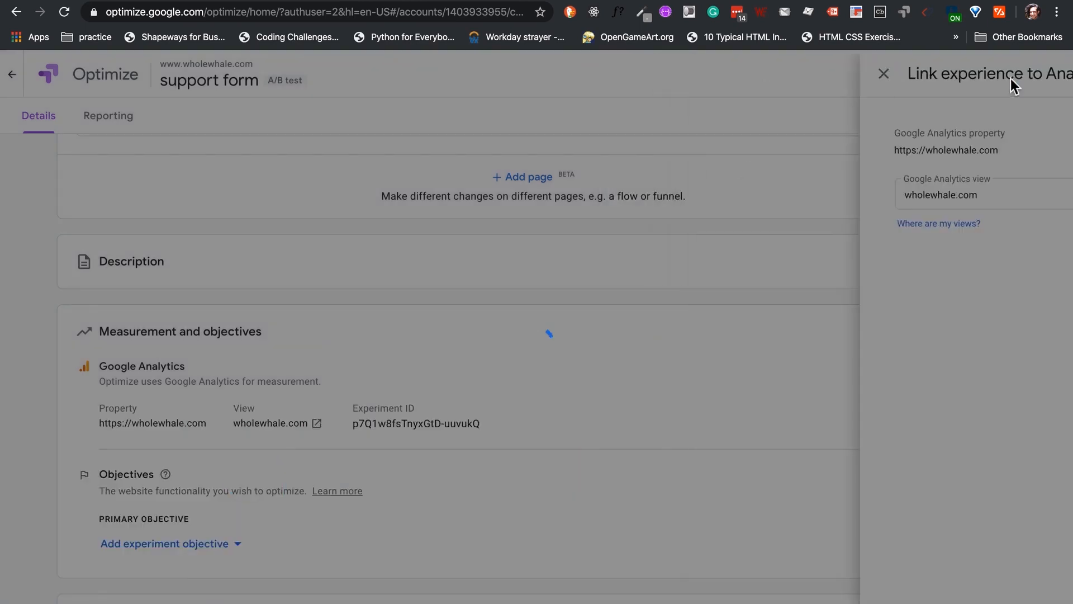
click(883, 73)
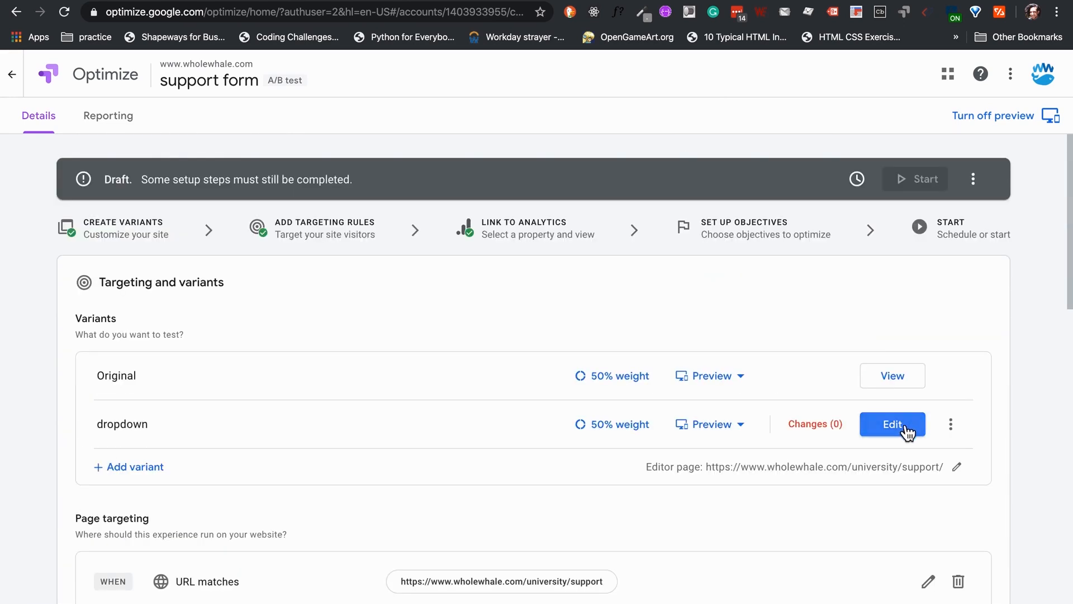
Launch the visual editor for the dropdown variant and select the help-topic checkbox group.
click(892, 424)
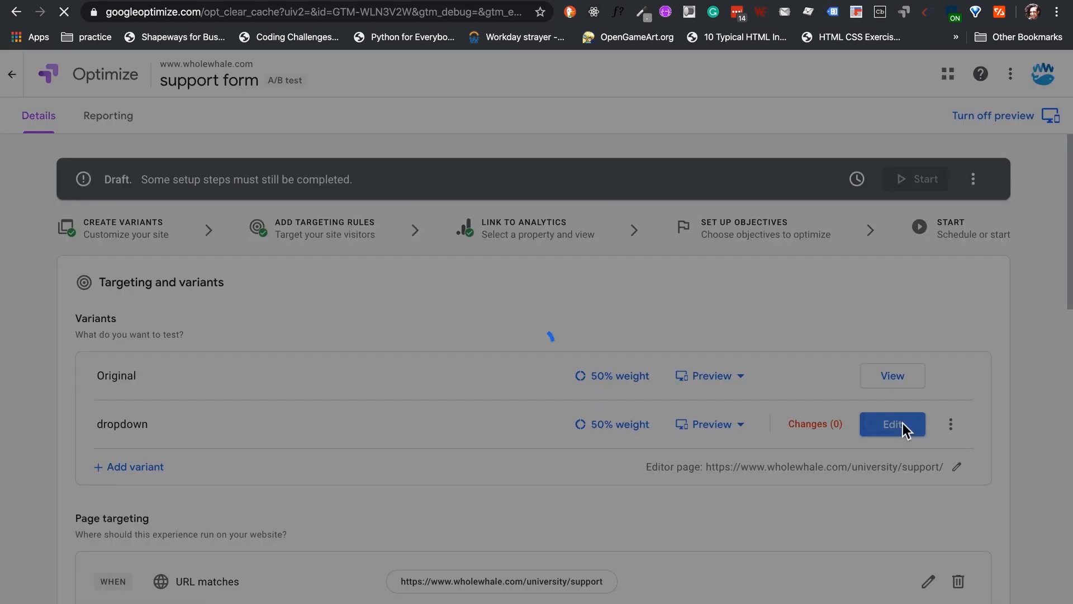
click(891, 423)
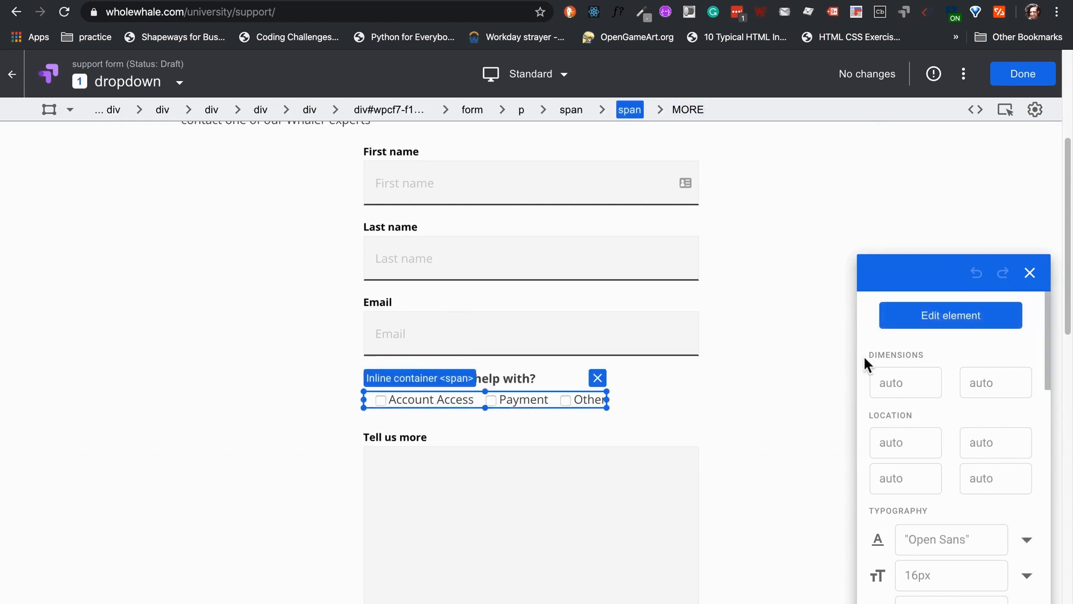
Swap the checkbox group's HTML for a select list with Account Access, Payment and Other, fixing and applying the markup.
click(950, 315)
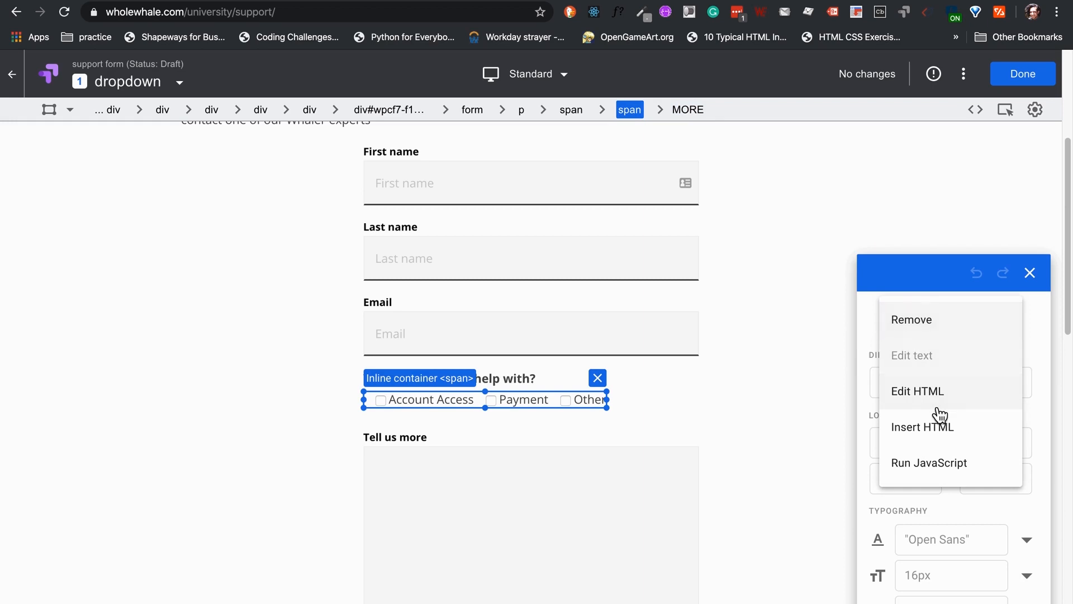
click(917, 391)
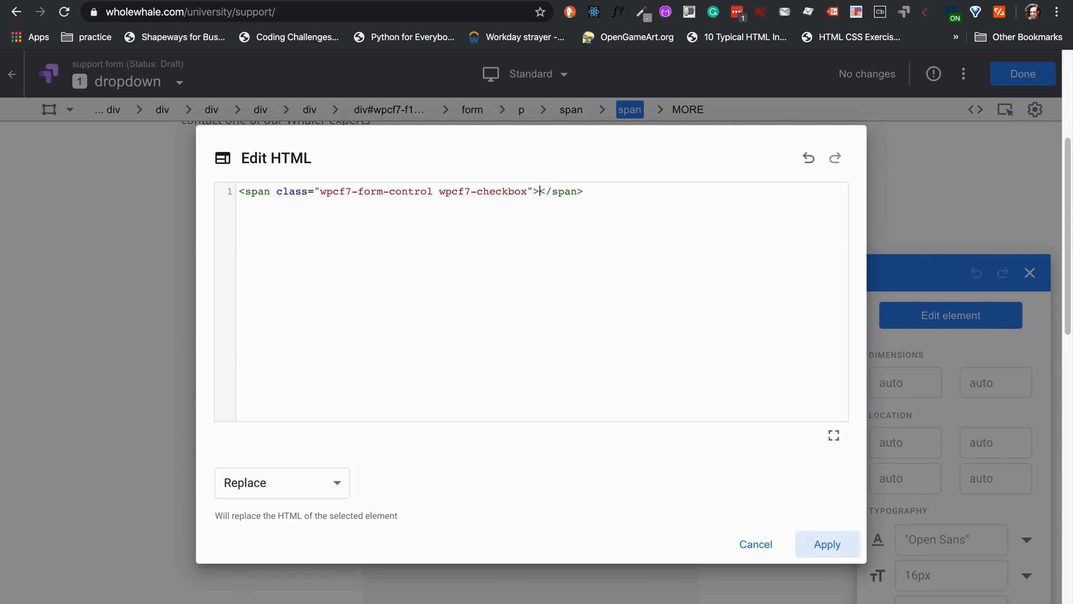
text(<><)
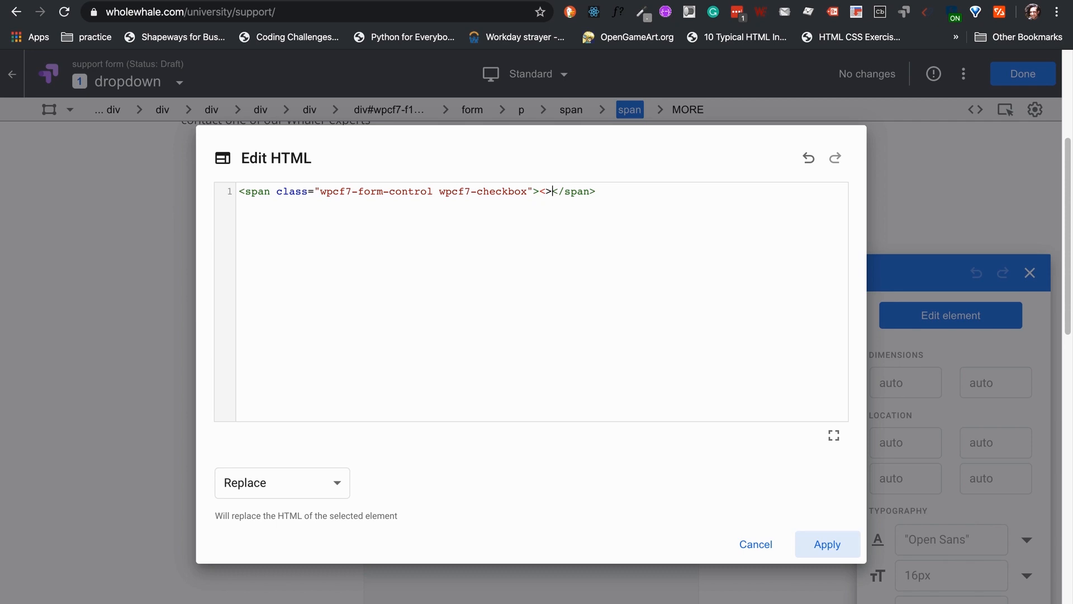
text(select class="wpfc7-form-control)
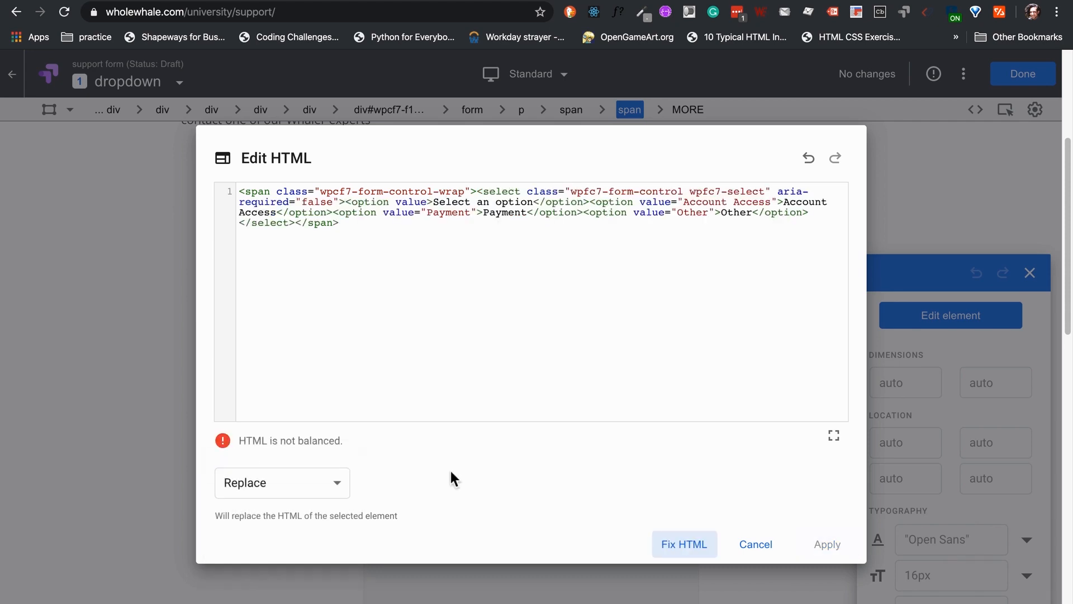
click(684, 544)
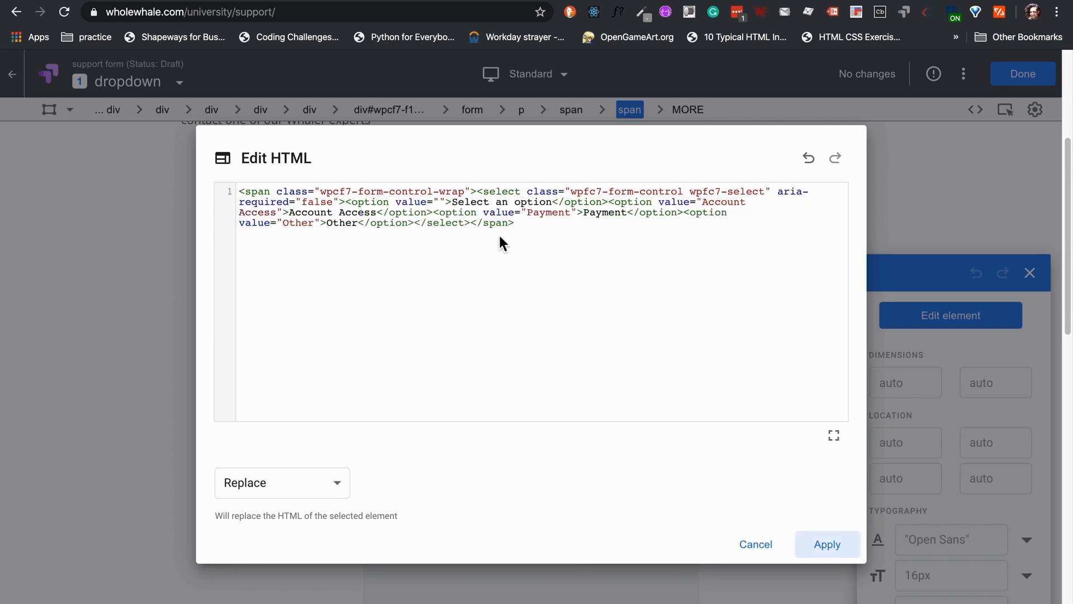
mouse_move(707, 305)
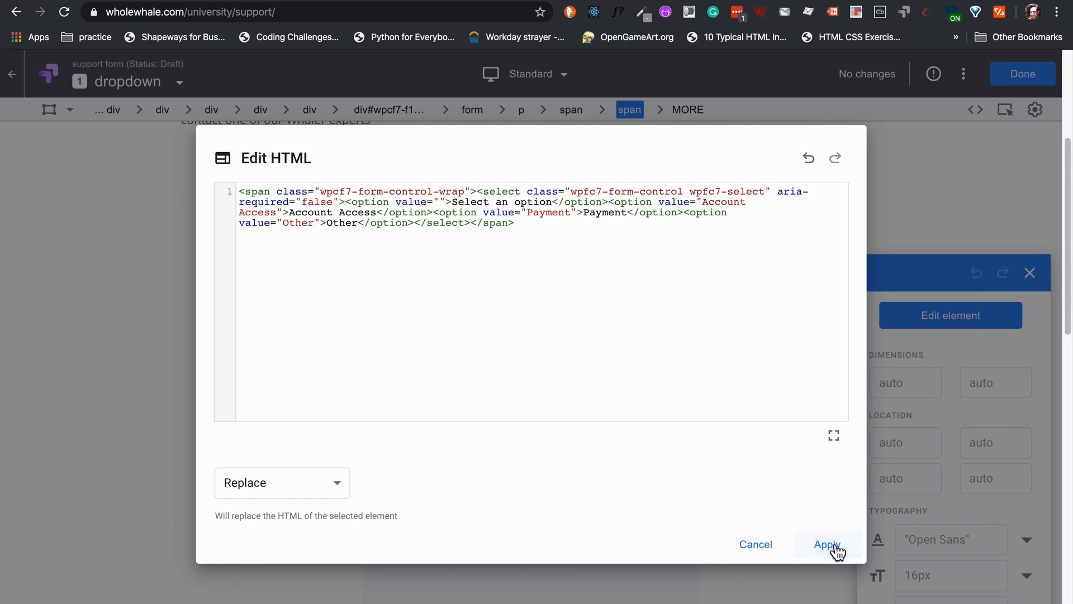
click(829, 544)
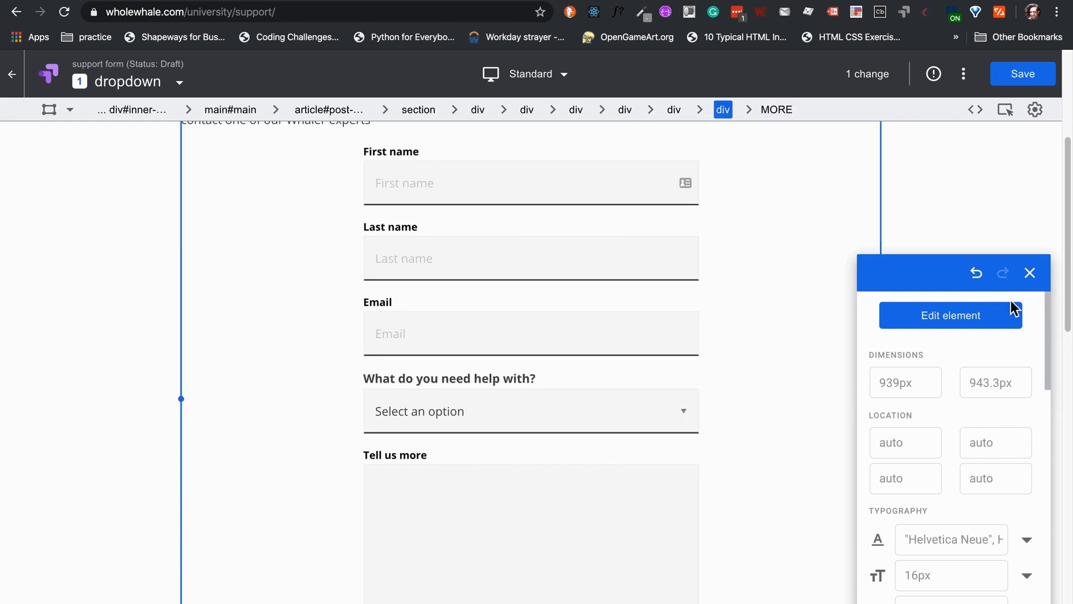
Save the variant's change, leave the editor and begin an extra page-targeting URL rule.
click(1023, 73)
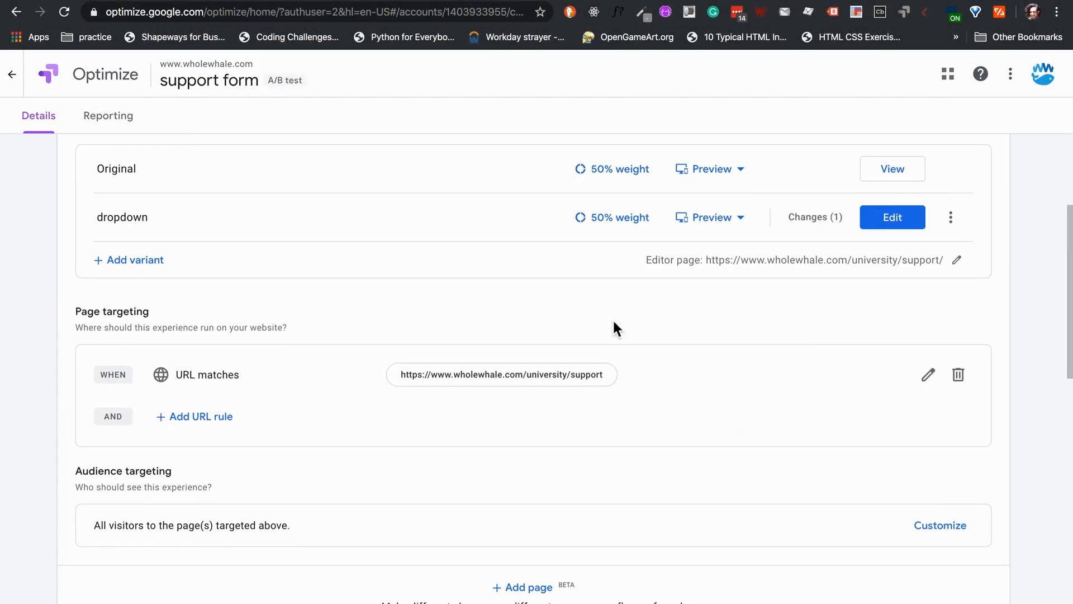
scroll(down, 3)
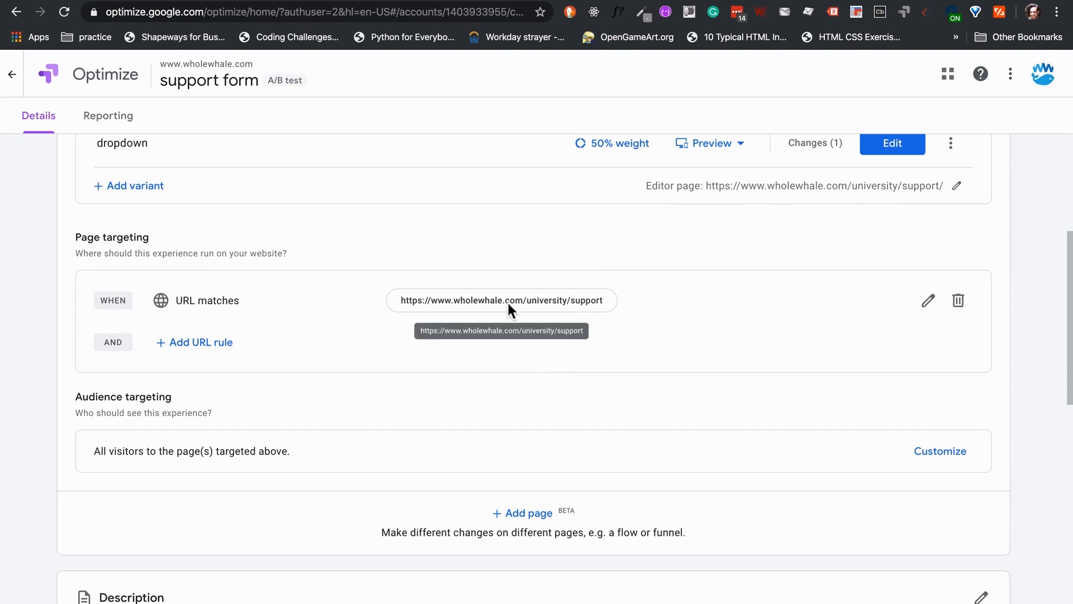
mouse_move(383, 330)
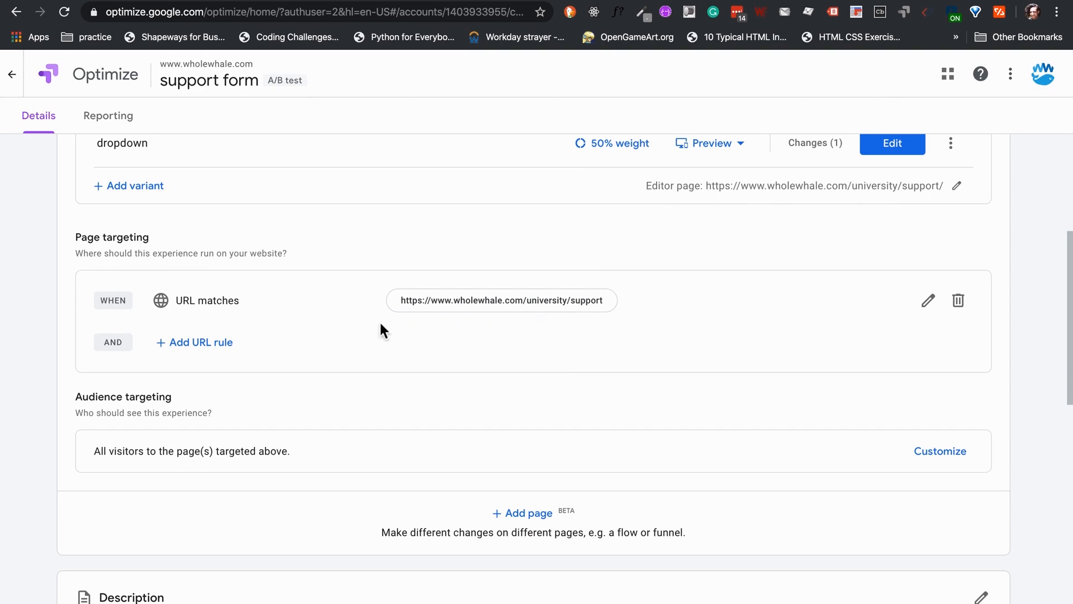
mouse_move(143, 257)
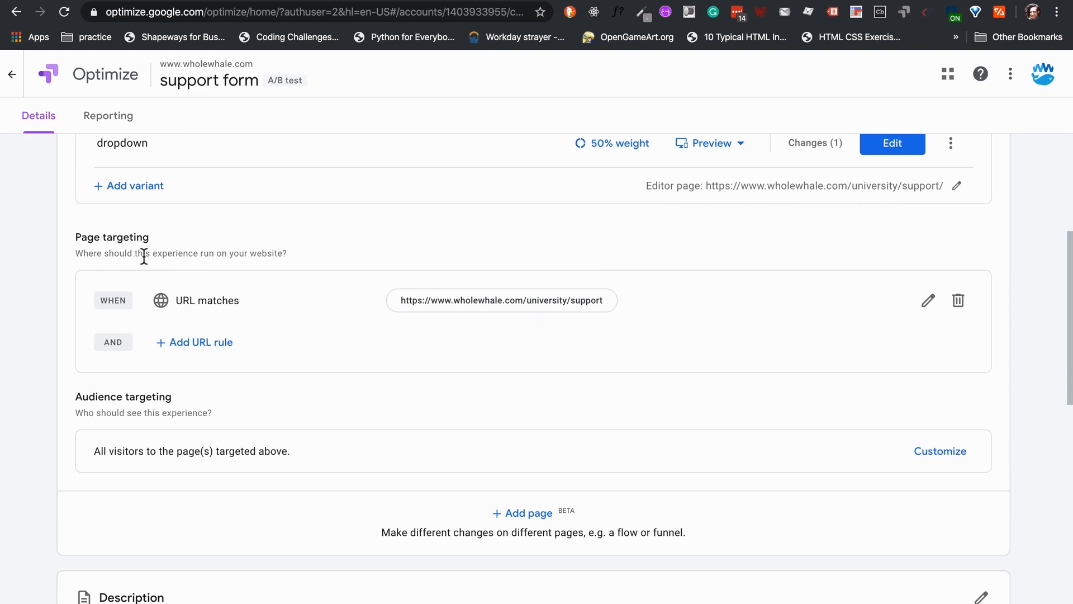
mouse_move(320, 509)
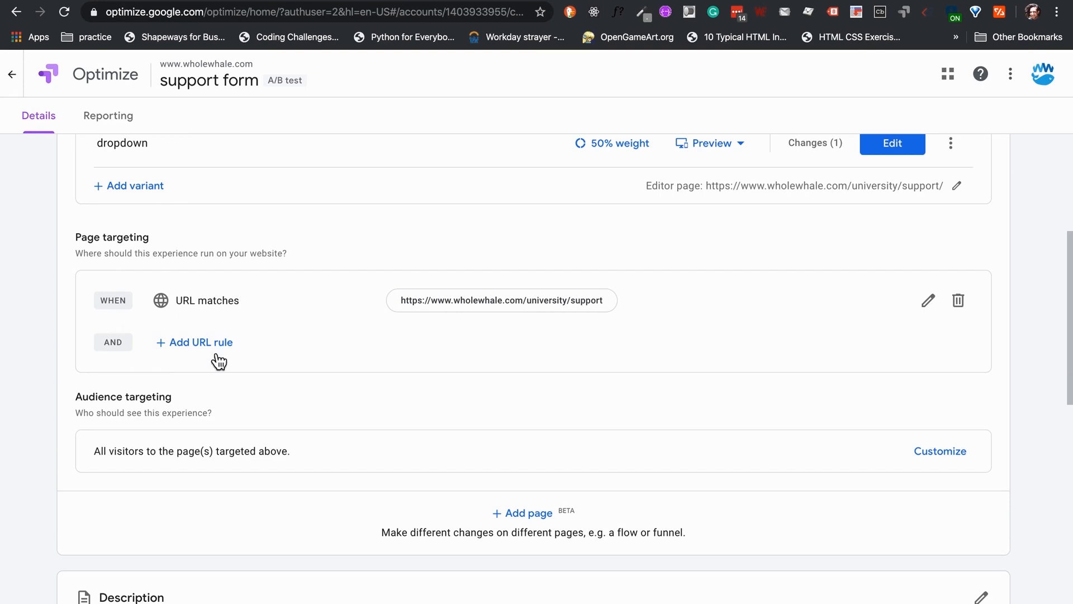
click(200, 342)
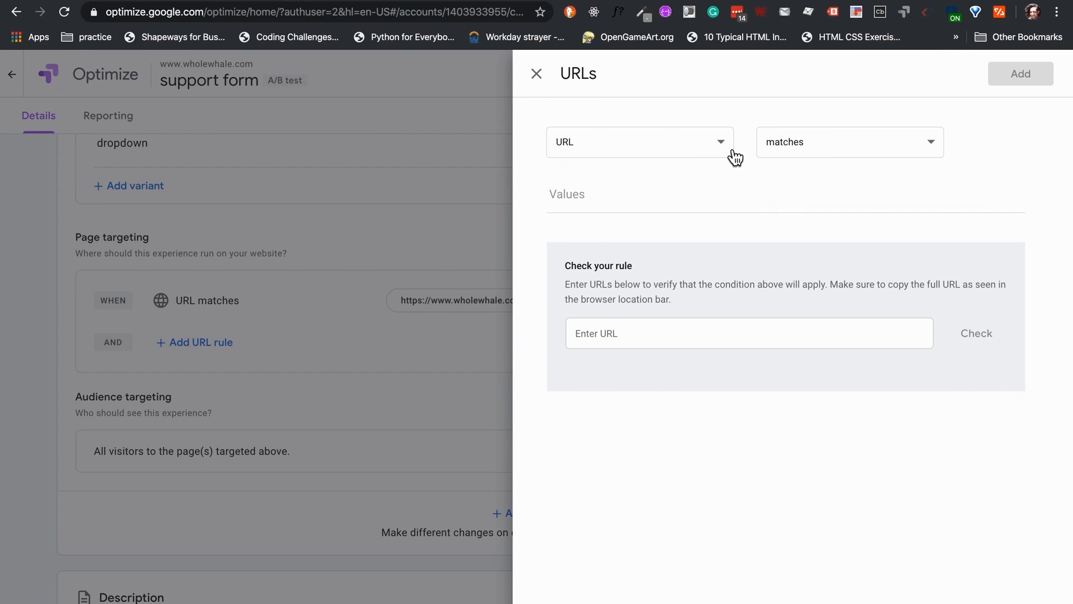
Review the URL part and match-condition choices, then discard the new rule unsaved.
click(638, 142)
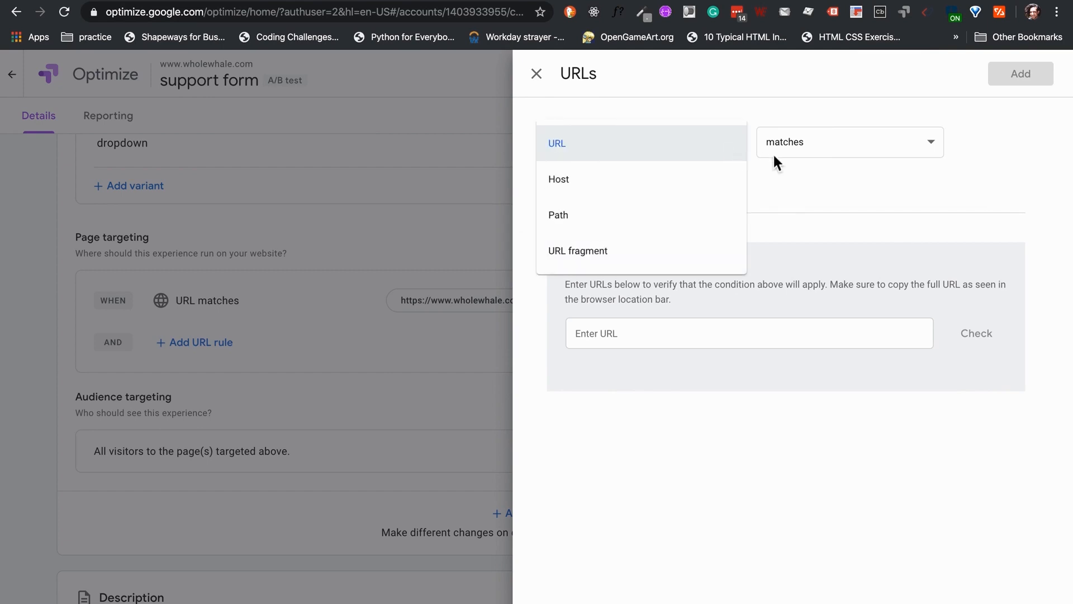
mouse_move(781, 170)
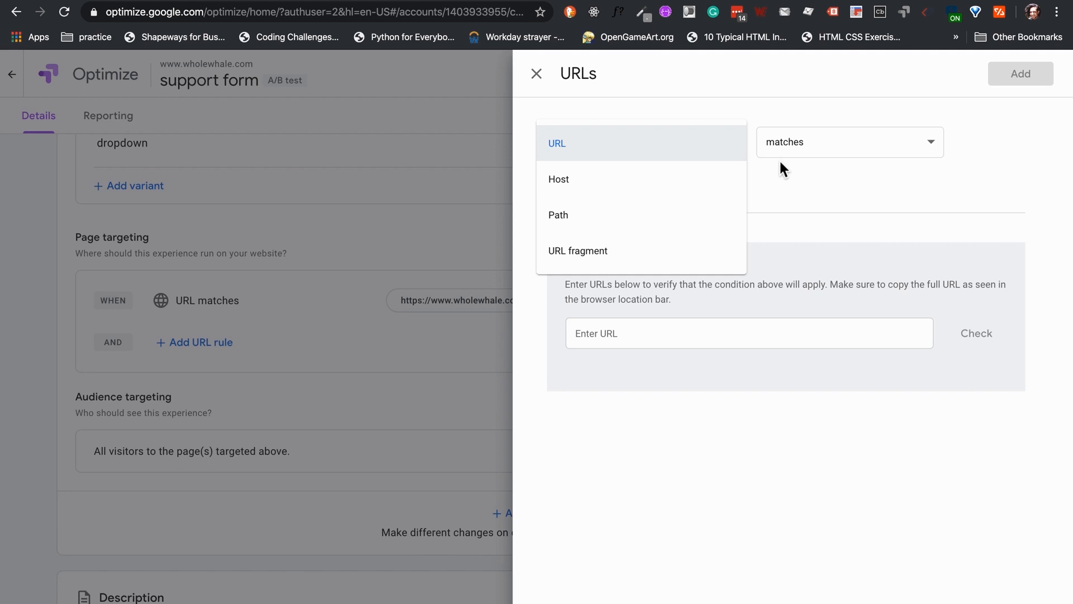
click(557, 143)
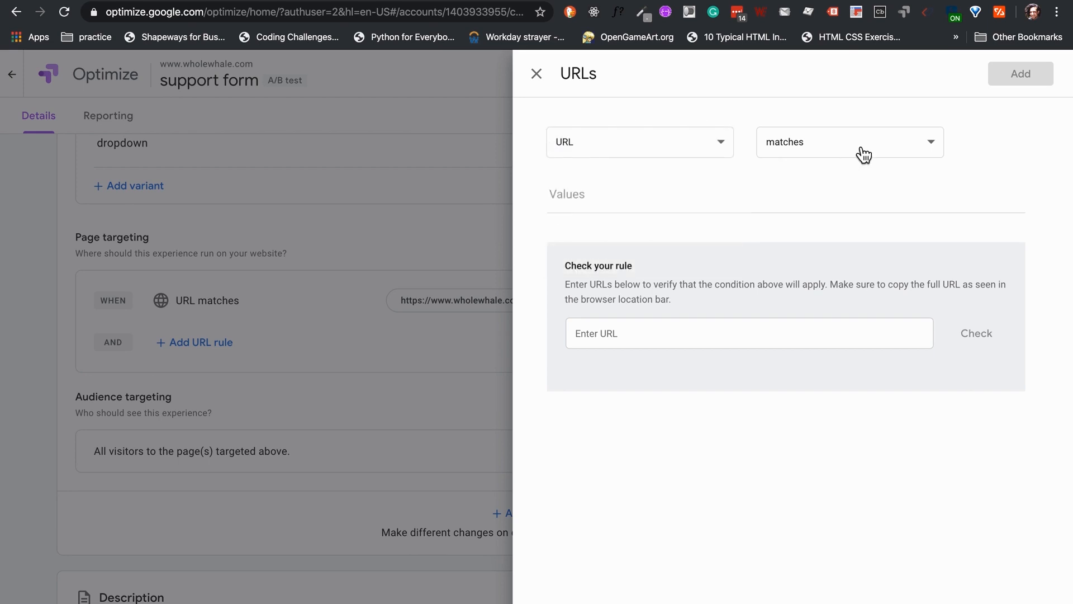
click(850, 142)
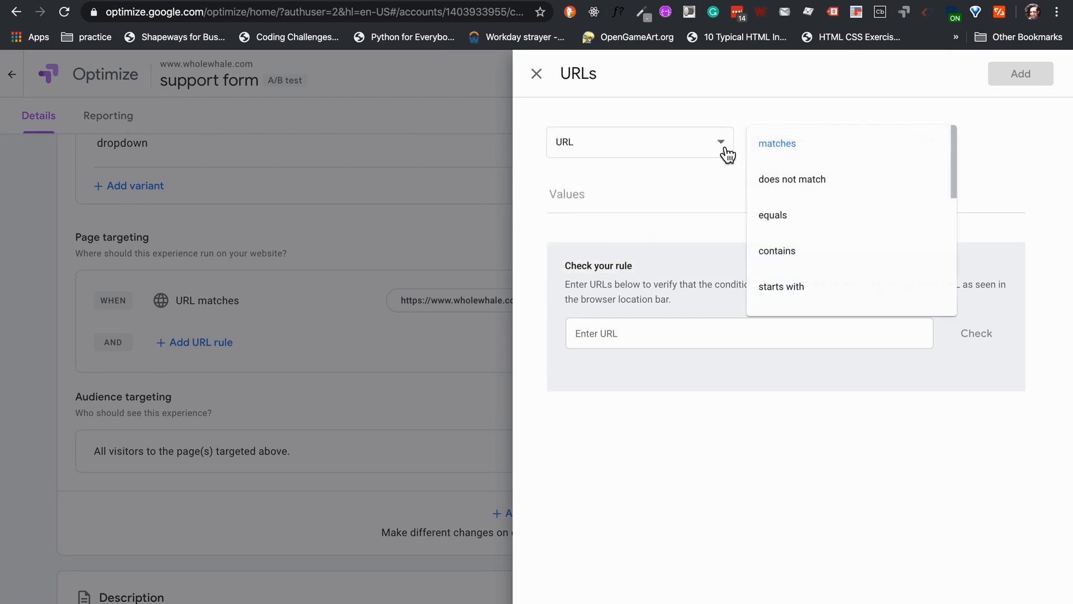
click(640, 142)
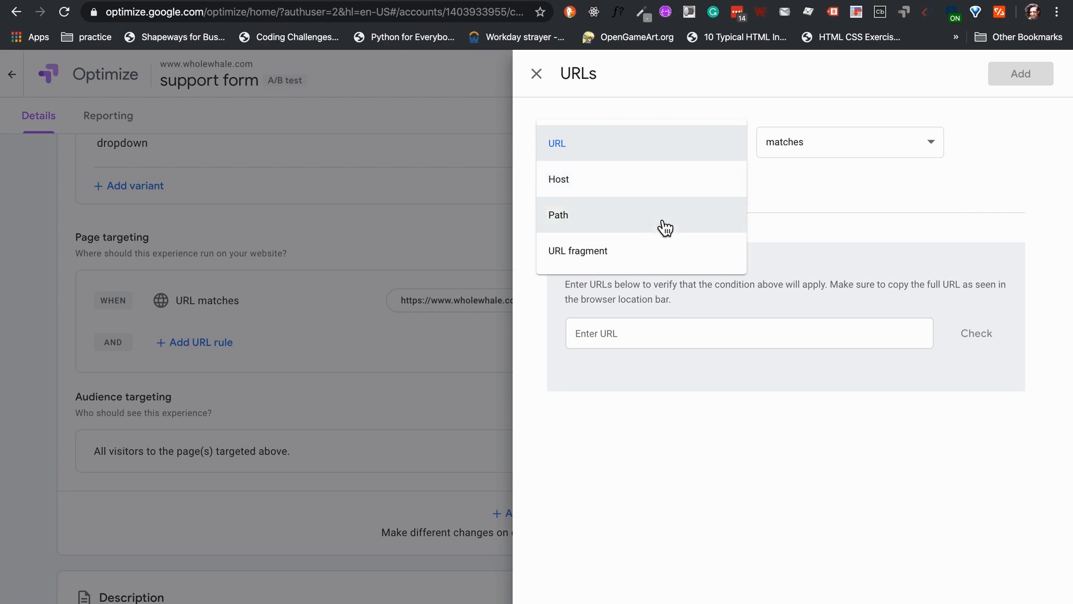
mouse_move(888, 153)
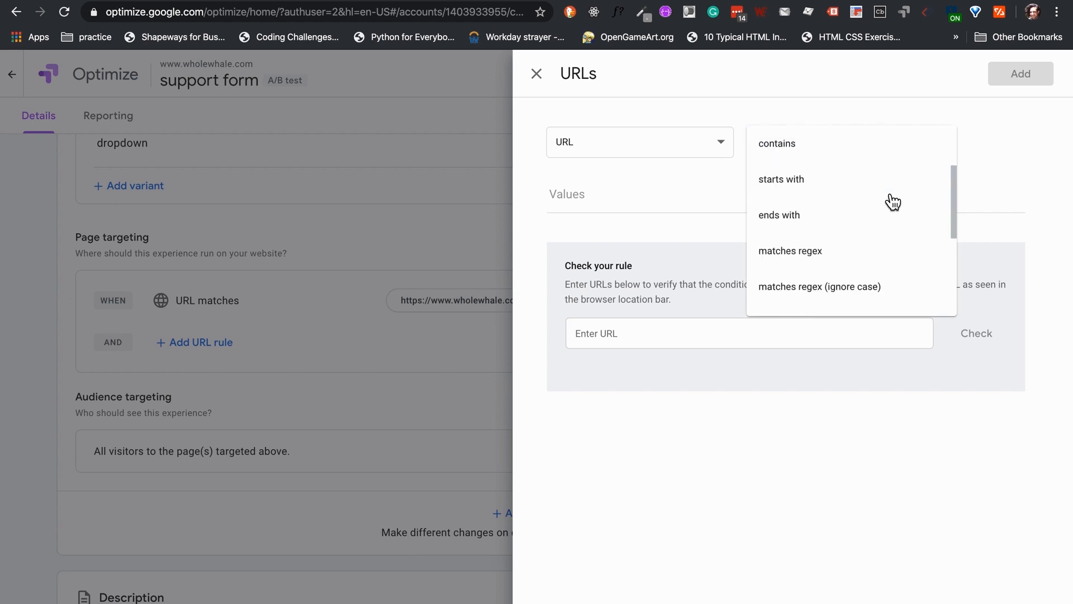
scroll(down, 3)
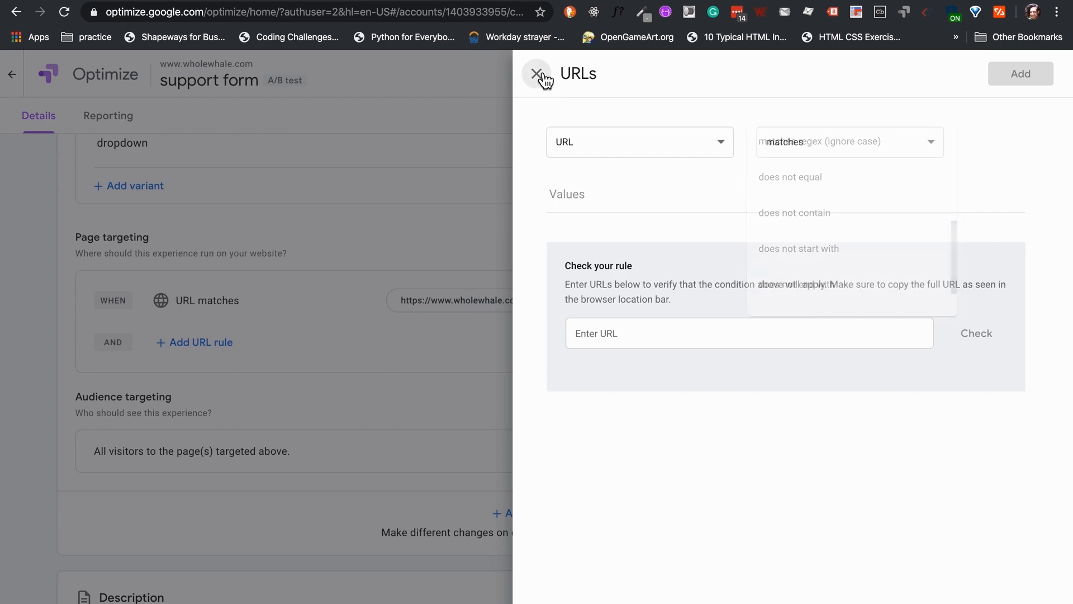
click(538, 75)
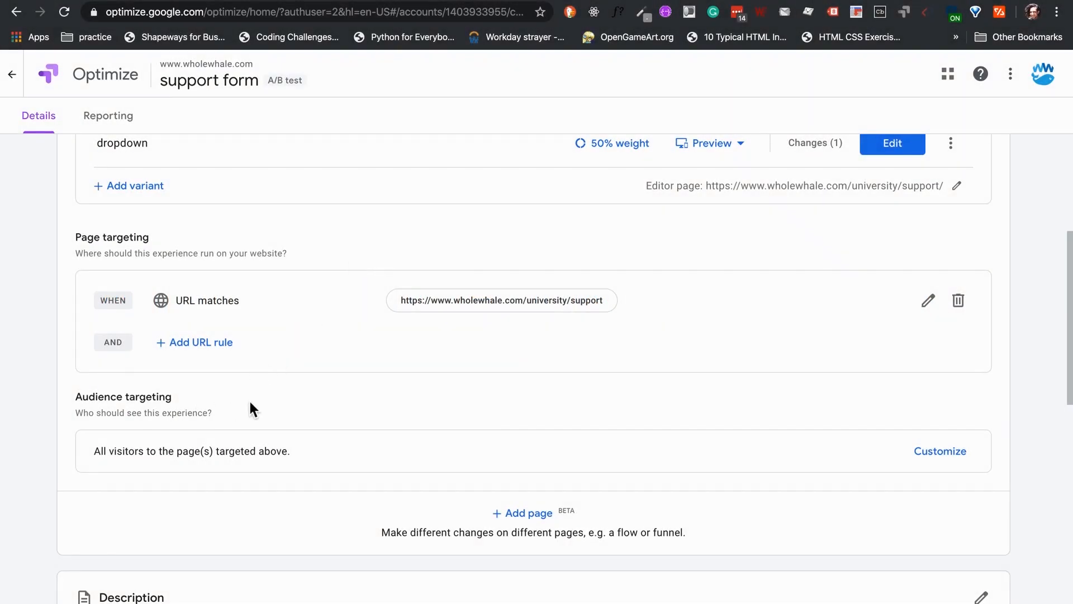
Customize audience targeting with a Device category rule set to 'equals'.
scroll(down, 3)
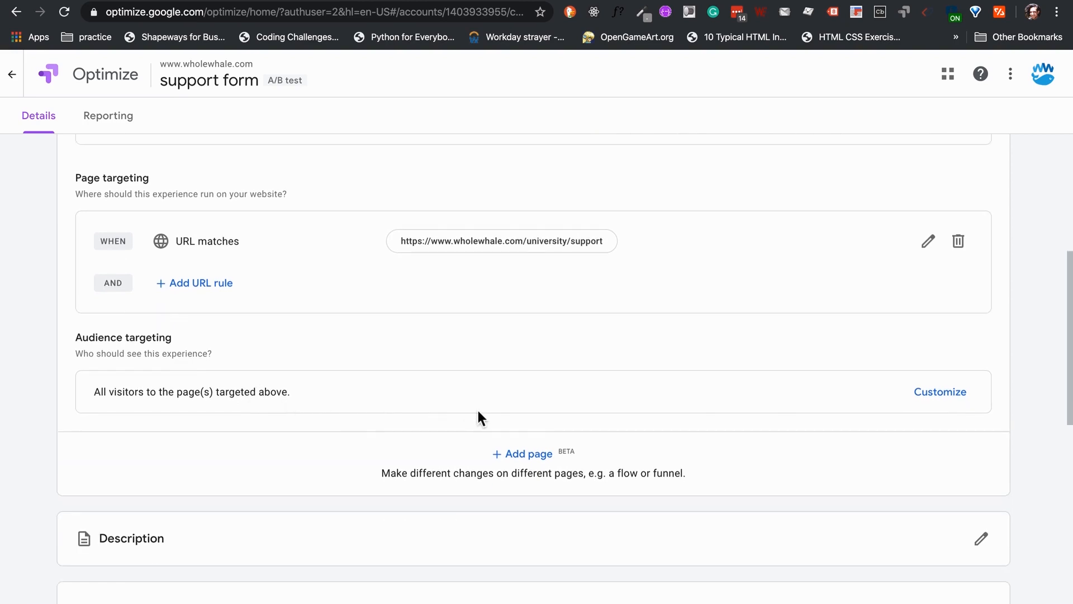
mouse_move(940, 394)
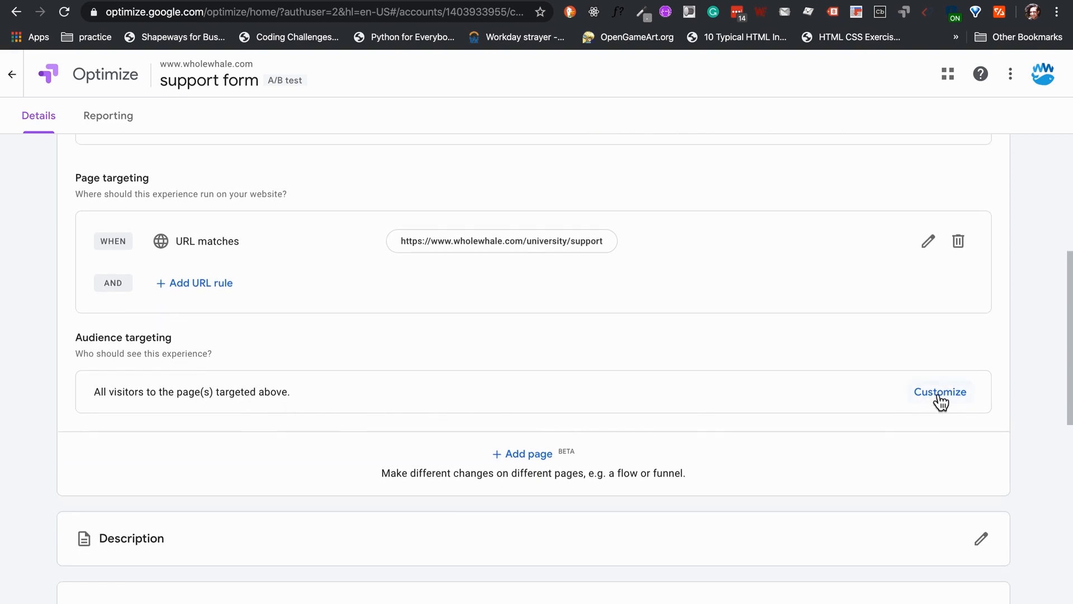
click(940, 392)
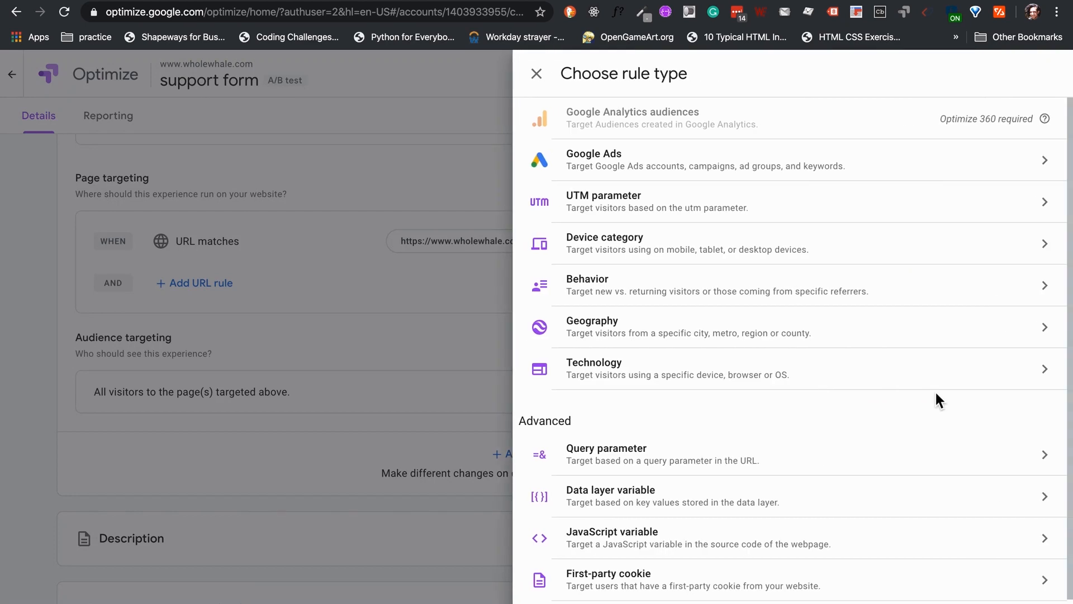
mouse_move(760, 351)
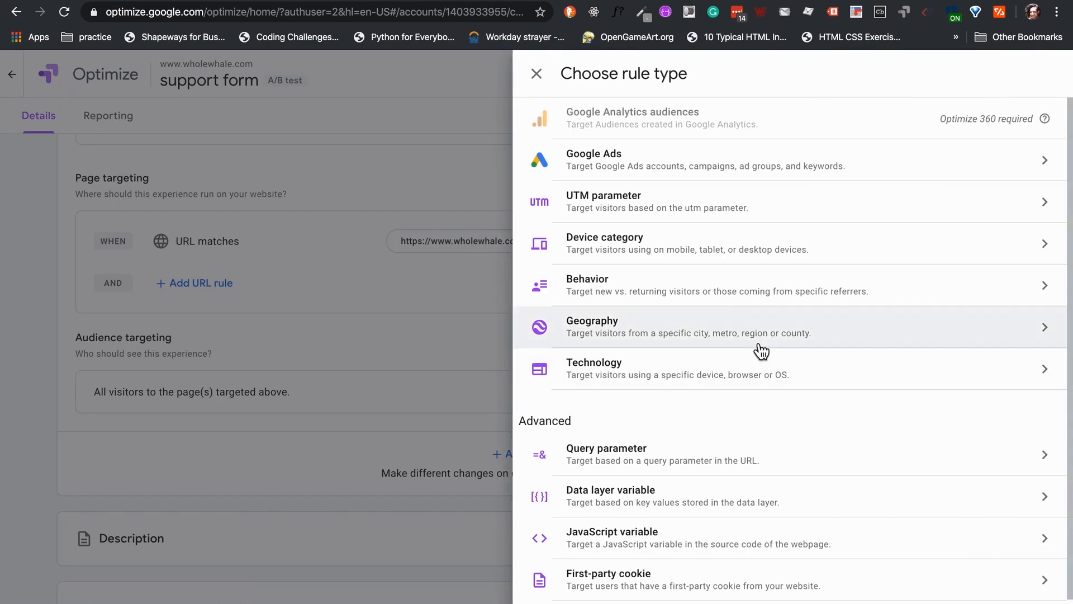
mouse_move(888, 247)
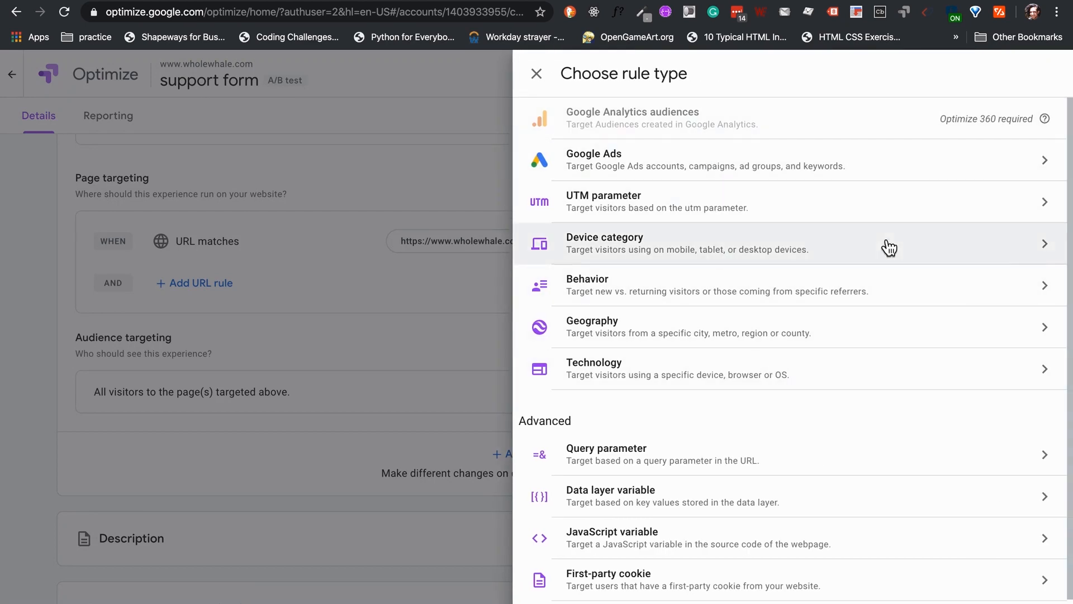
scroll(down, 3)
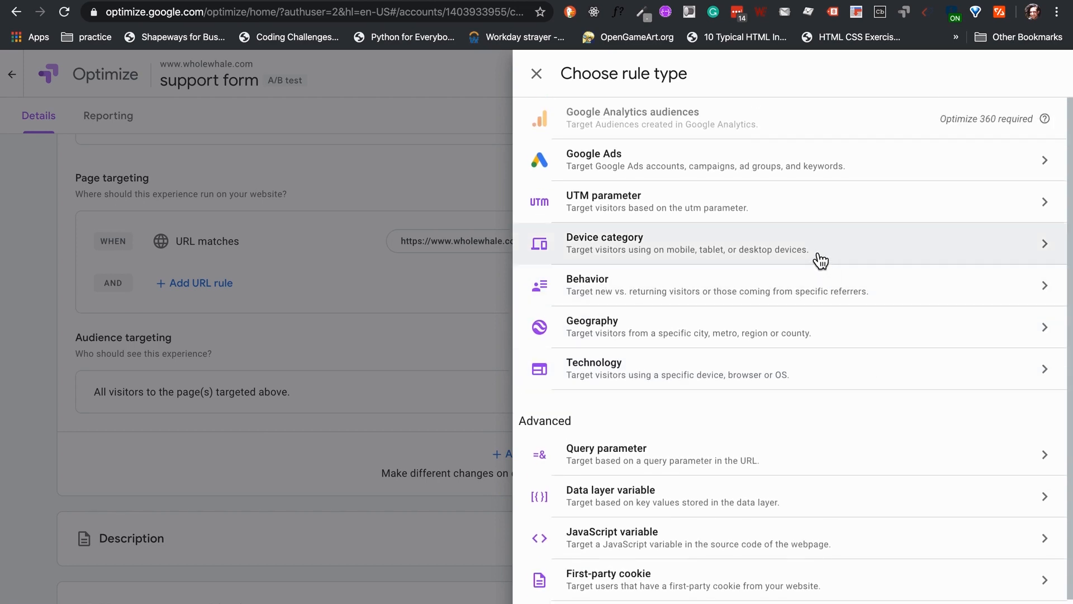
click(686, 242)
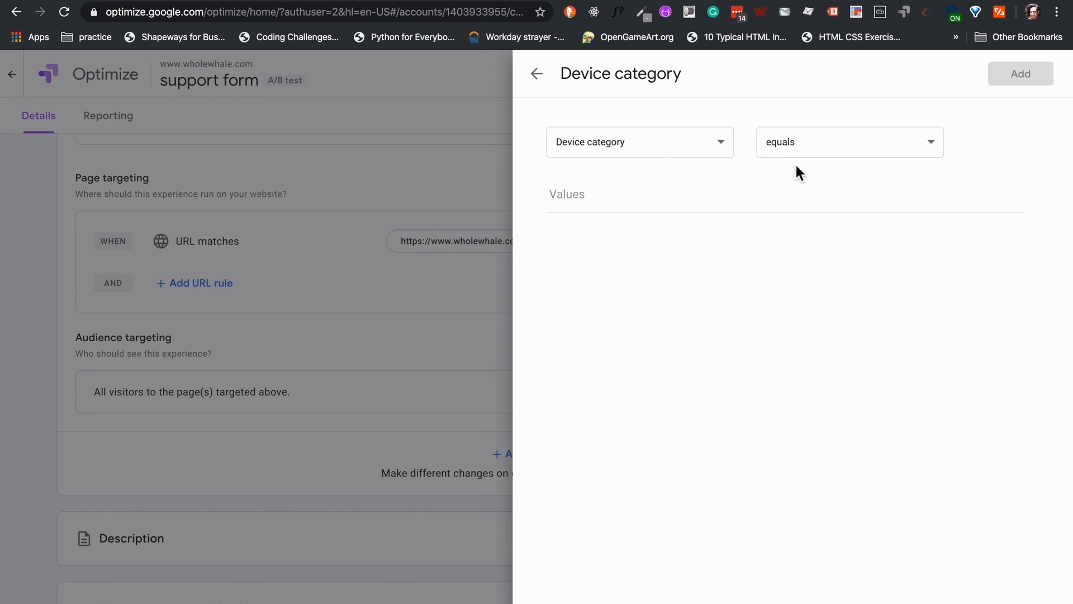
click(610, 194)
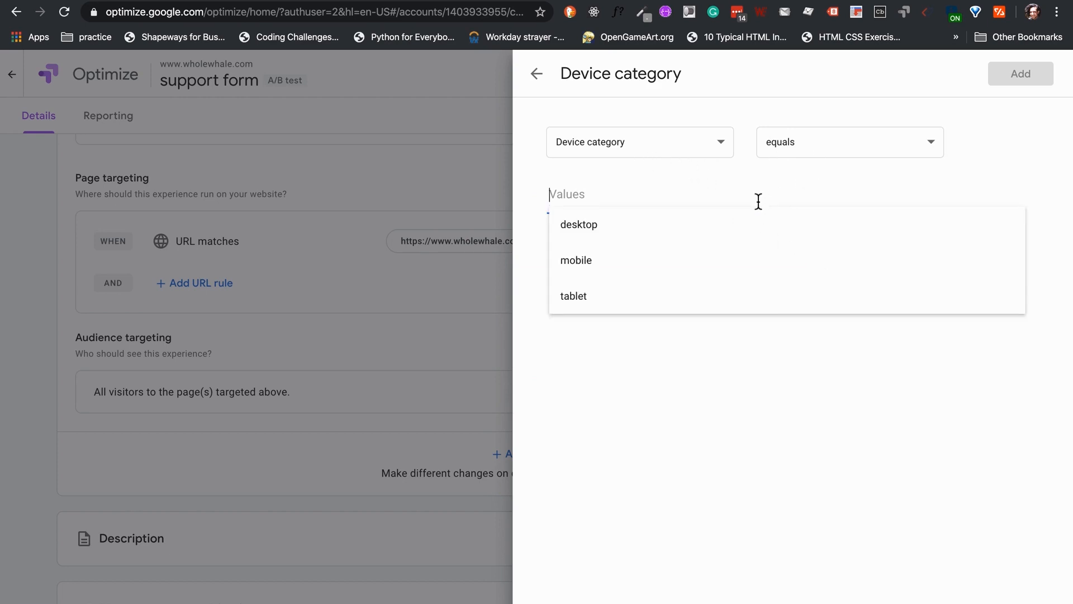
click(576, 260)
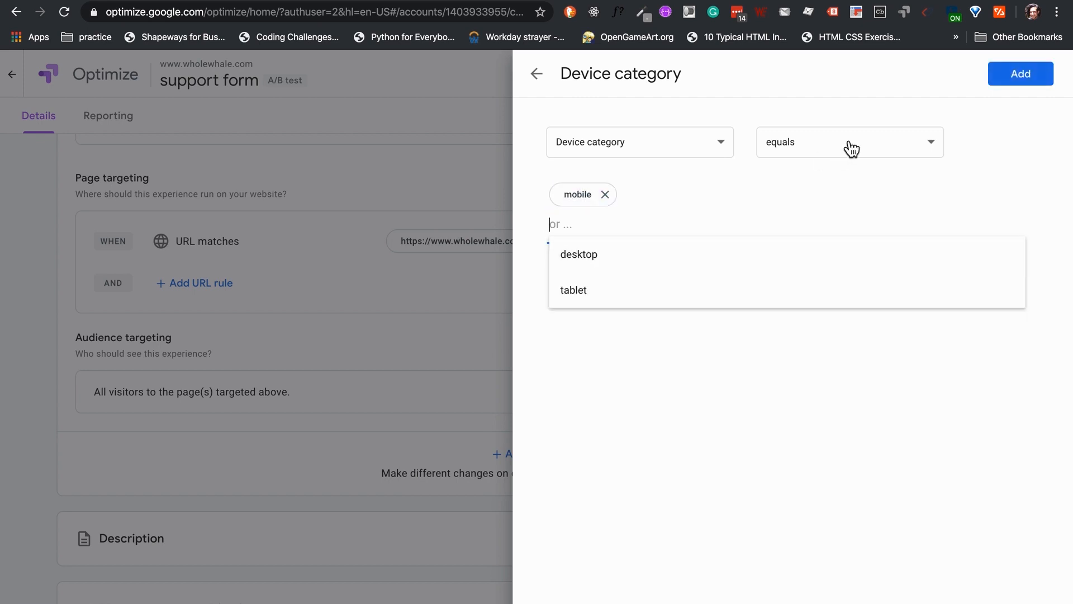
click(1020, 74)
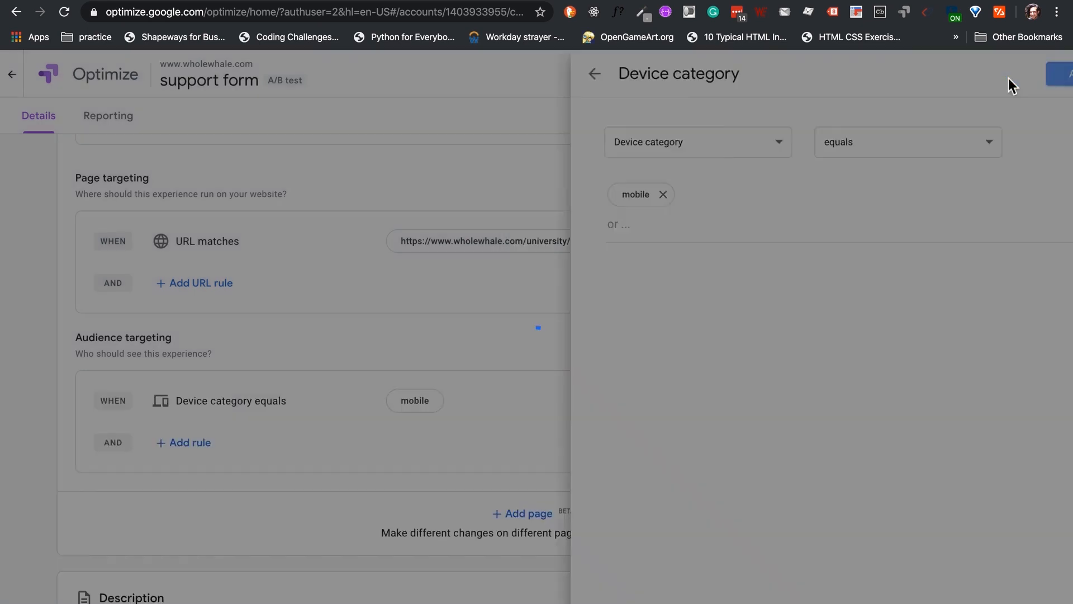
click(596, 73)
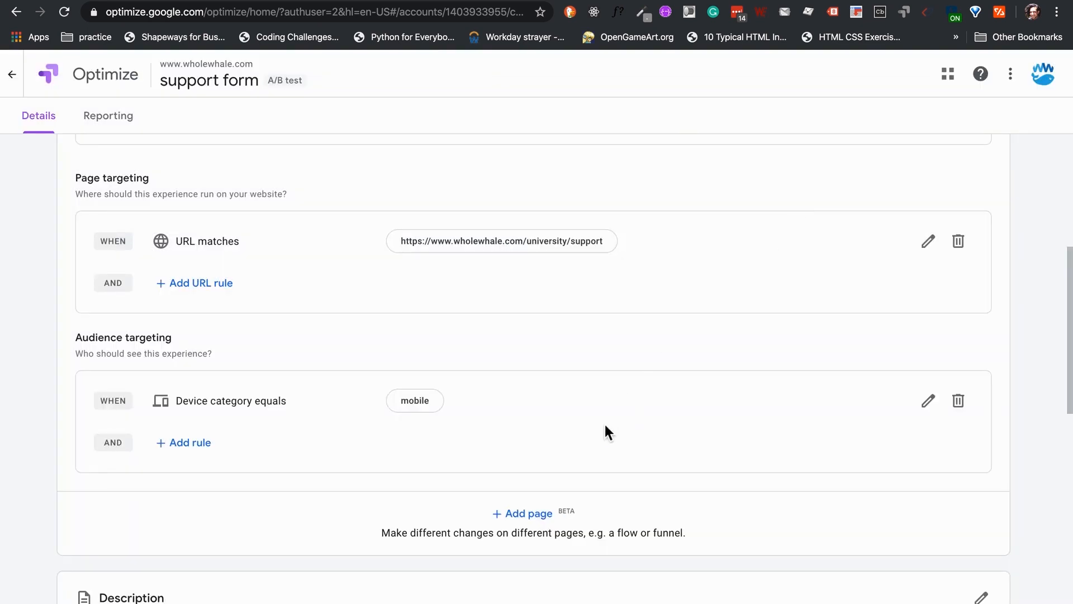
scroll(down, 3)
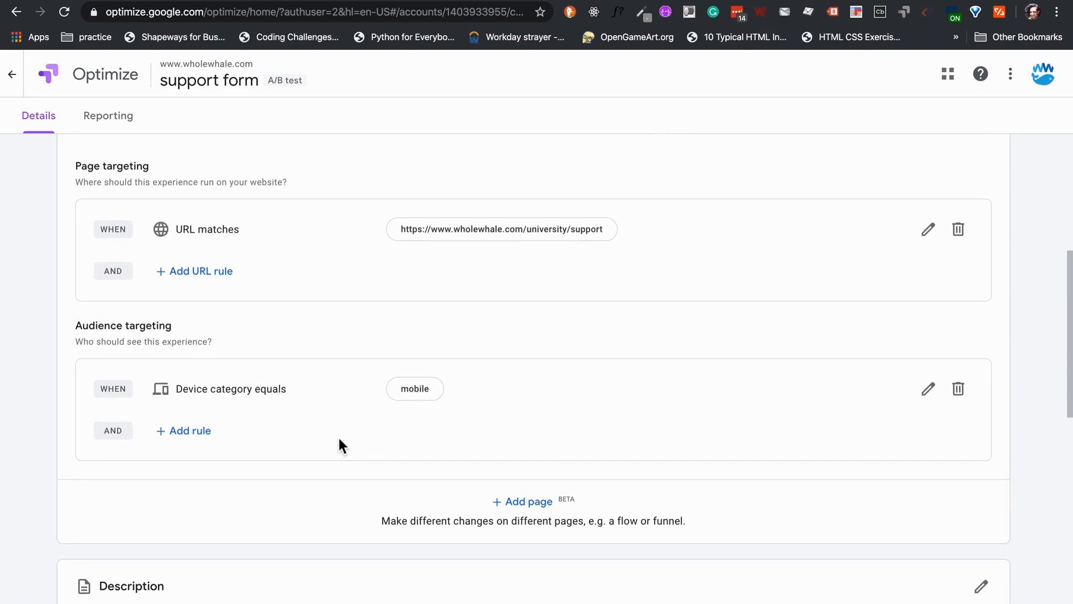
Browse the Geography rule's location types, then return to the rule-type list without adding it.
click(184, 430)
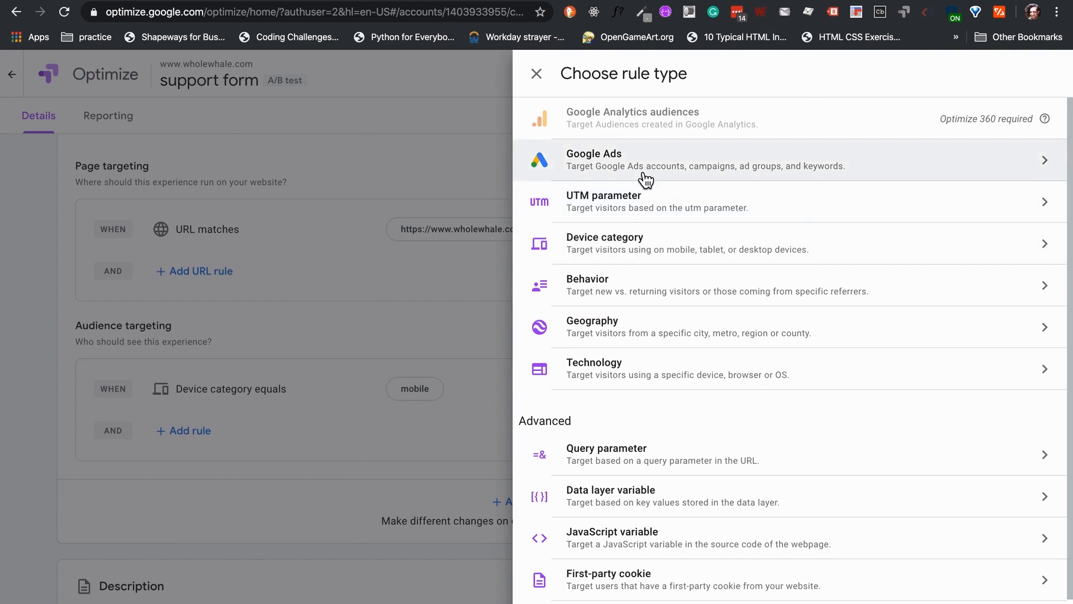
mouse_move(705, 339)
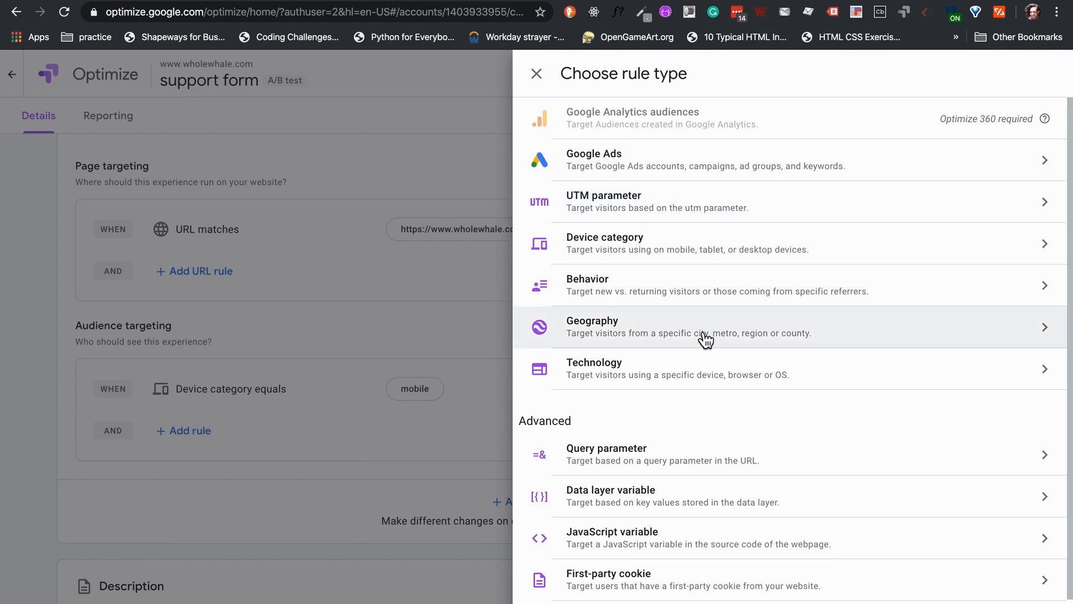
click(704, 327)
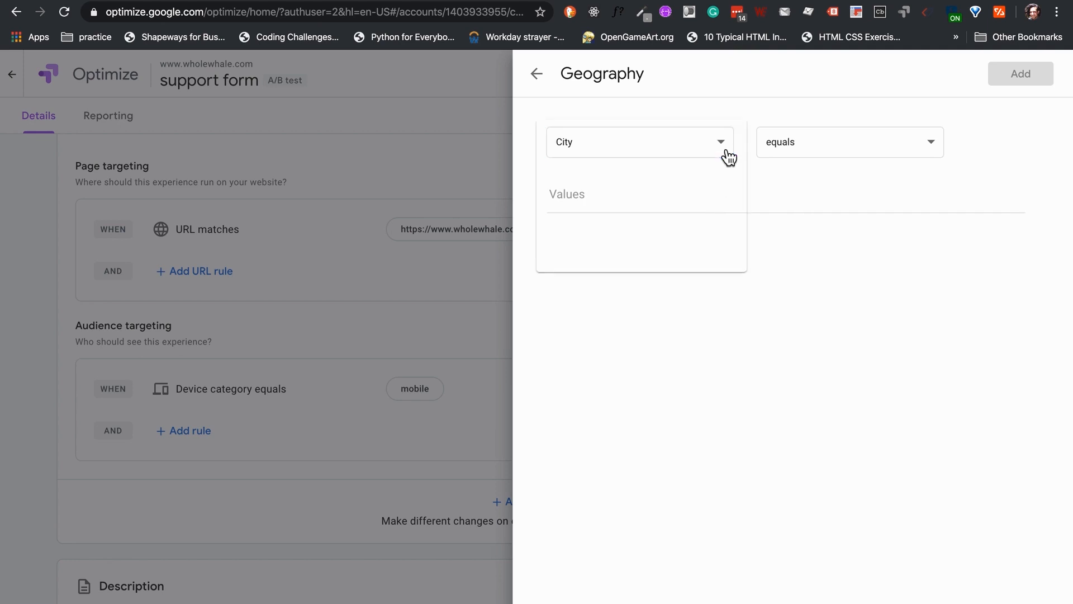
click(639, 142)
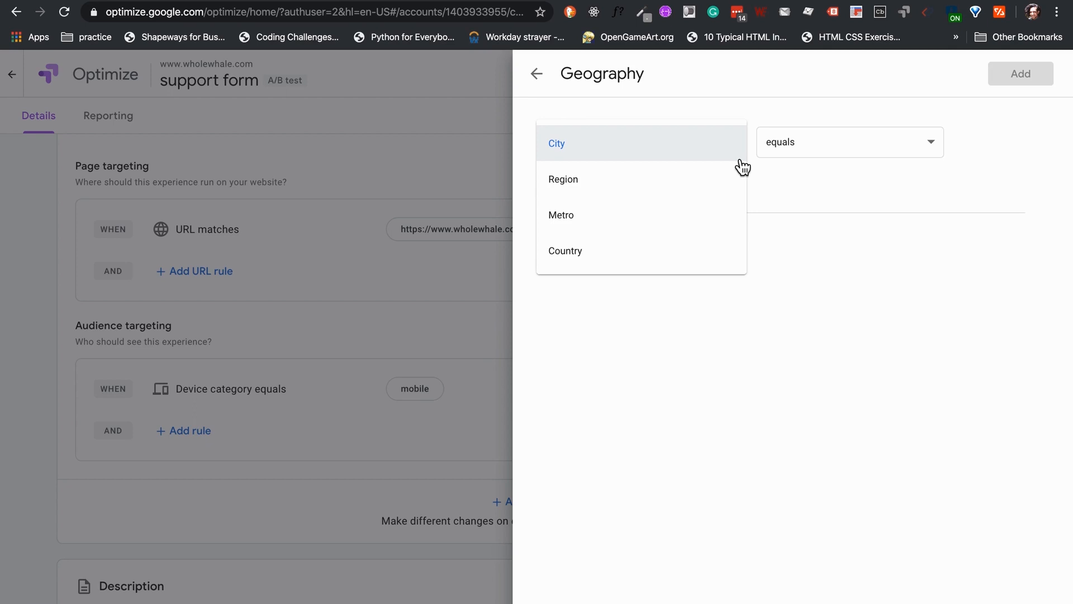
mouse_move(726, 190)
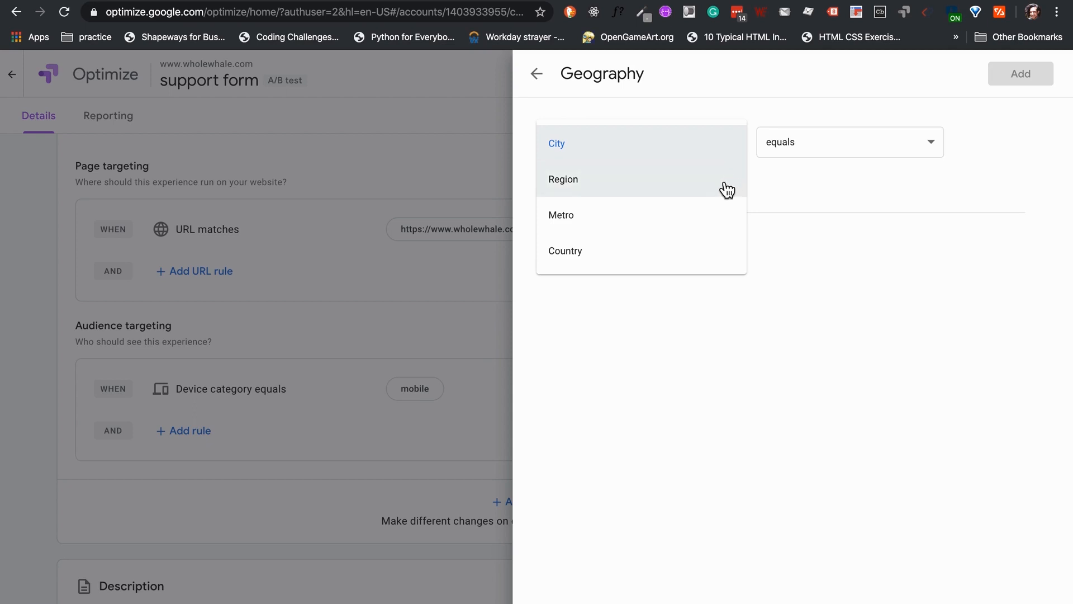
mouse_move(709, 217)
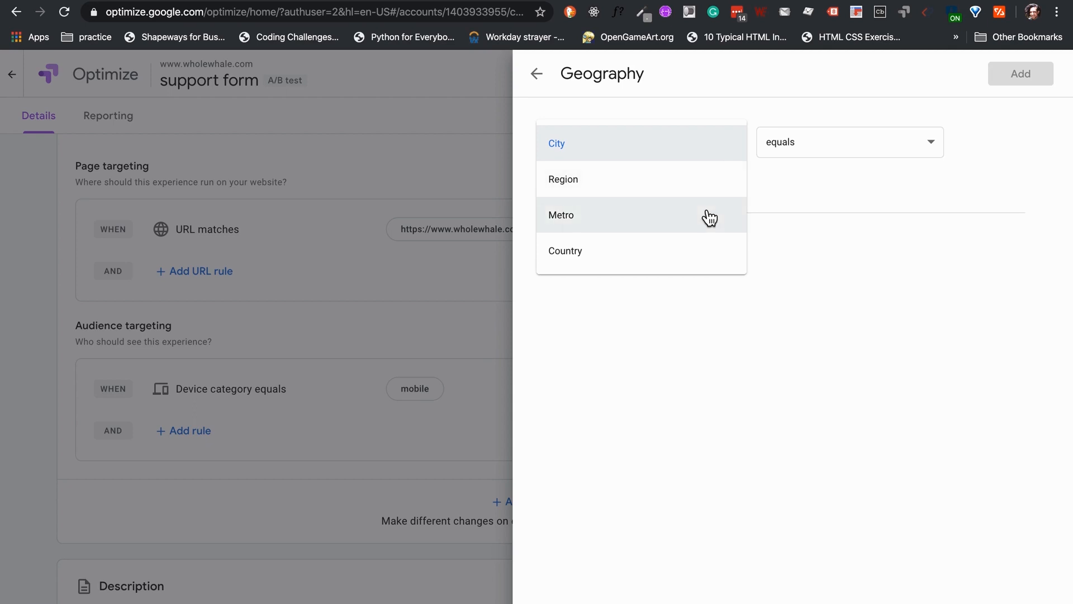
mouse_move(672, 252)
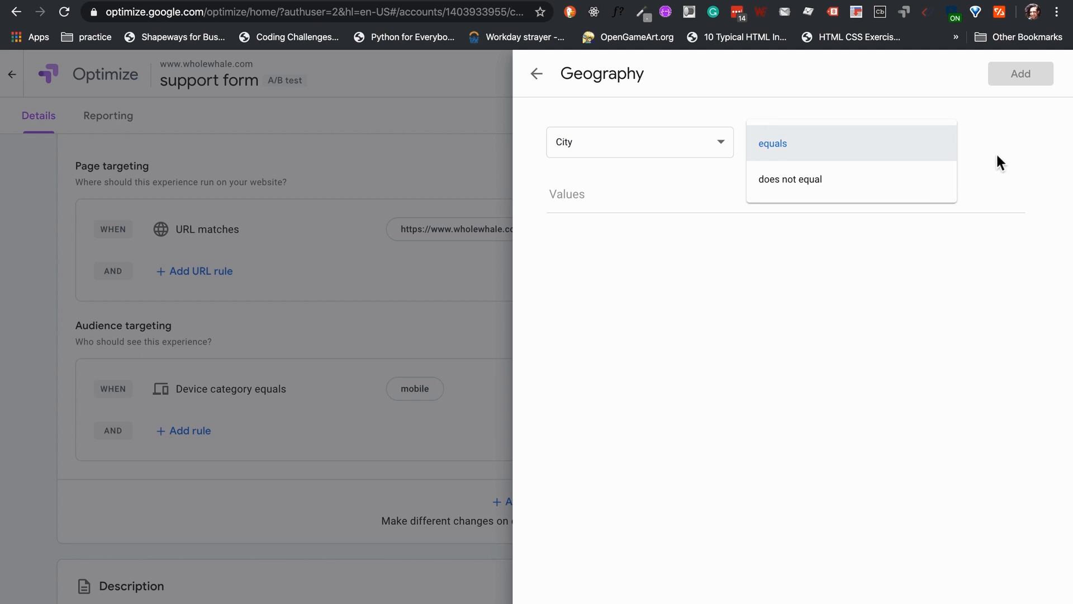
click(536, 73)
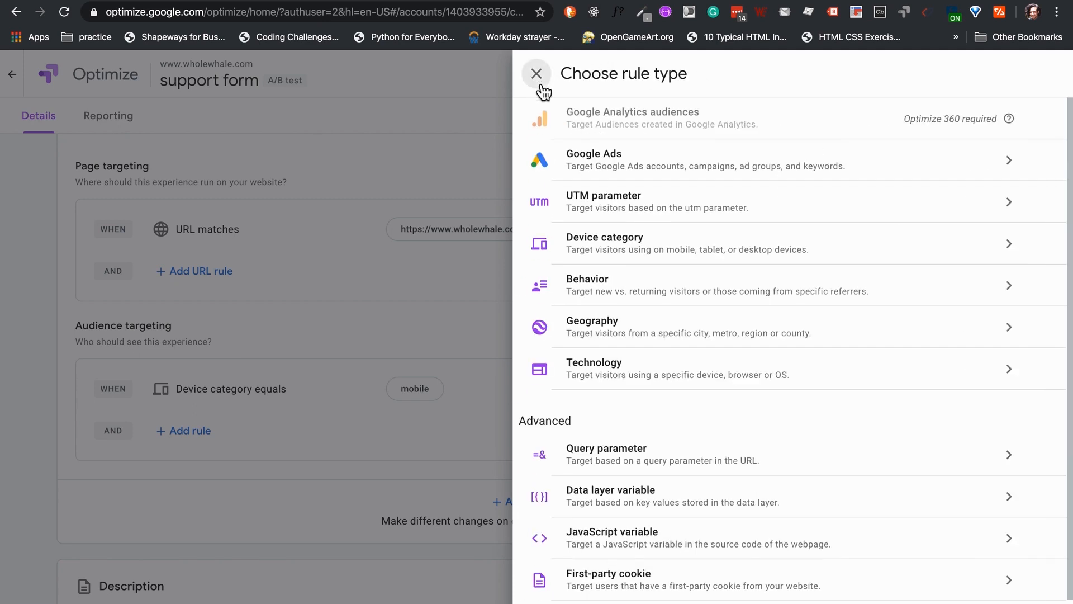
mouse_move(630, 176)
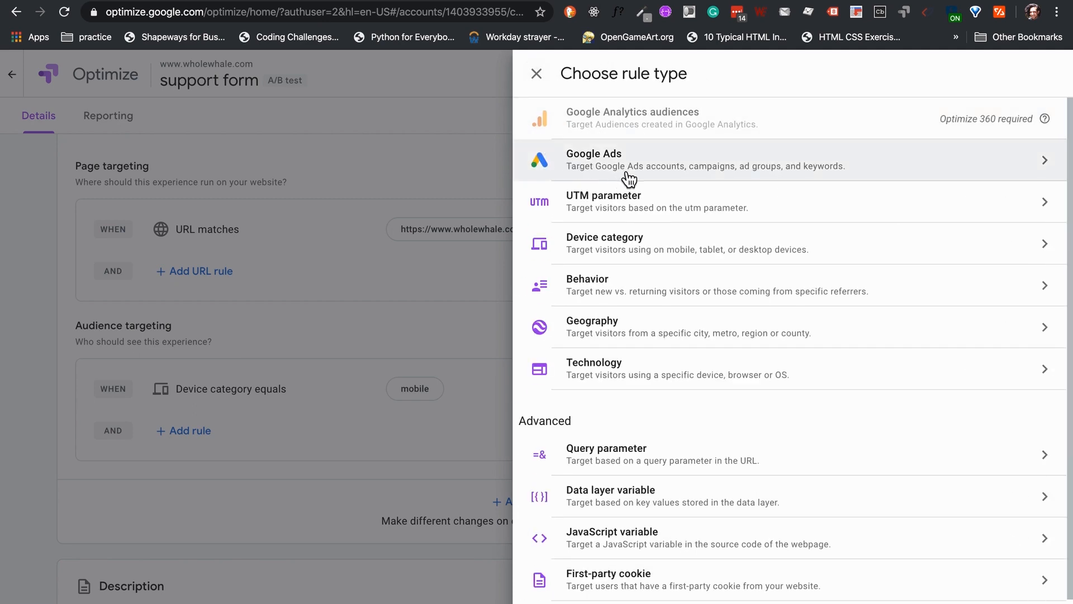
mouse_move(870, 167)
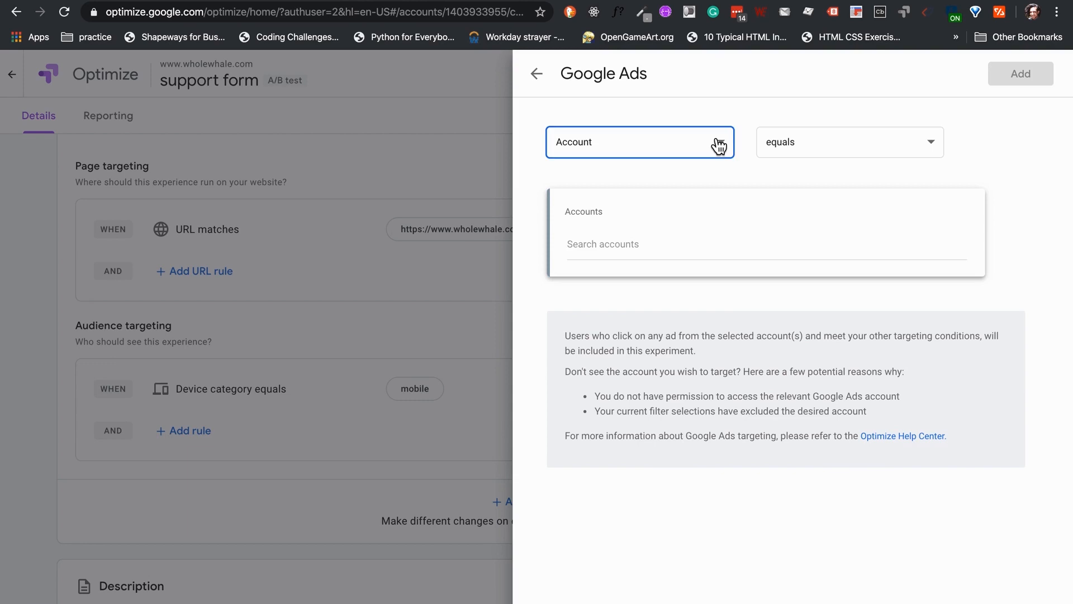
Set the Google Ads rule to target a Campaign drawn from the paid ads account.
click(639, 142)
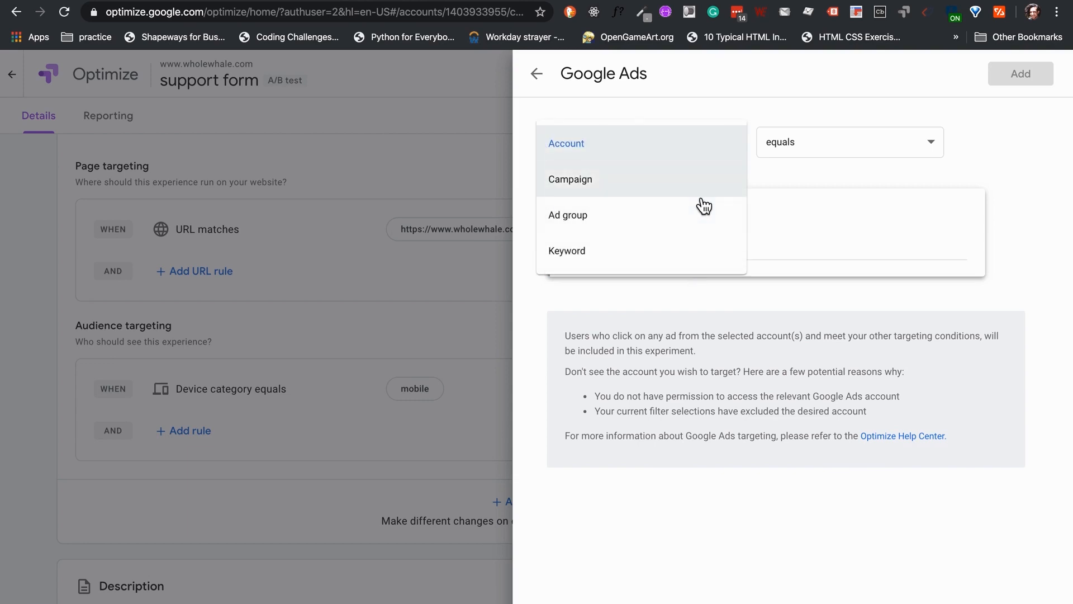
click(570, 179)
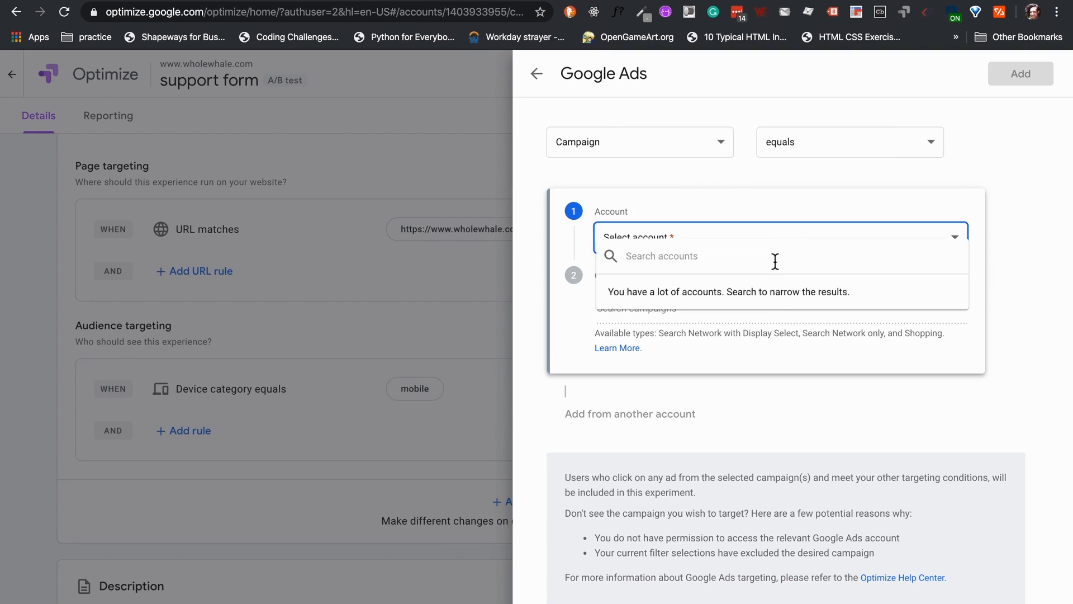
text(w)
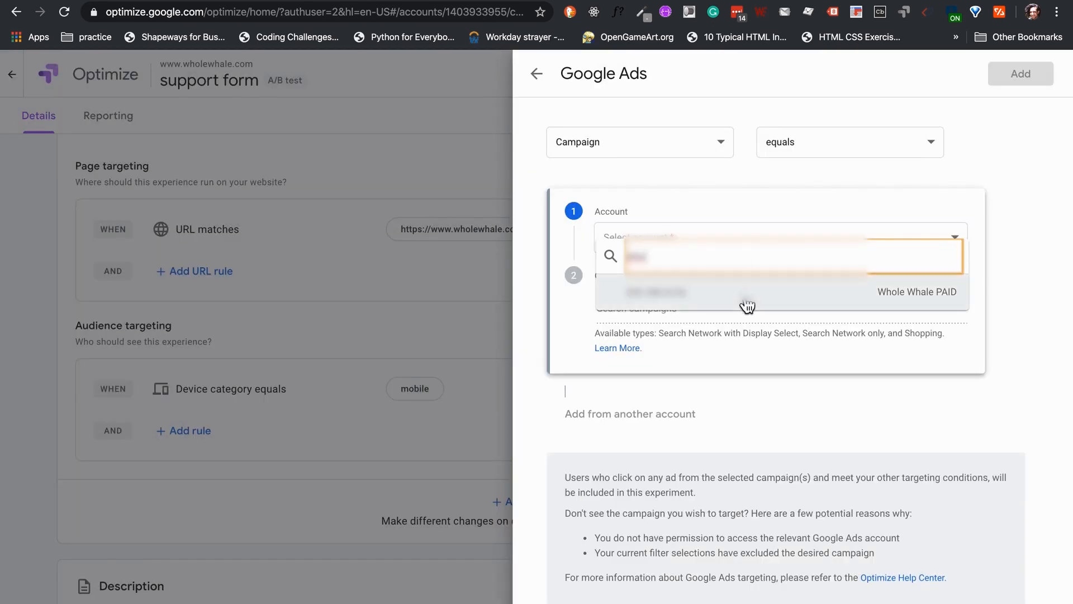
click(916, 292)
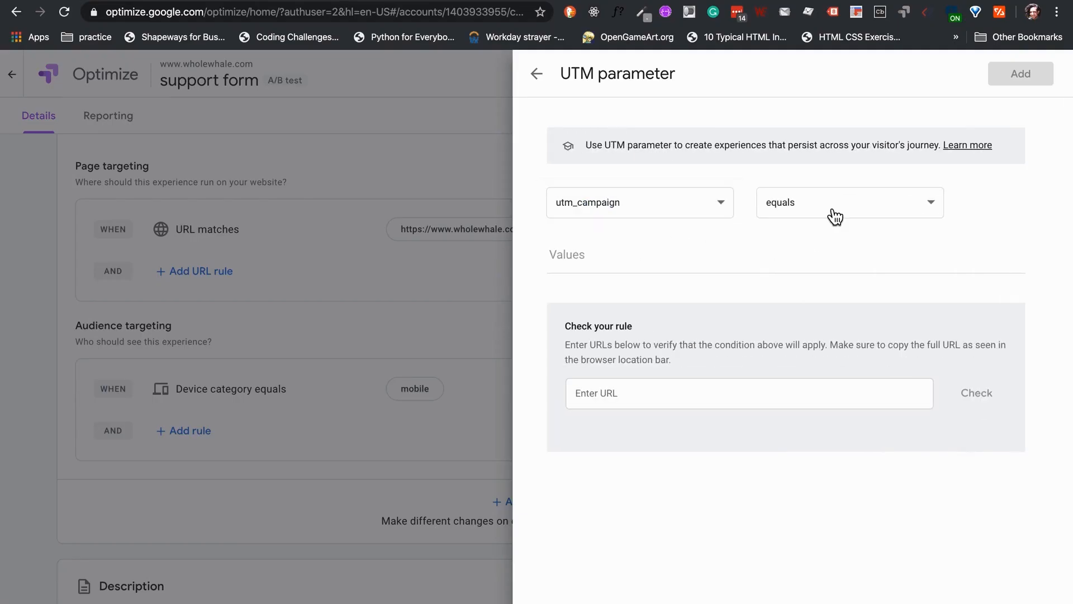
Review the UTM value match options, keep equals, and go back to the rule type list without adding the rule.
click(848, 202)
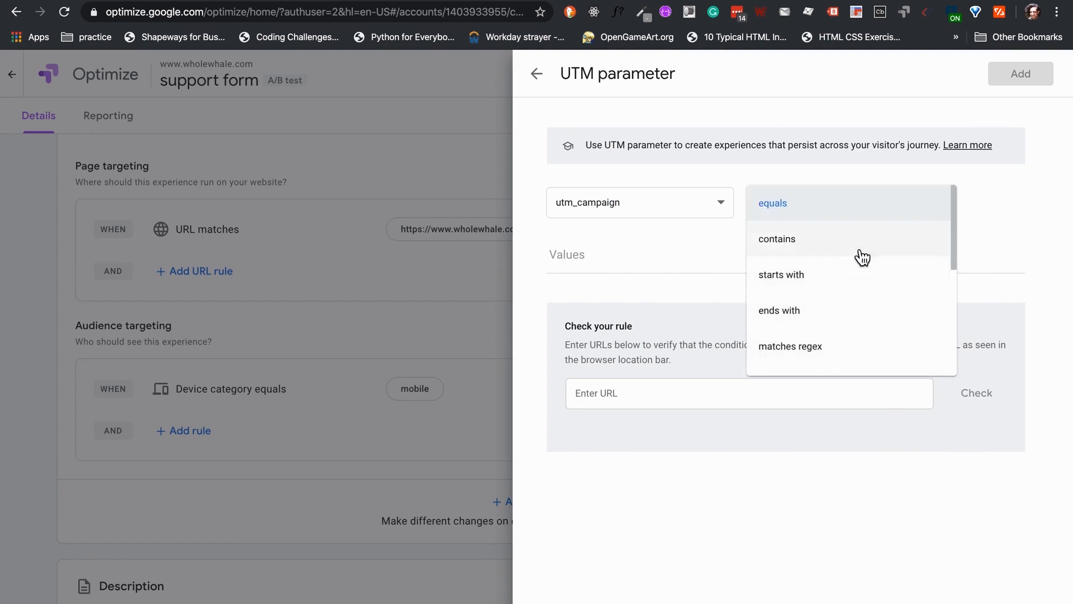
mouse_move(984, 242)
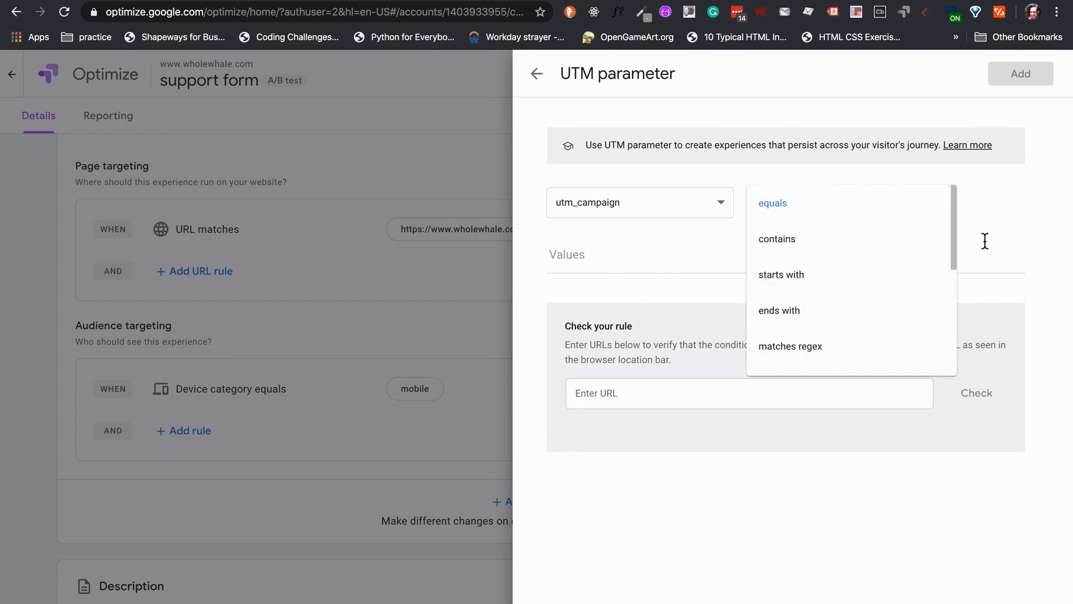
click(772, 203)
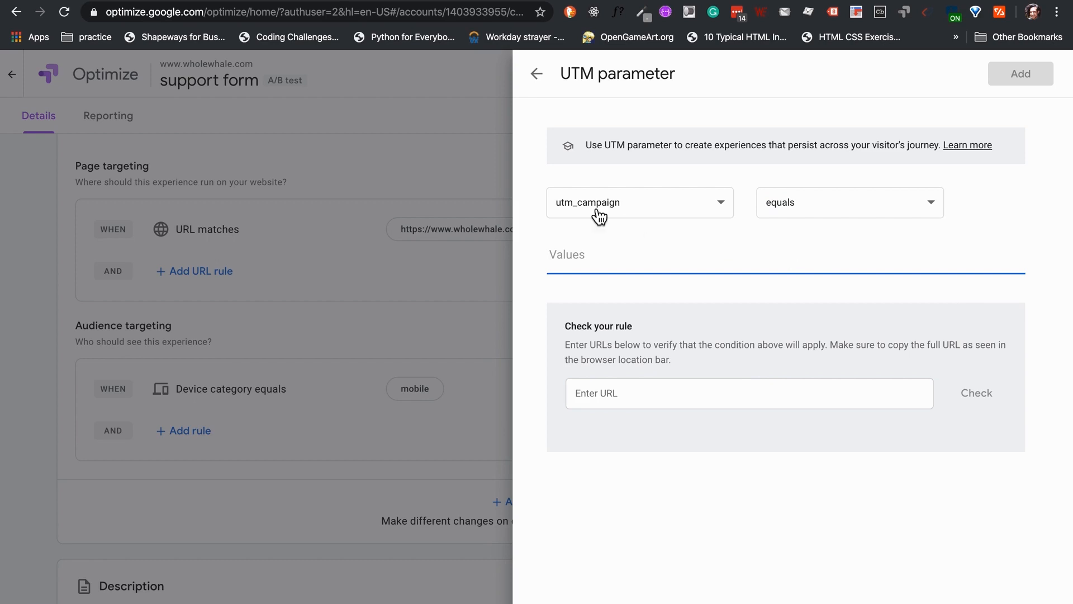
click(640, 202)
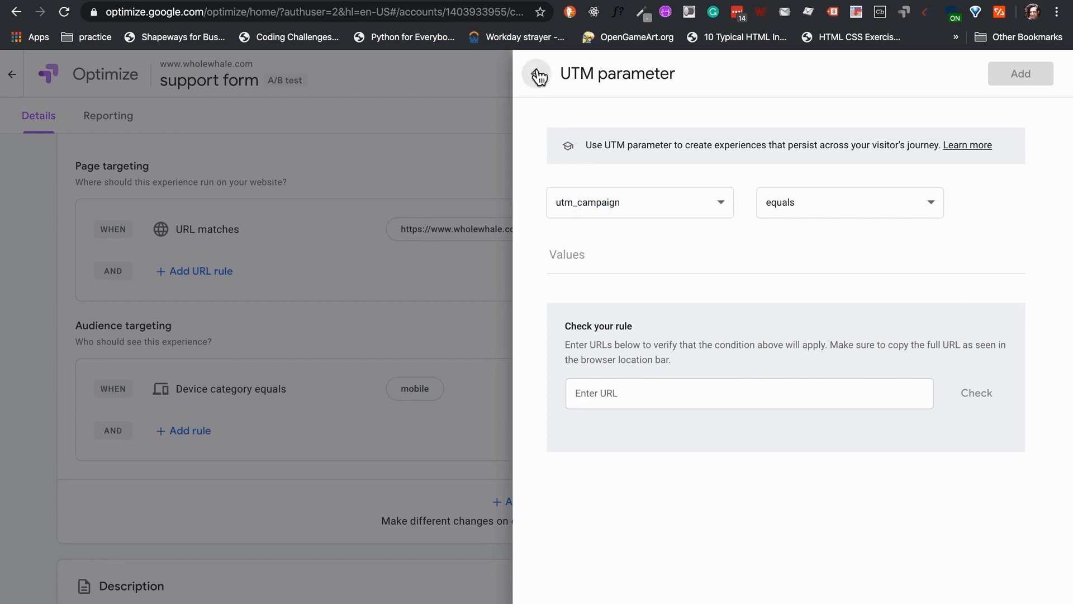
click(536, 73)
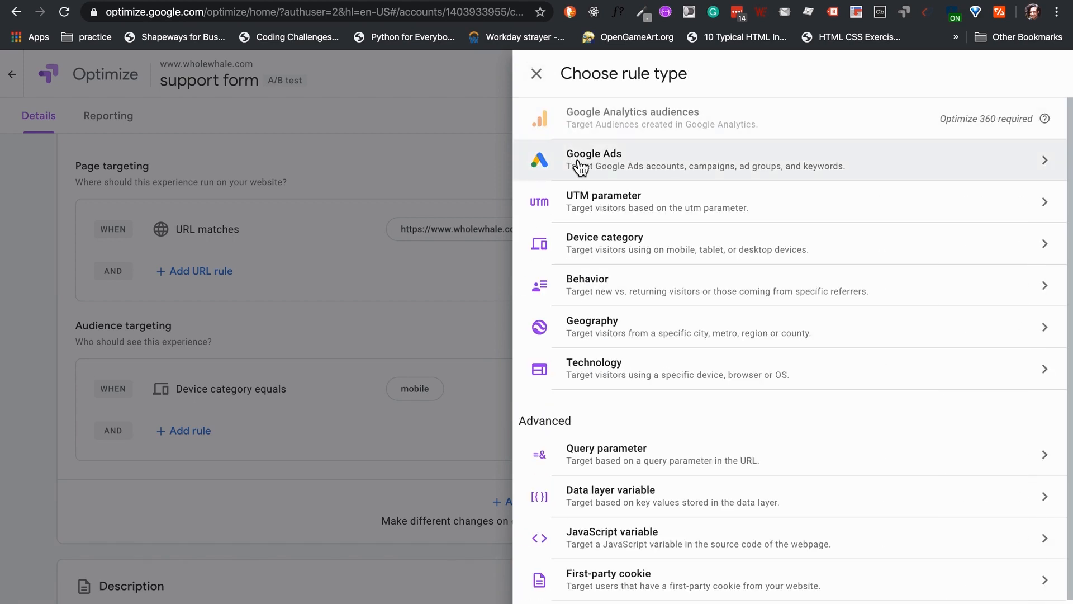
mouse_move(680, 210)
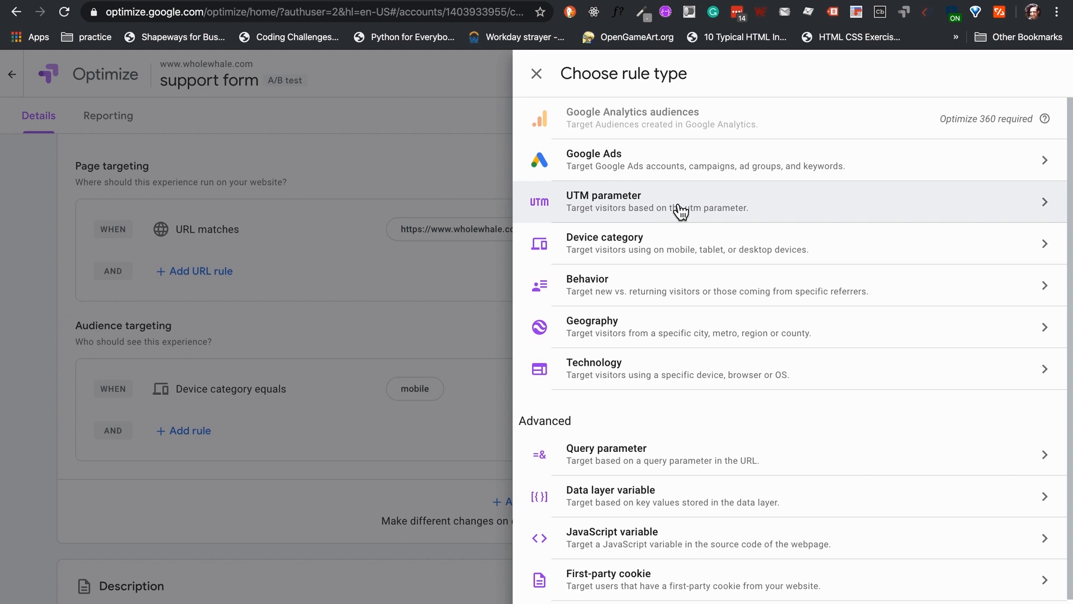
mouse_move(638, 165)
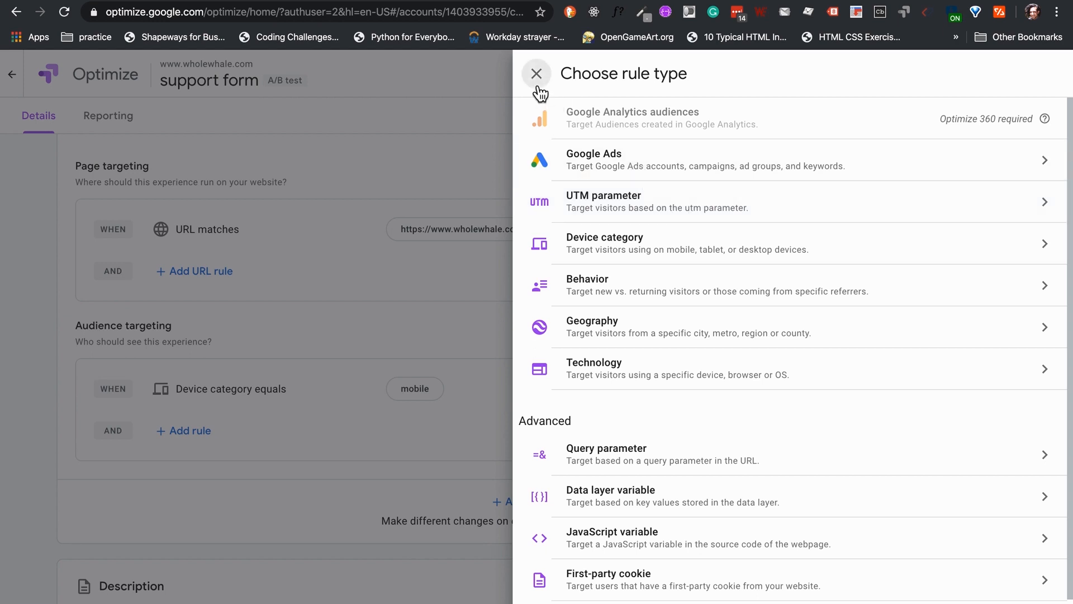
Close the rule chooser with no rule added and scroll to the Measurement and objectives section.
click(536, 73)
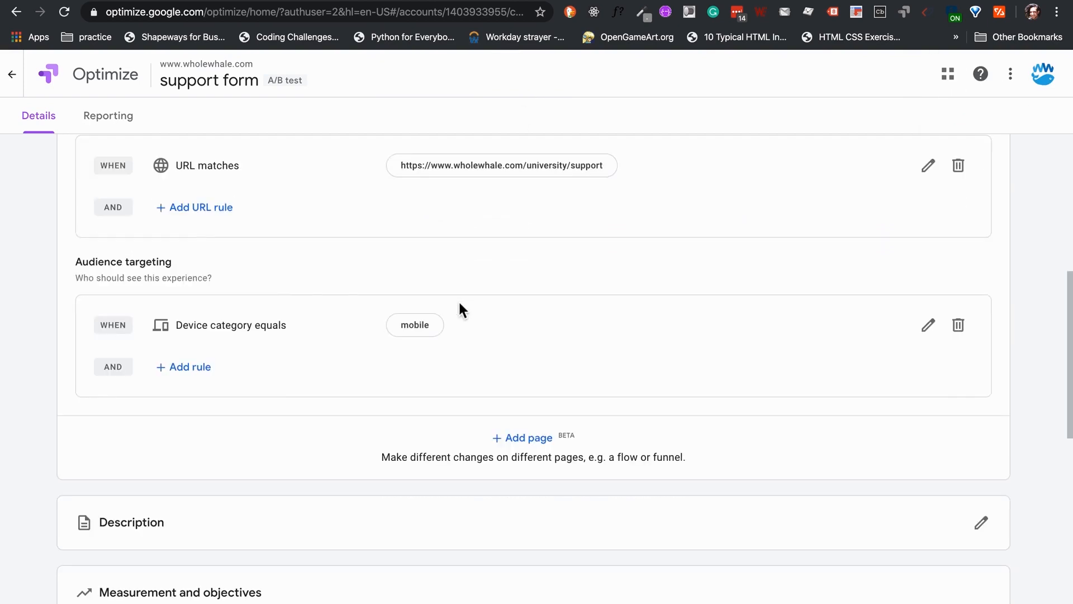
scroll(down, 3)
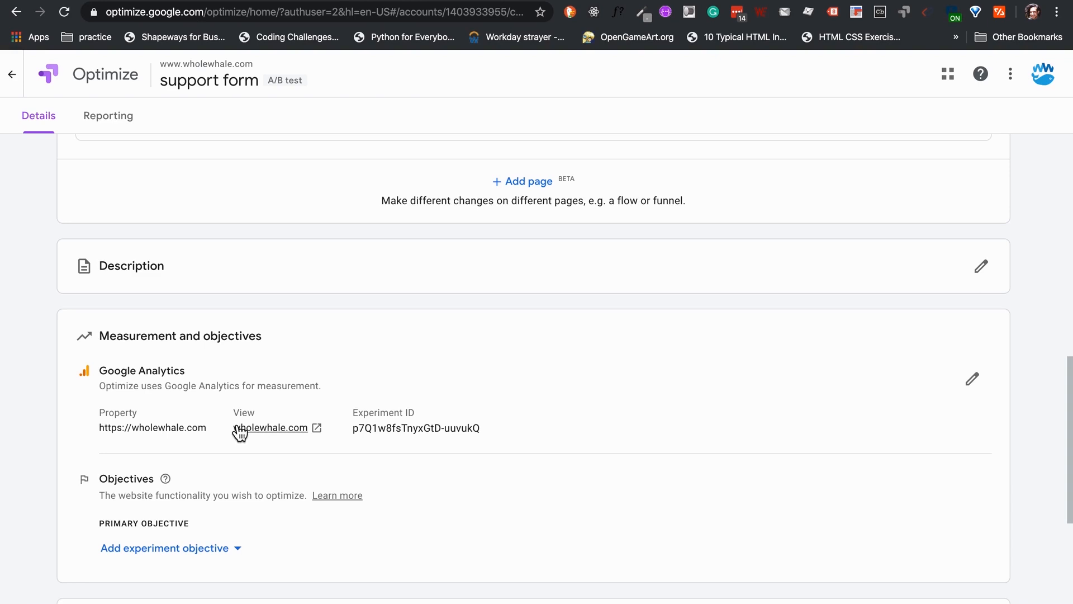
scroll(down, 3)
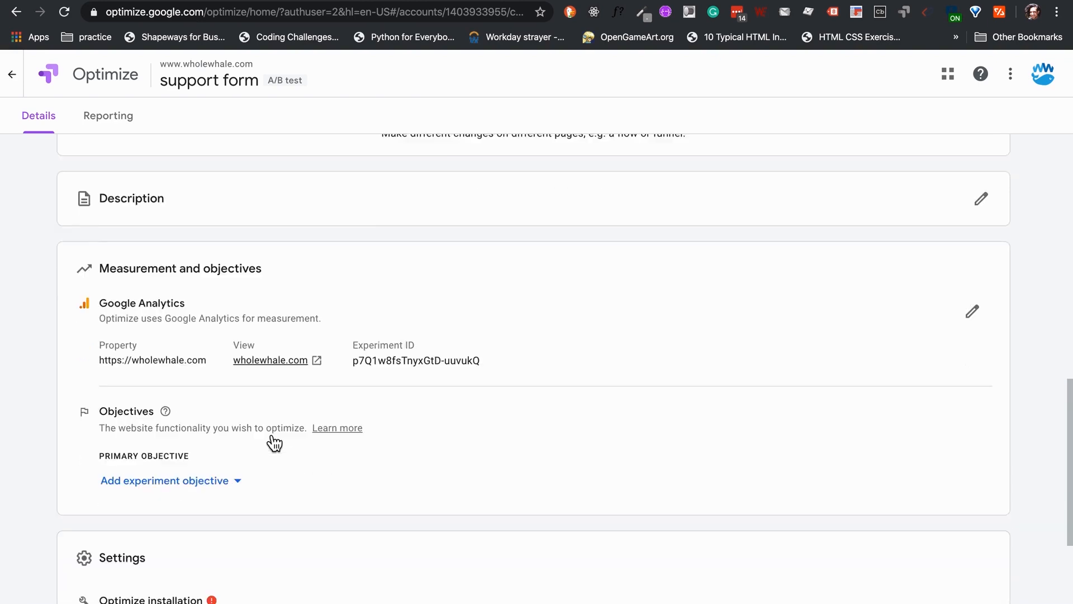
scroll(down, 3)
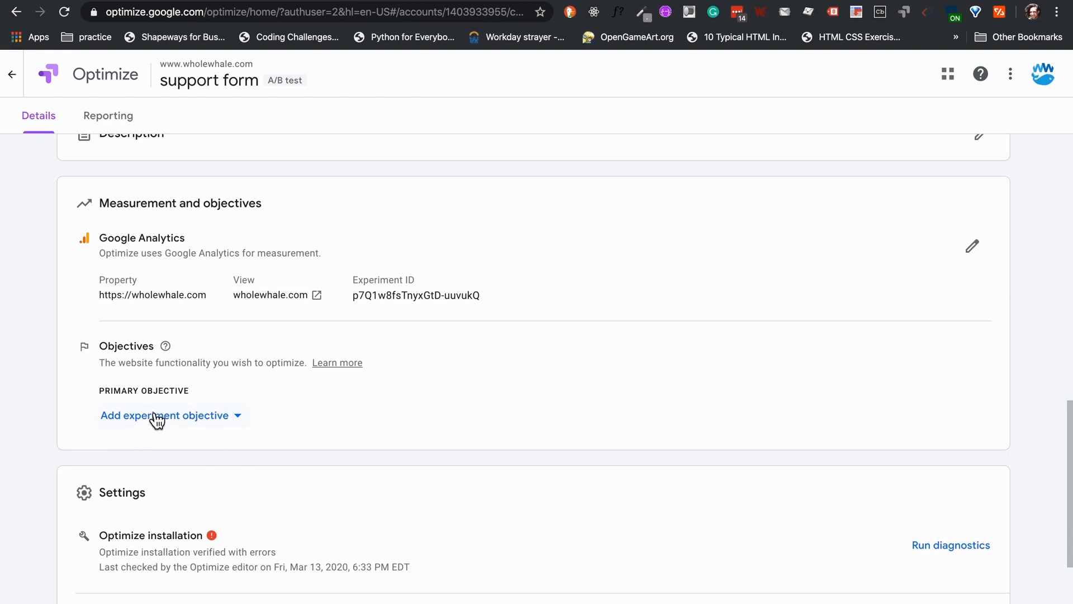
click(164, 415)
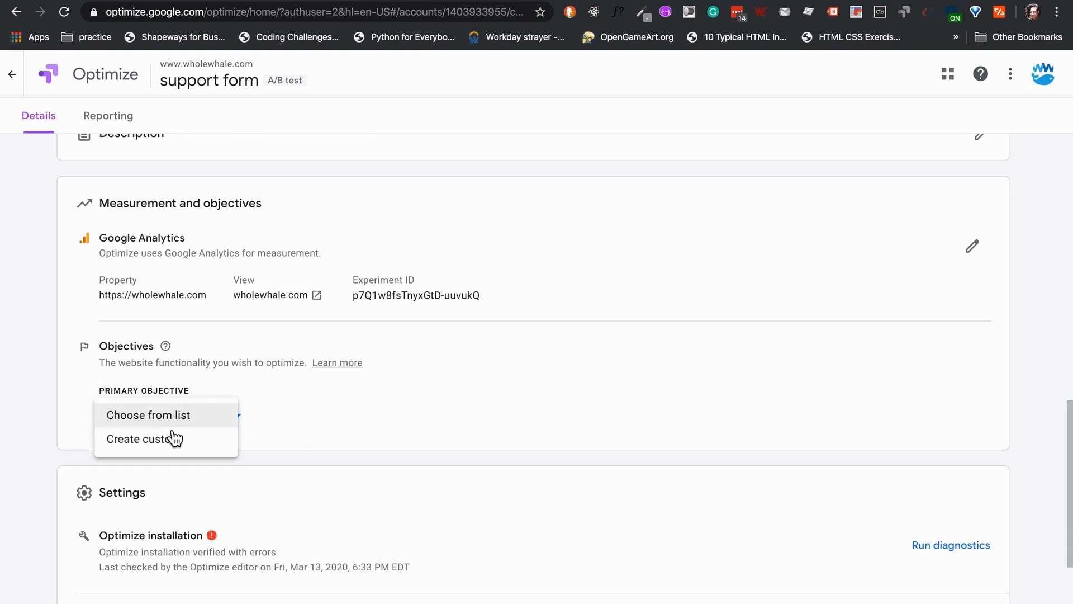
click(148, 415)
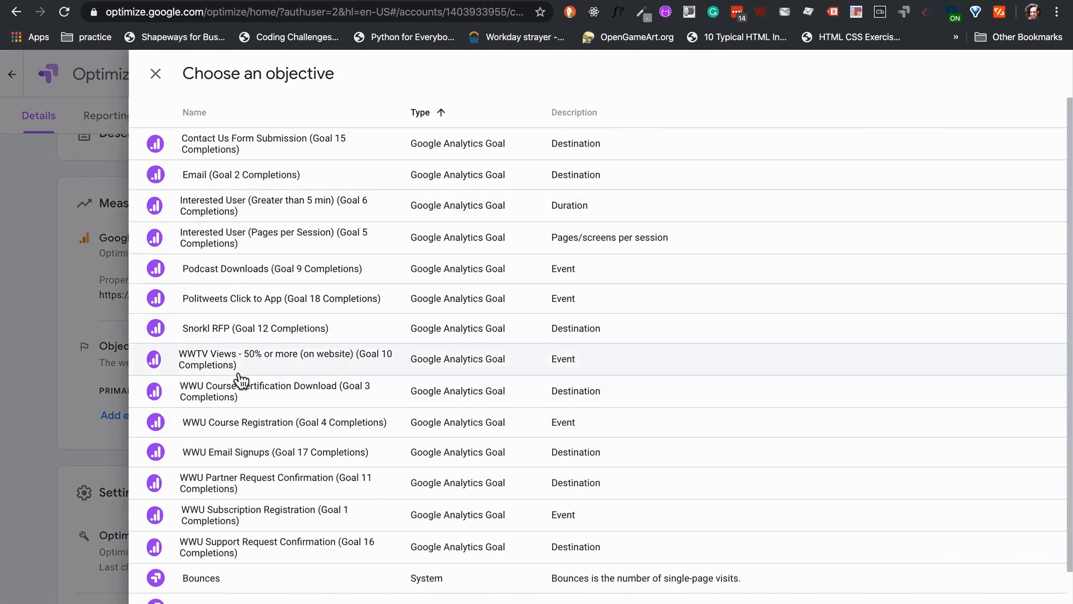
scroll(down, 3)
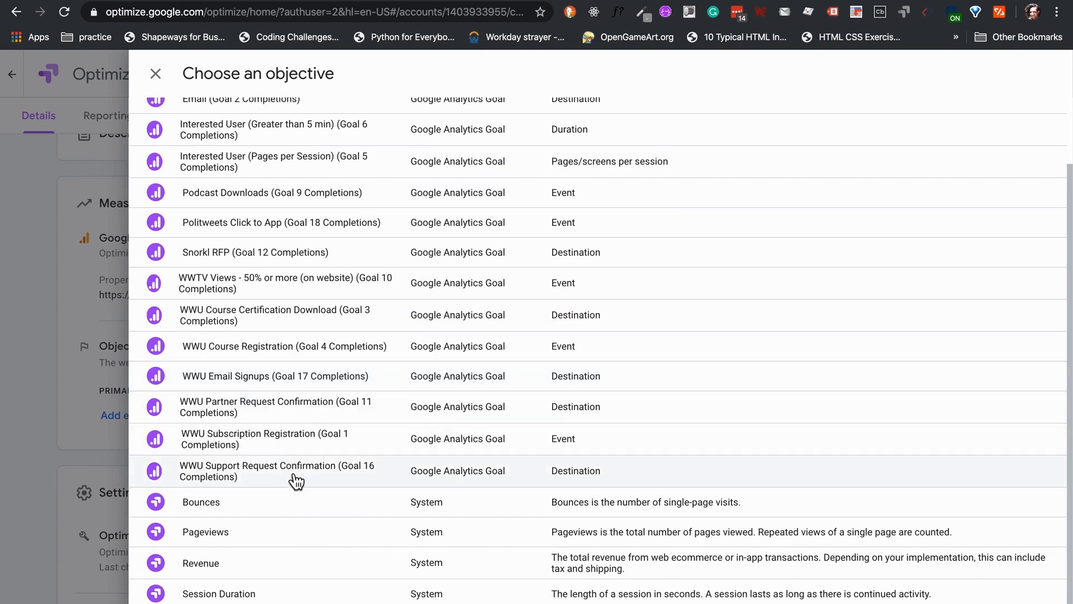
mouse_move(319, 489)
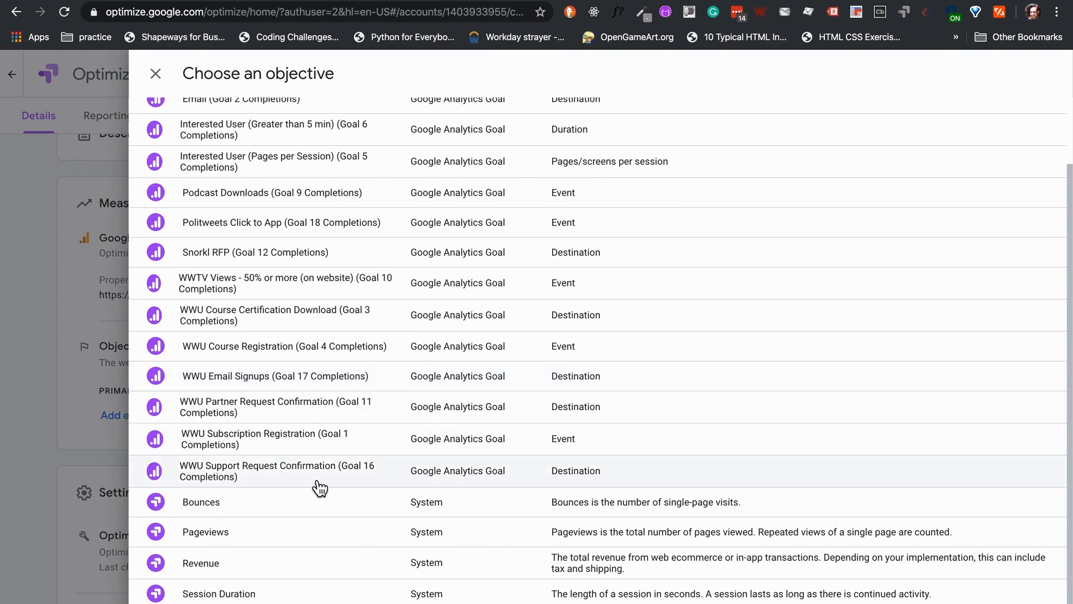
click(276, 470)
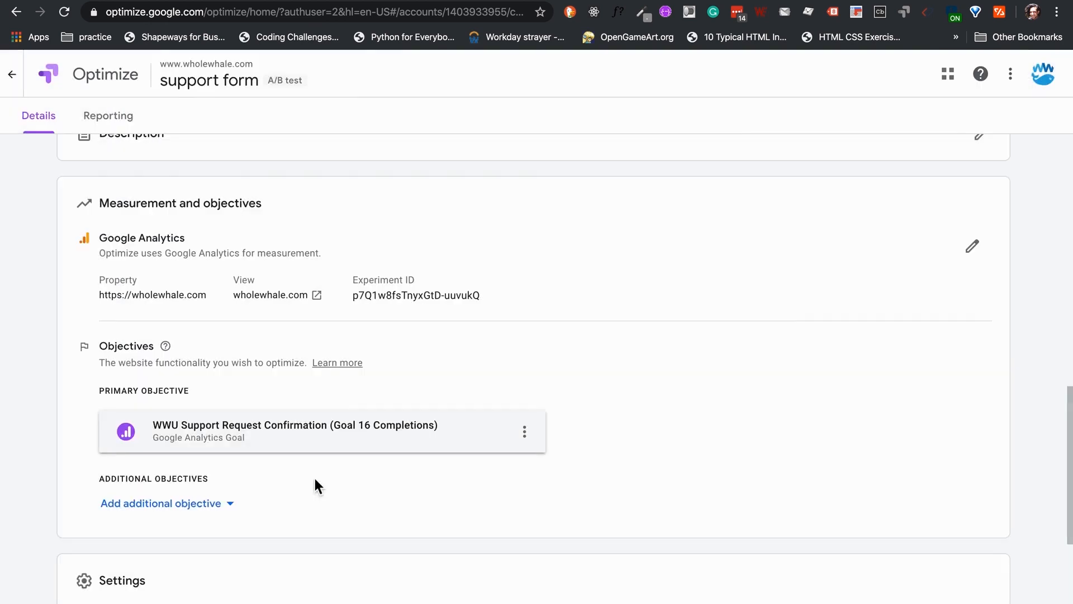
scroll(down, 3)
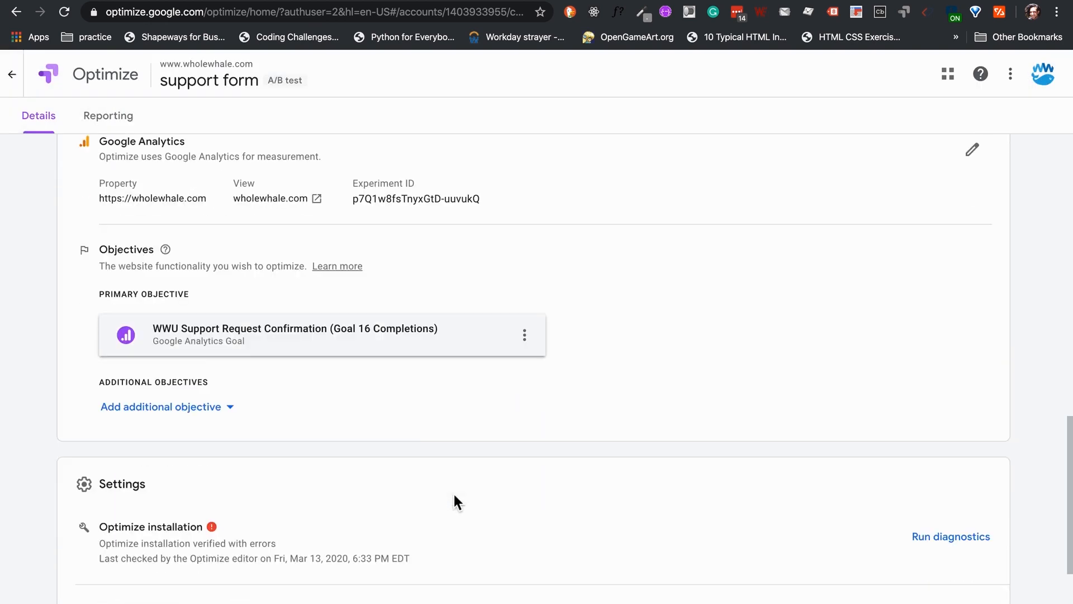
scroll(down, 3)
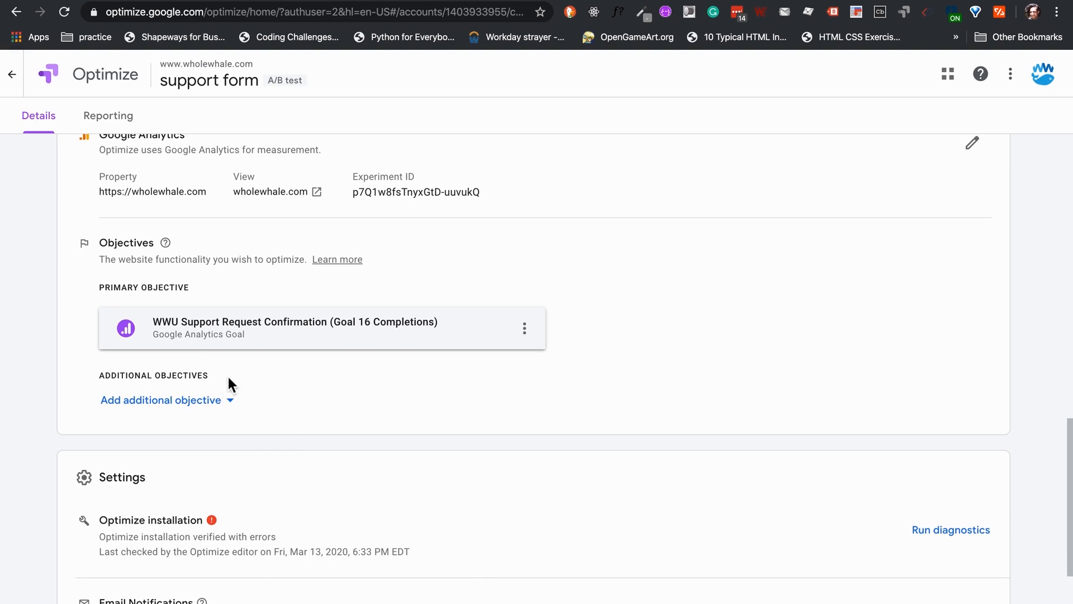
mouse_move(198, 405)
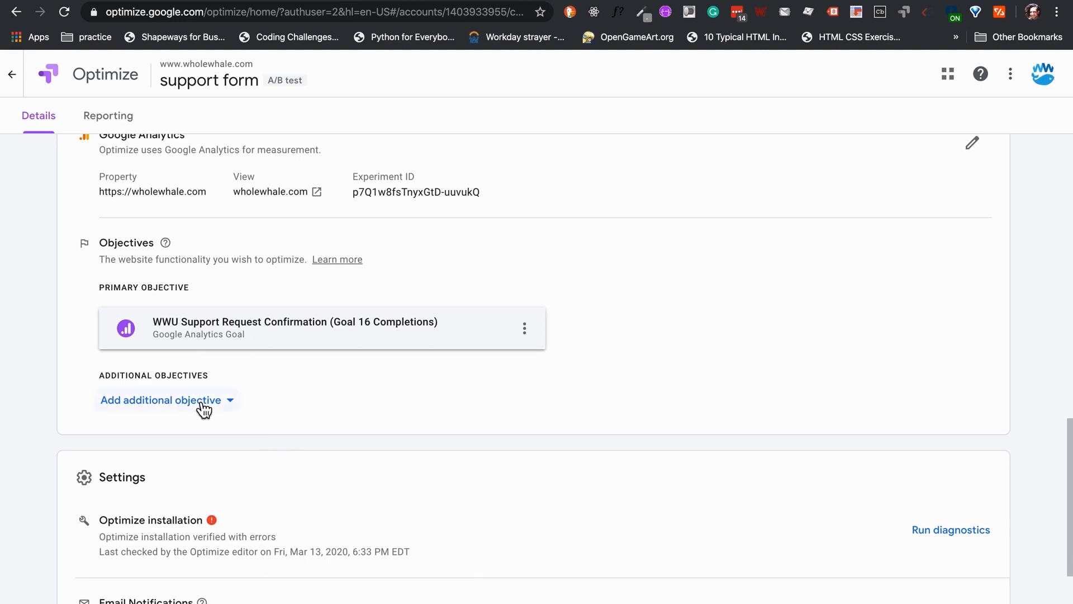
click(162, 401)
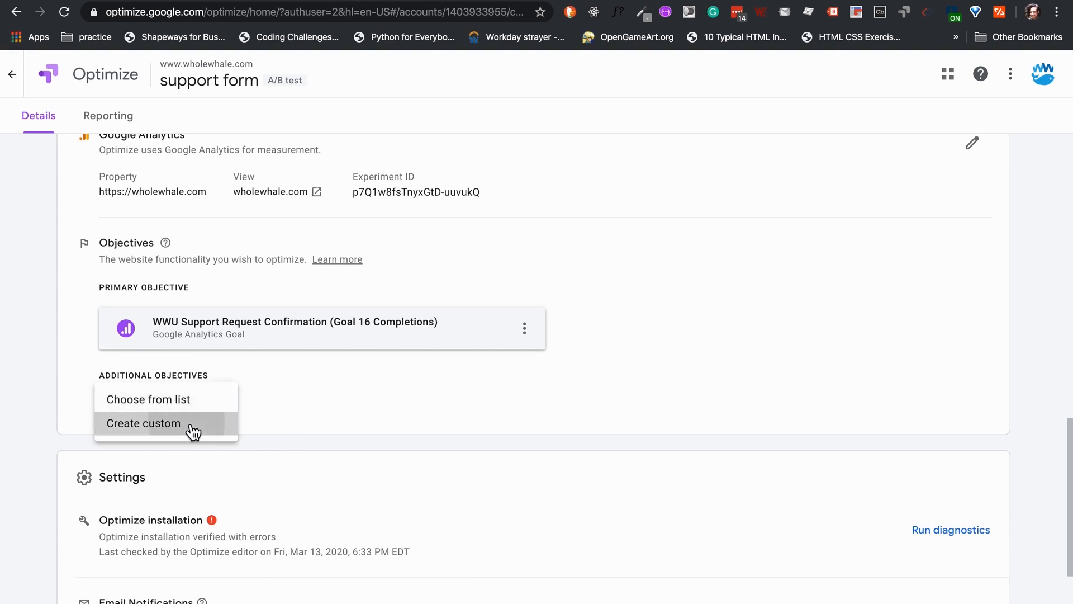
click(143, 423)
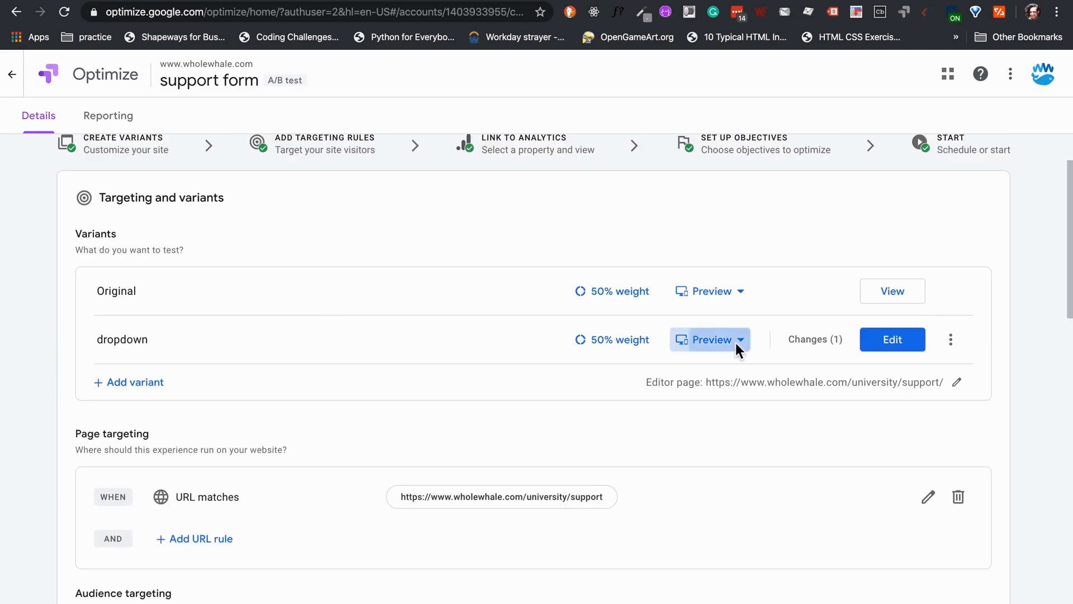
Get the dropdown variant's Share preview link, copy it, and finish with Done.
click(710, 339)
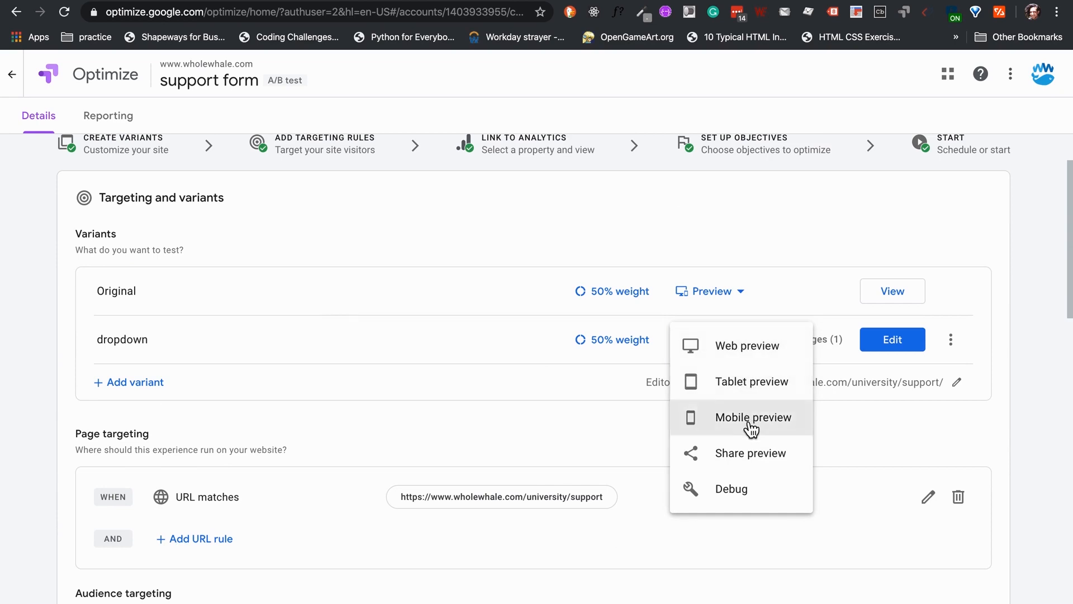
click(753, 417)
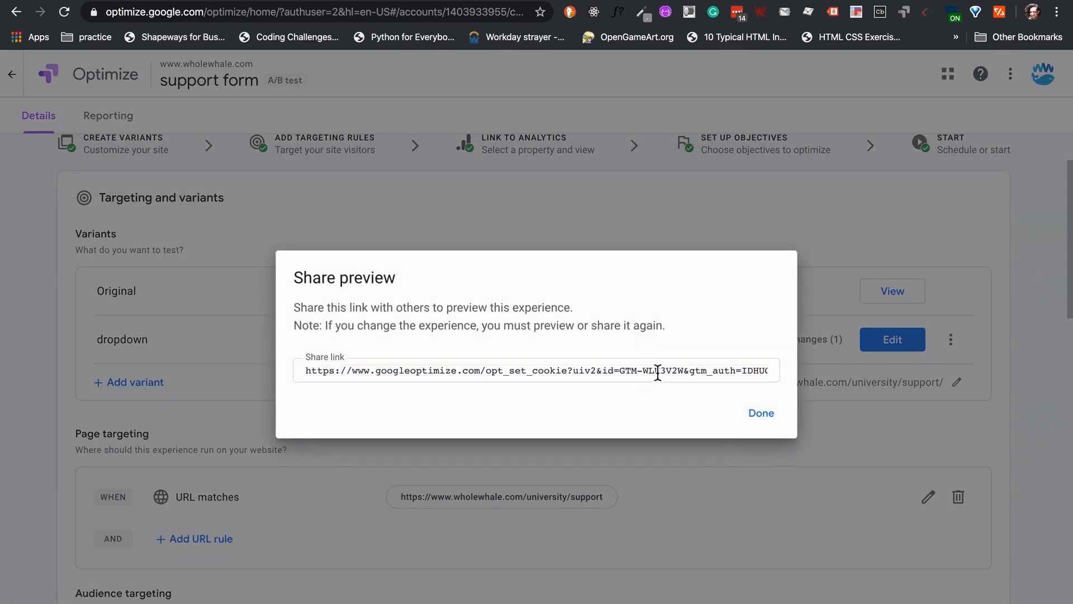
key(ctrl+a)
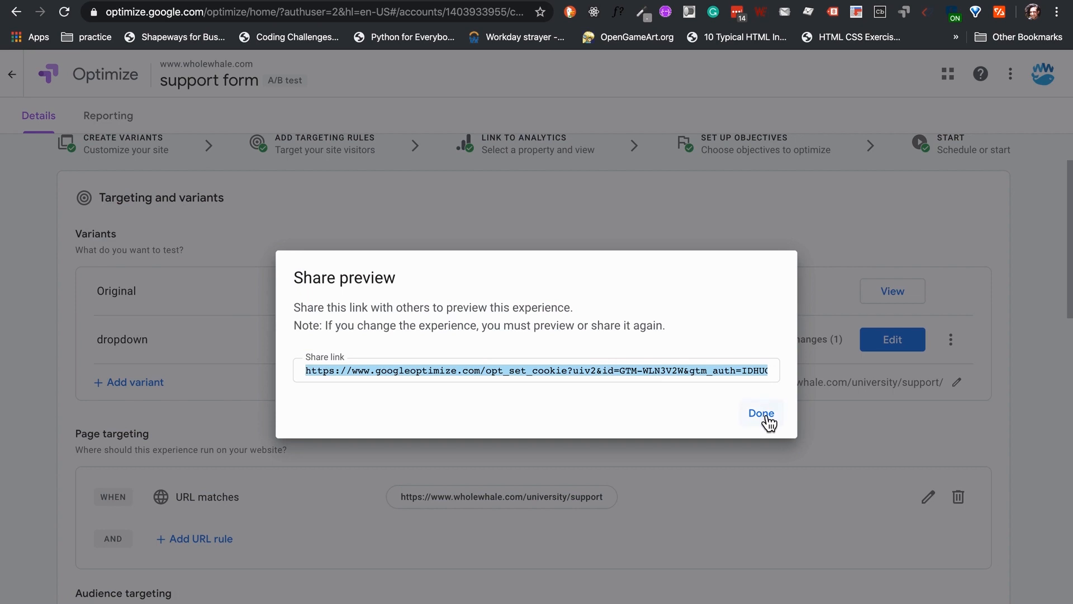
click(761, 413)
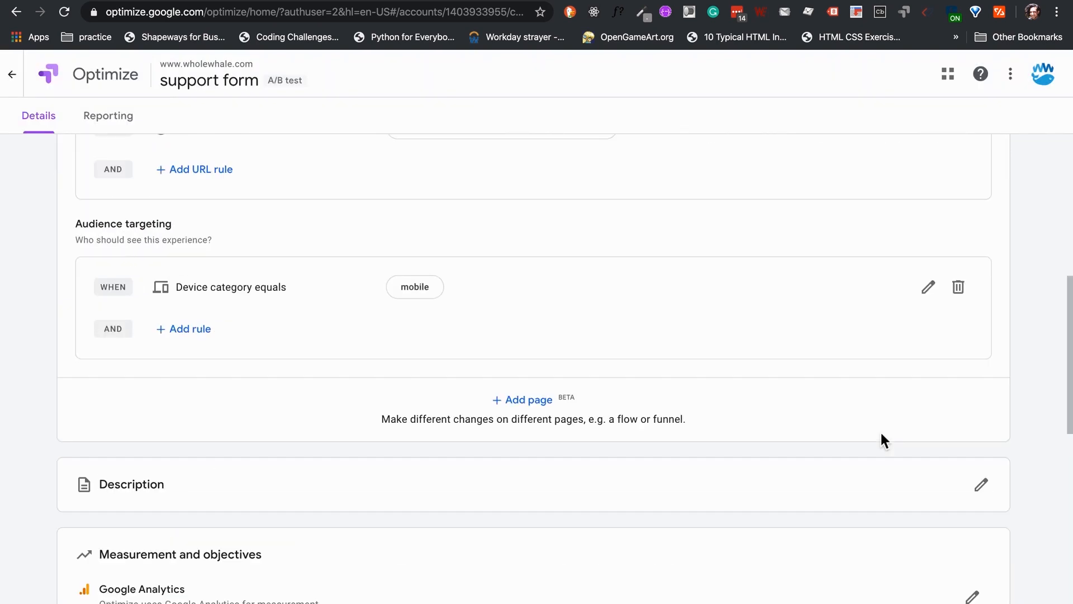
Run diagnostics on the Optimize installation in Settings so it reports verified with no errors.
scroll(down, 3)
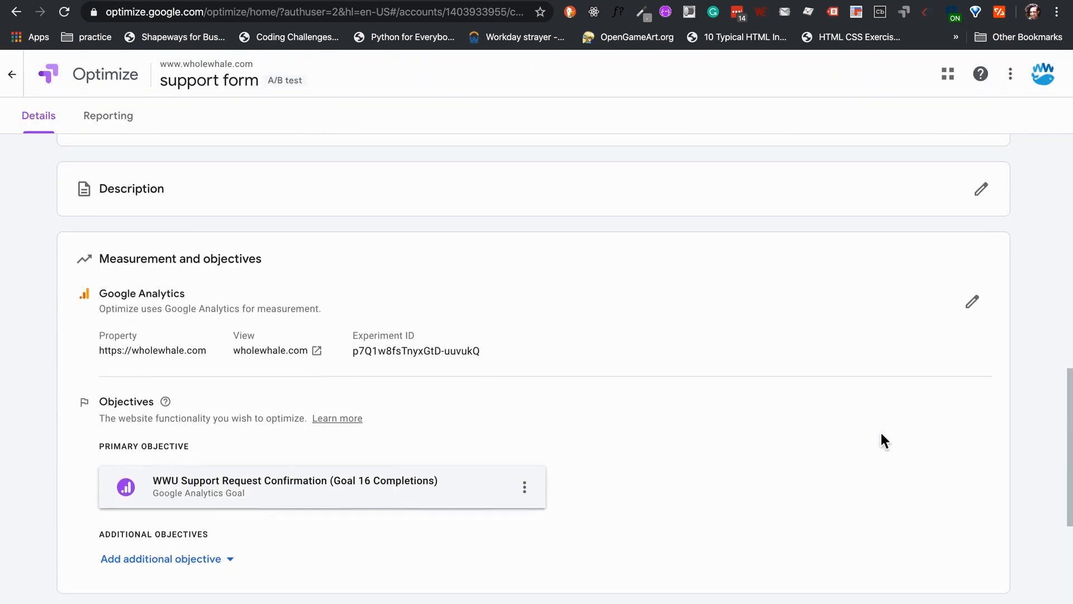
scroll(down, 3)
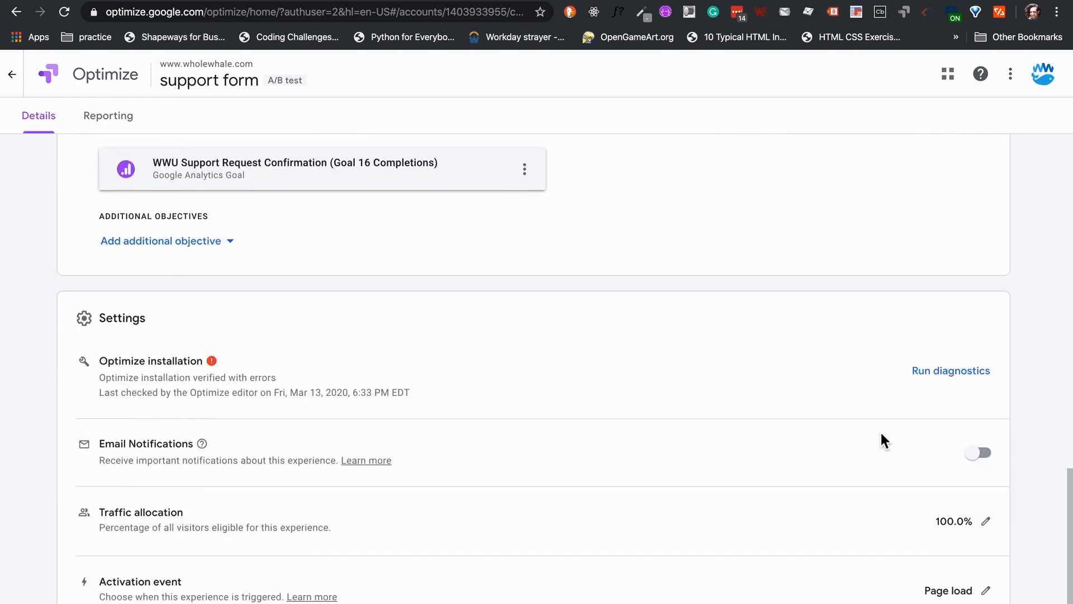
scroll(down, 3)
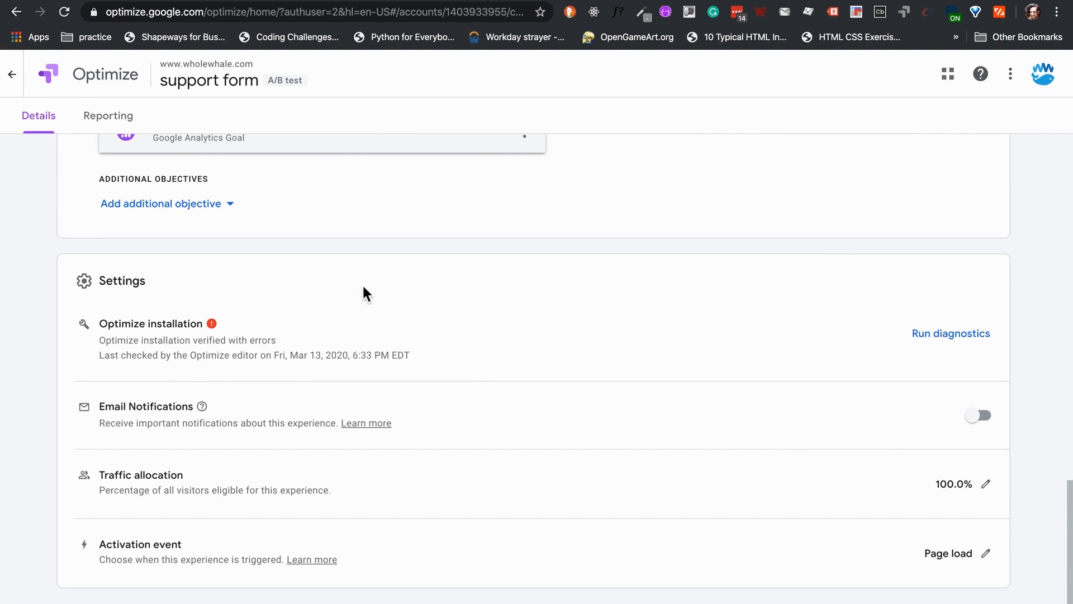
mouse_move(651, 325)
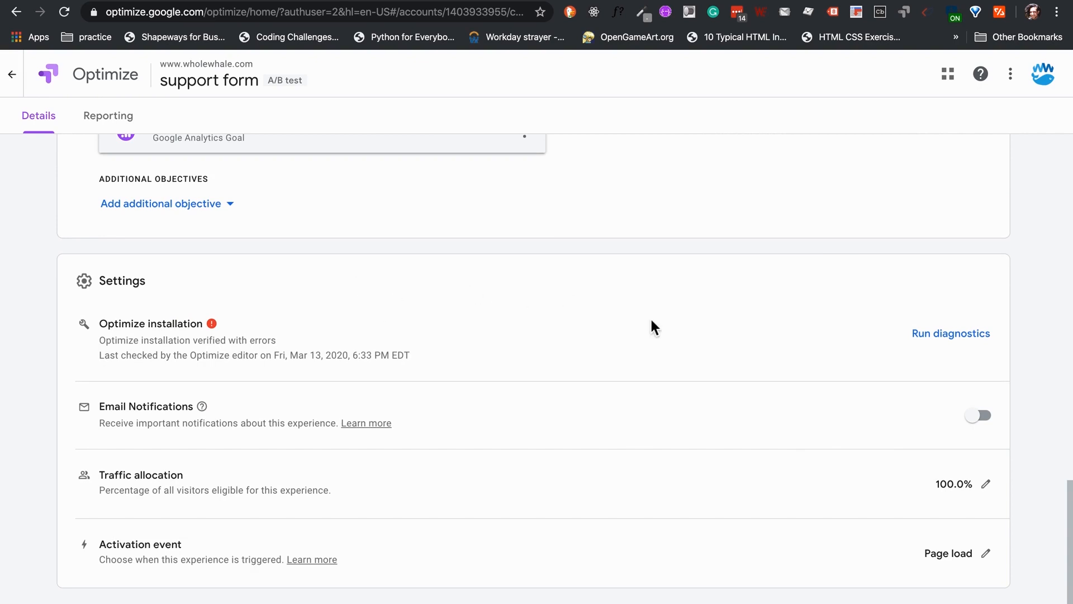
mouse_move(951, 333)
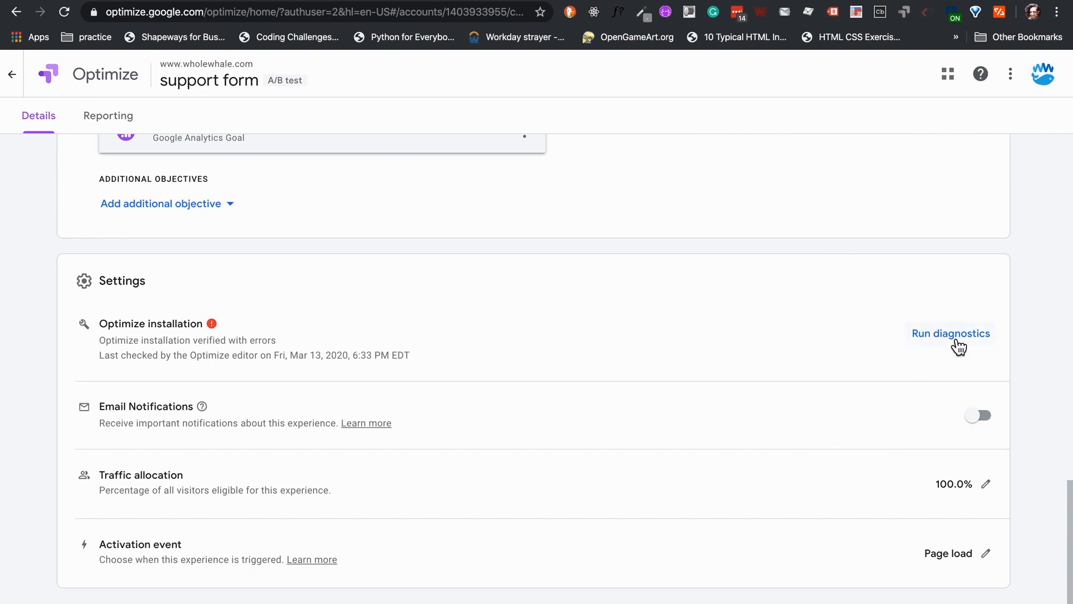
mouse_move(213, 331)
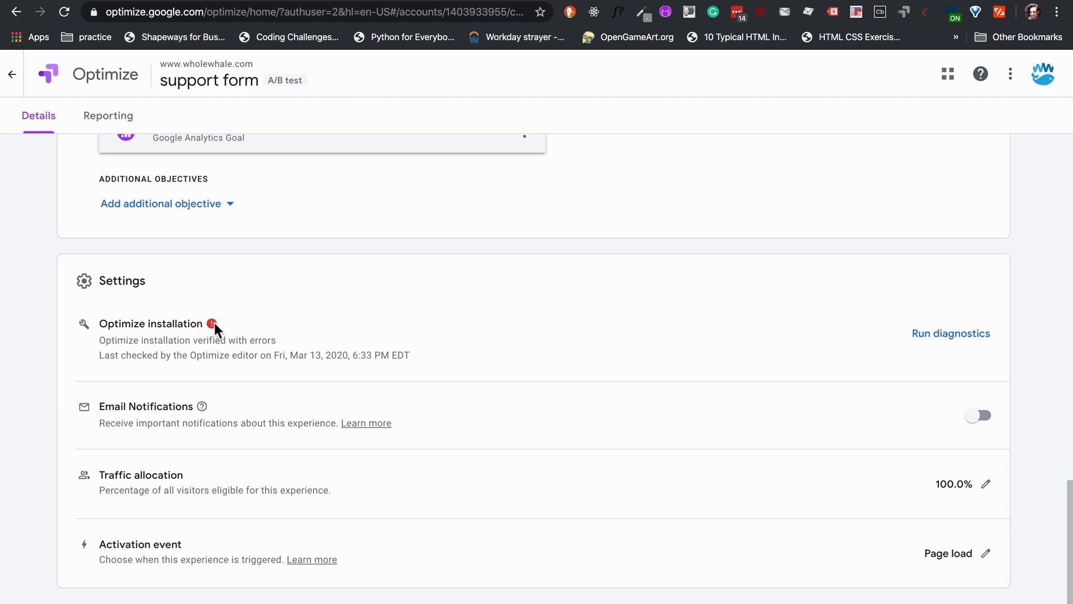
mouse_move(980, 351)
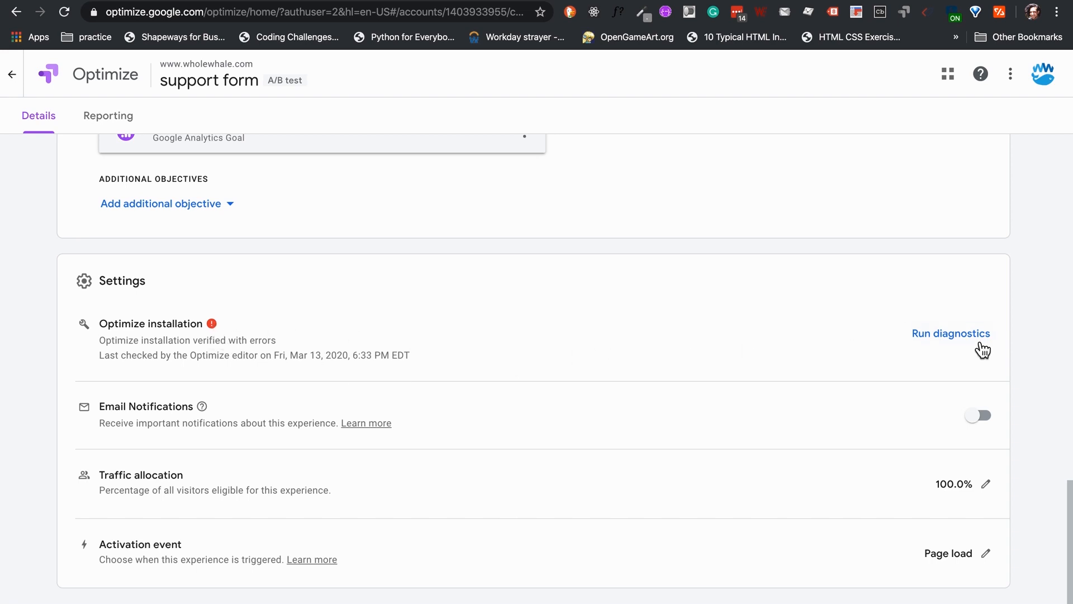
click(950, 333)
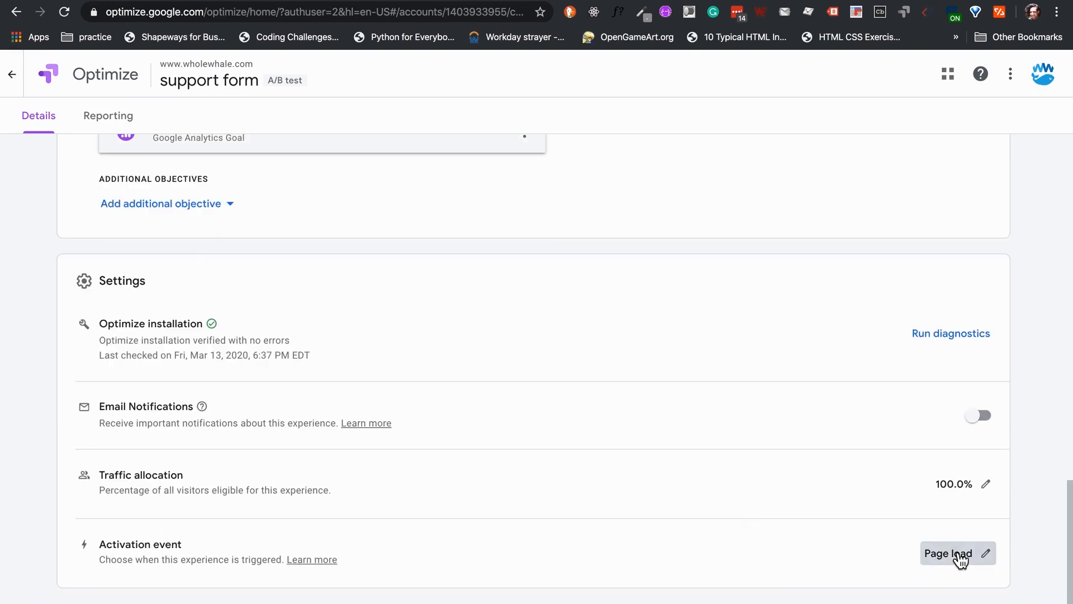
click(956, 553)
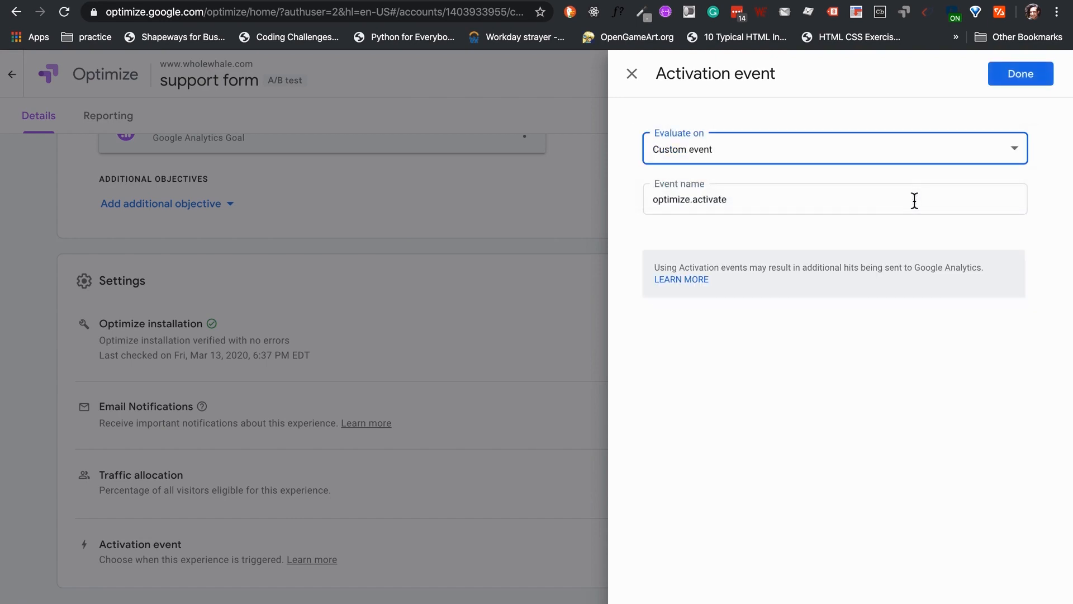
double_click(689, 199)
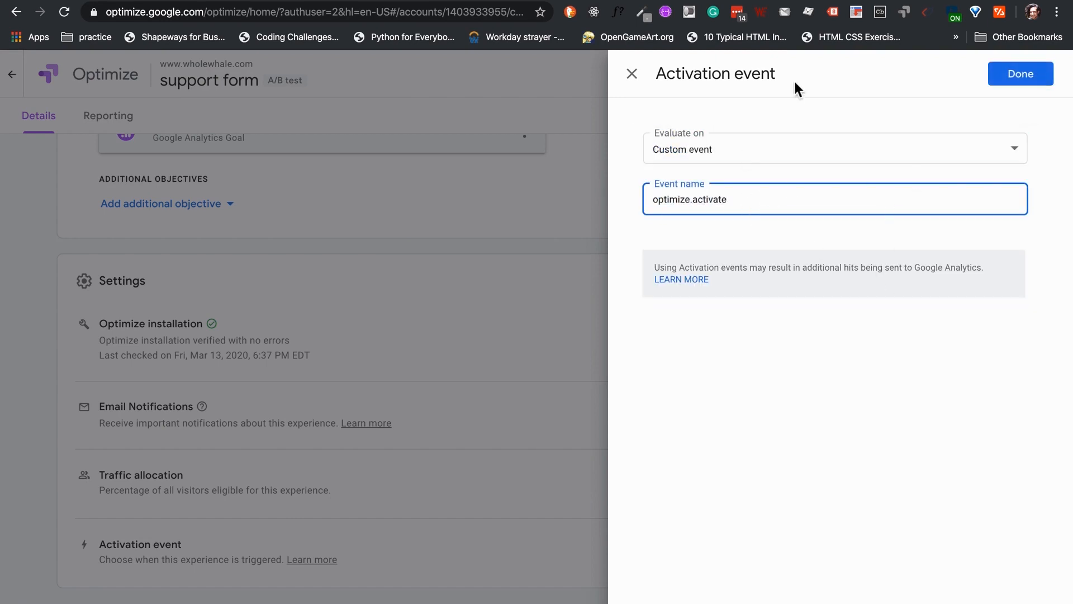
click(1020, 74)
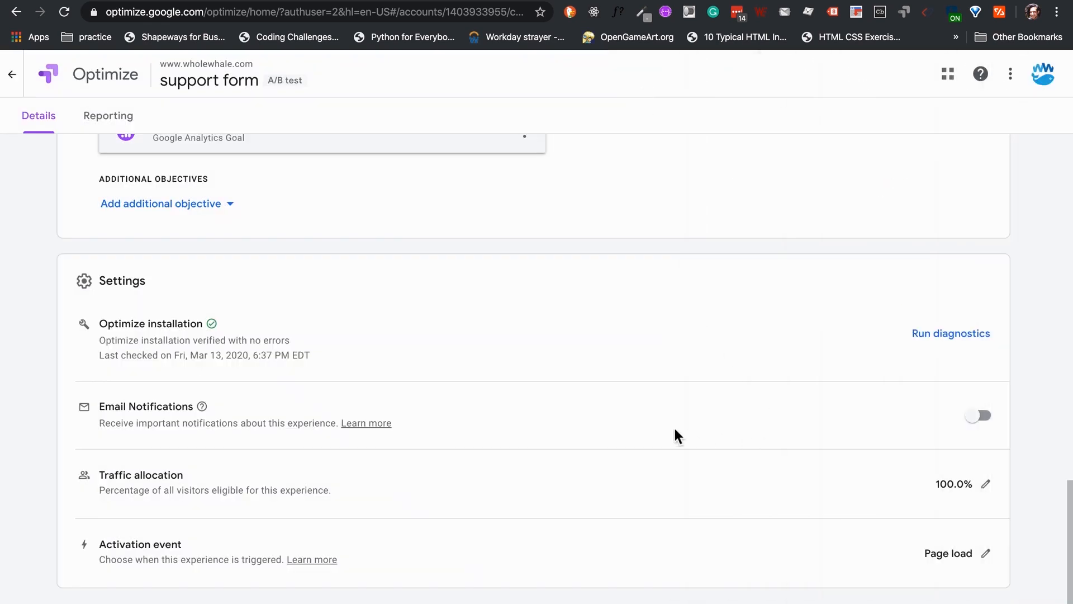
scroll(up, 3)
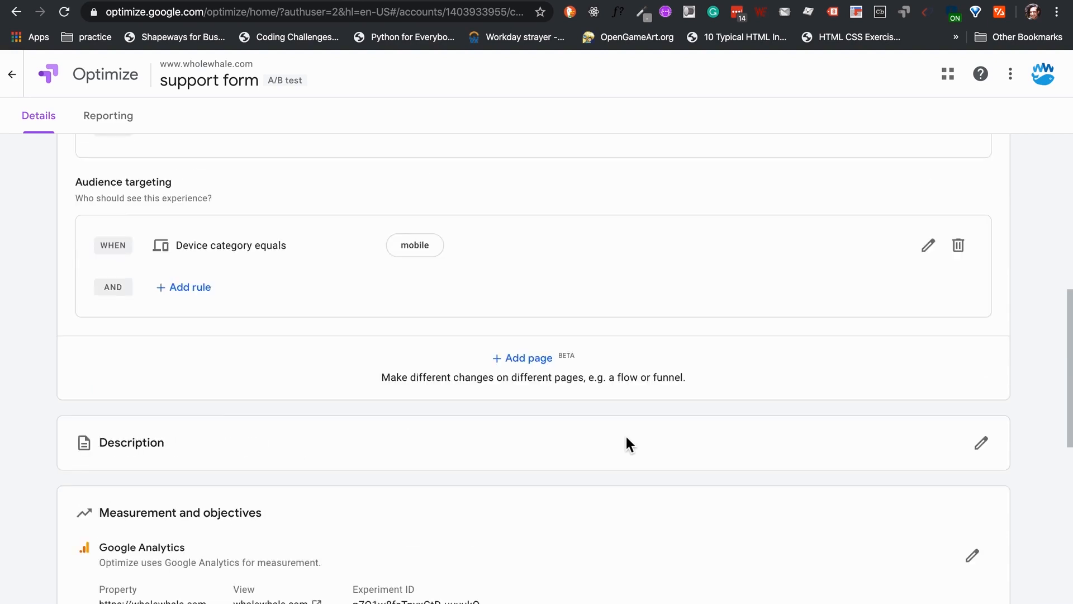
scroll(up, 3)
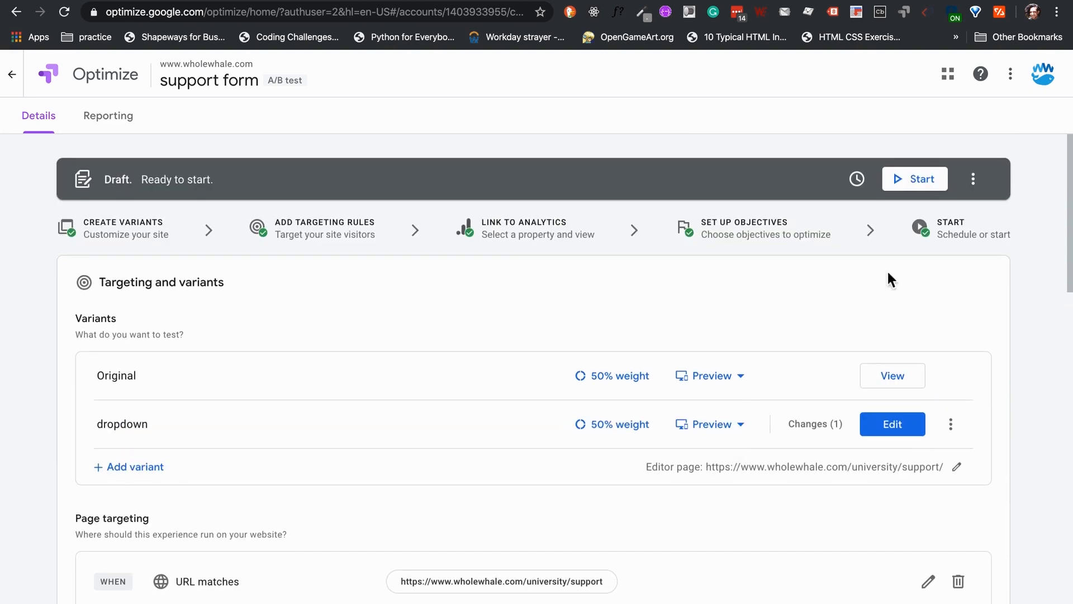
click(914, 179)
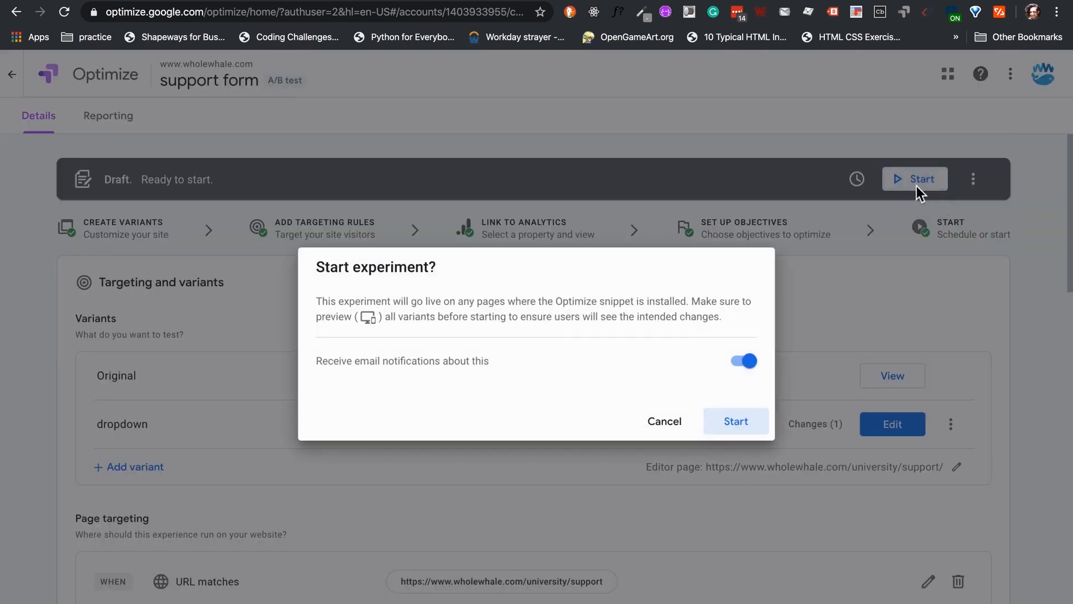
mouse_move(664, 421)
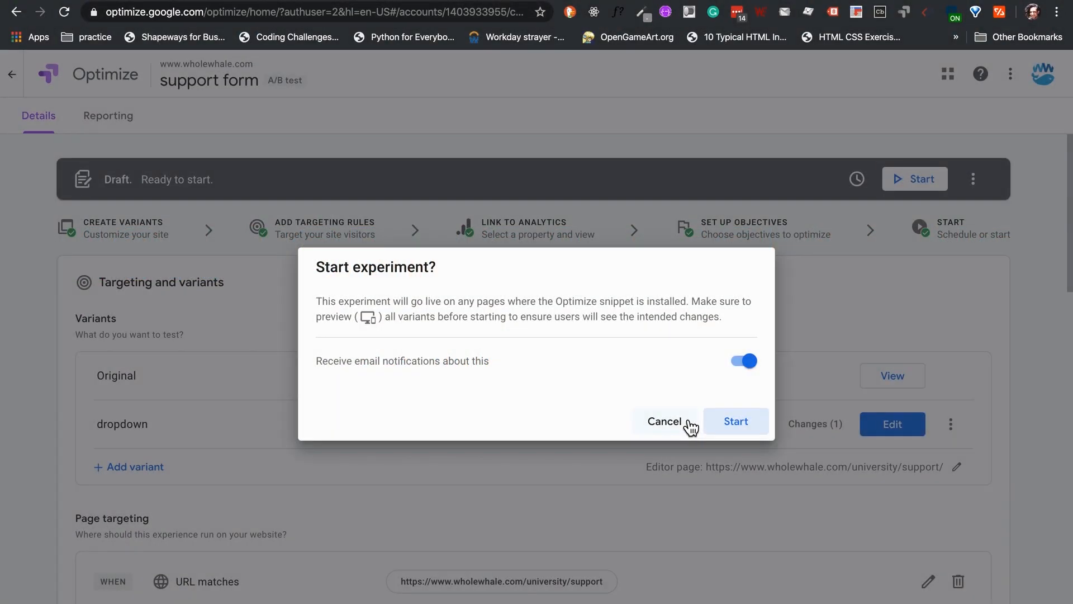
click(664, 420)
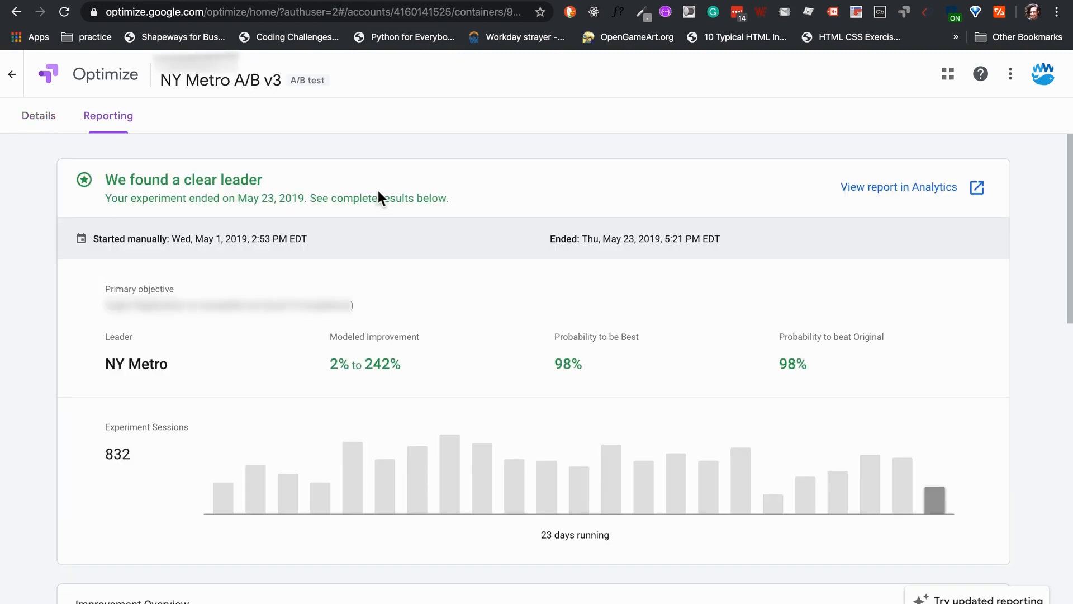
mouse_move(345, 337)
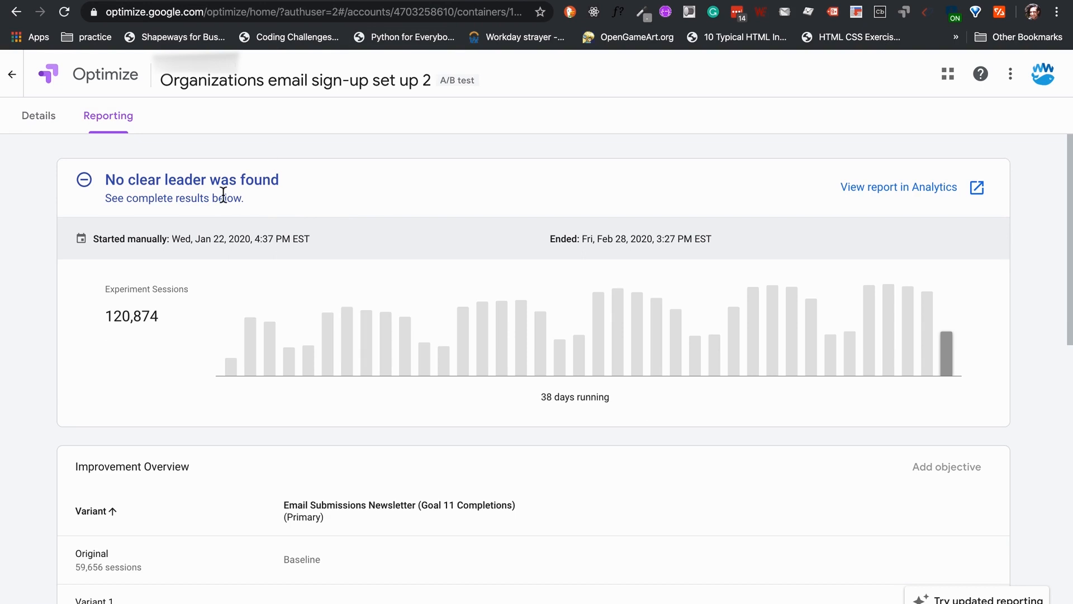
mouse_move(324, 222)
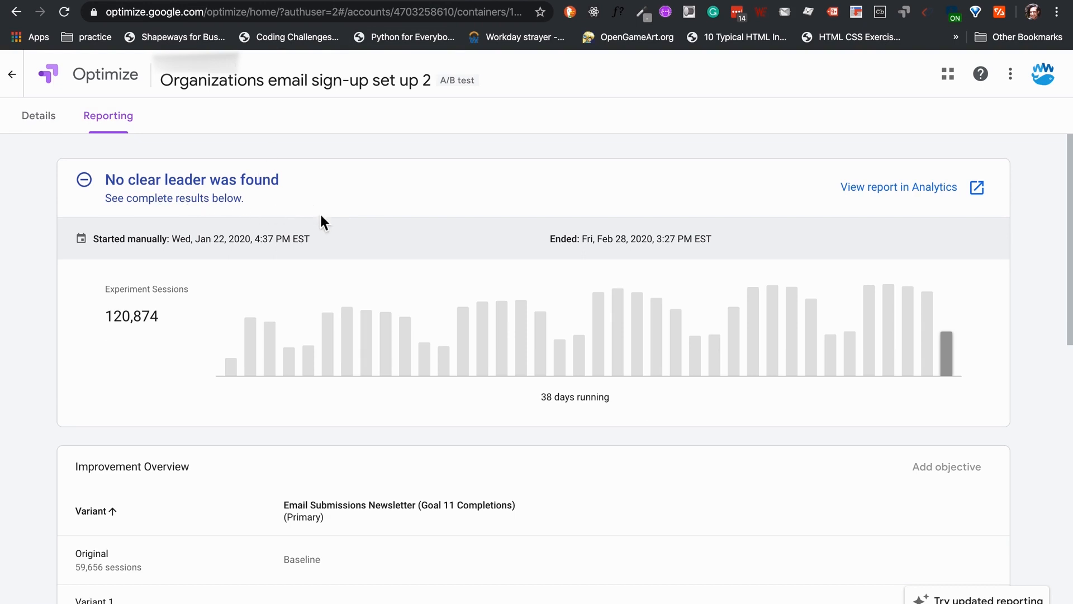
mouse_move(168, 261)
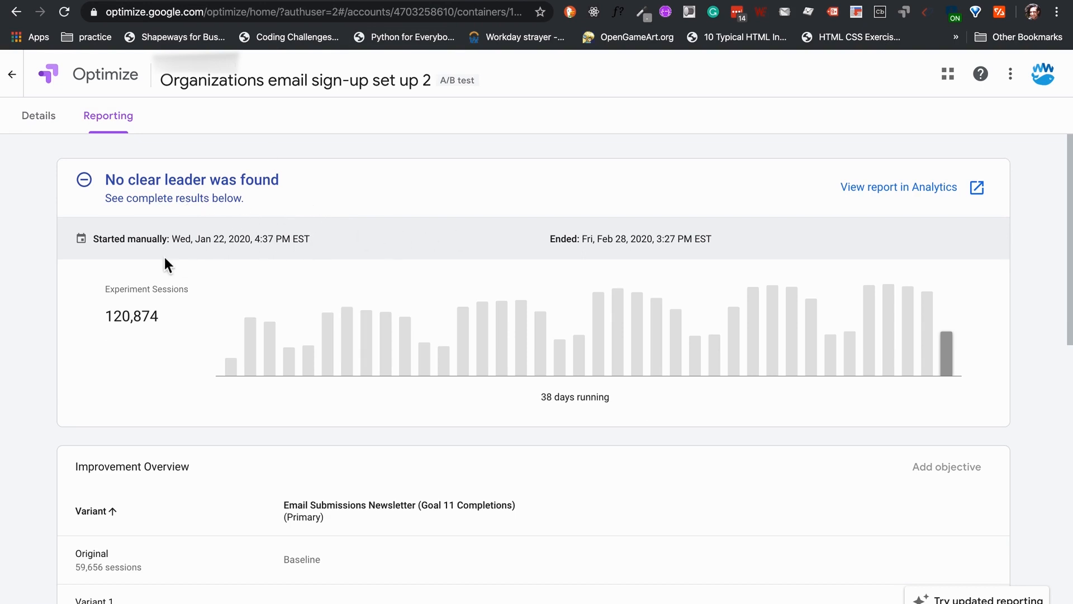
scroll(down, 3)
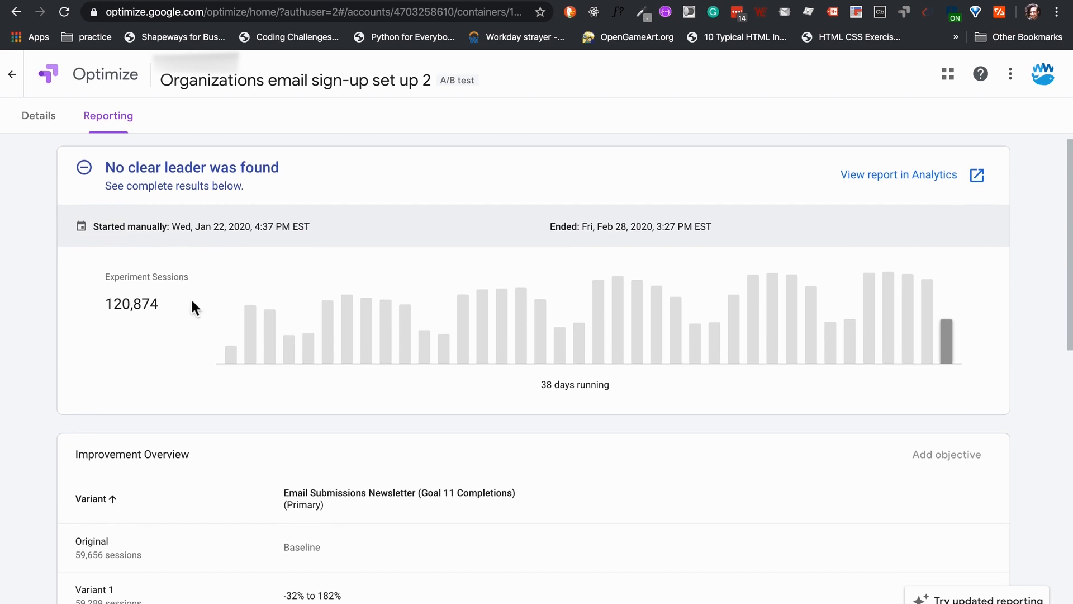
scroll(down, 3)
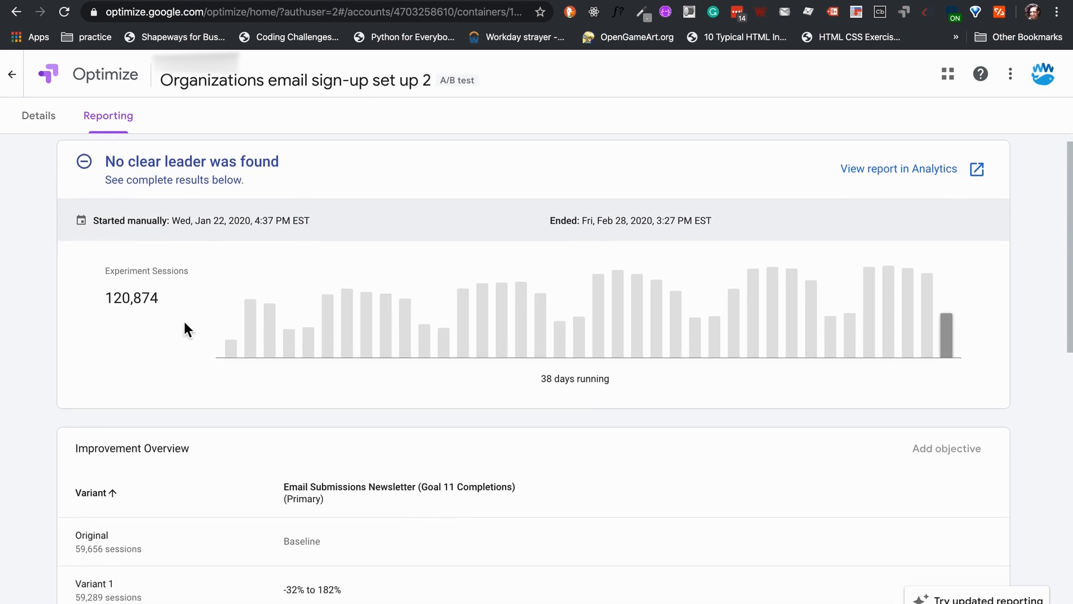
mouse_move(107, 152)
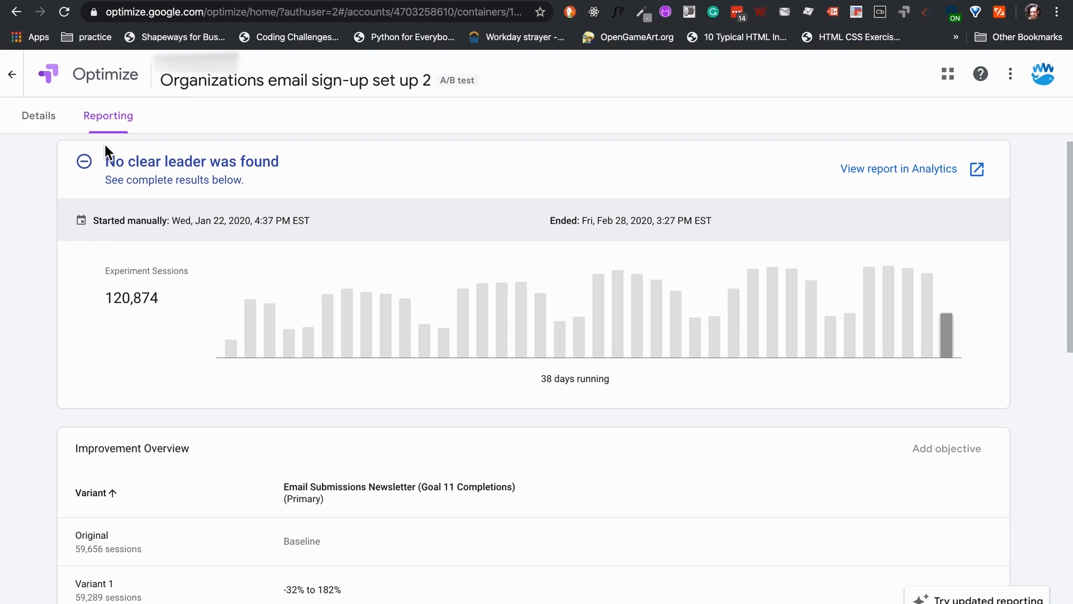
mouse_move(110, 202)
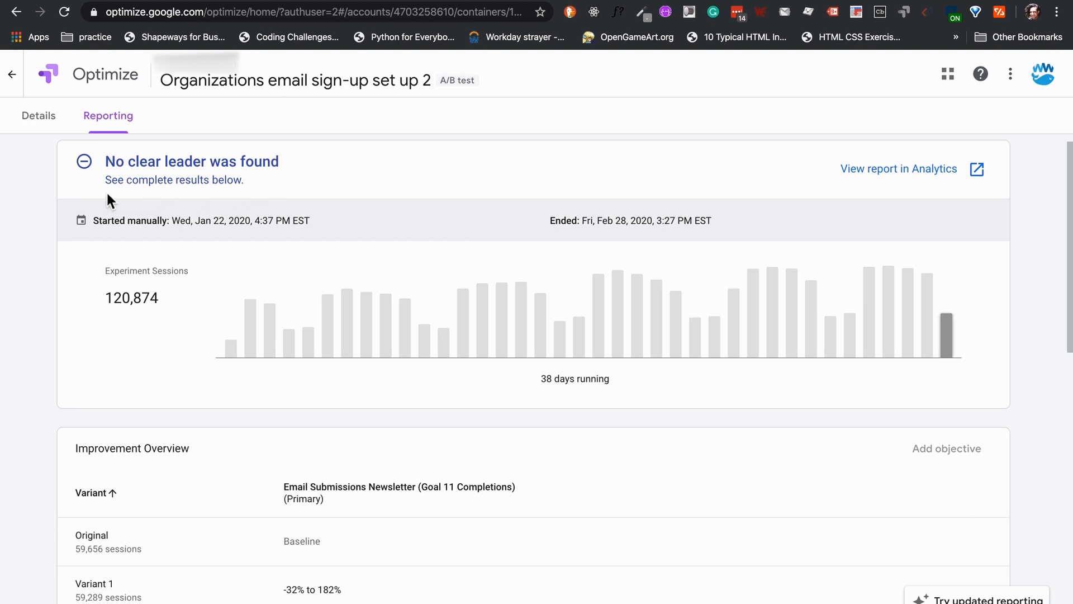
mouse_move(195, 325)
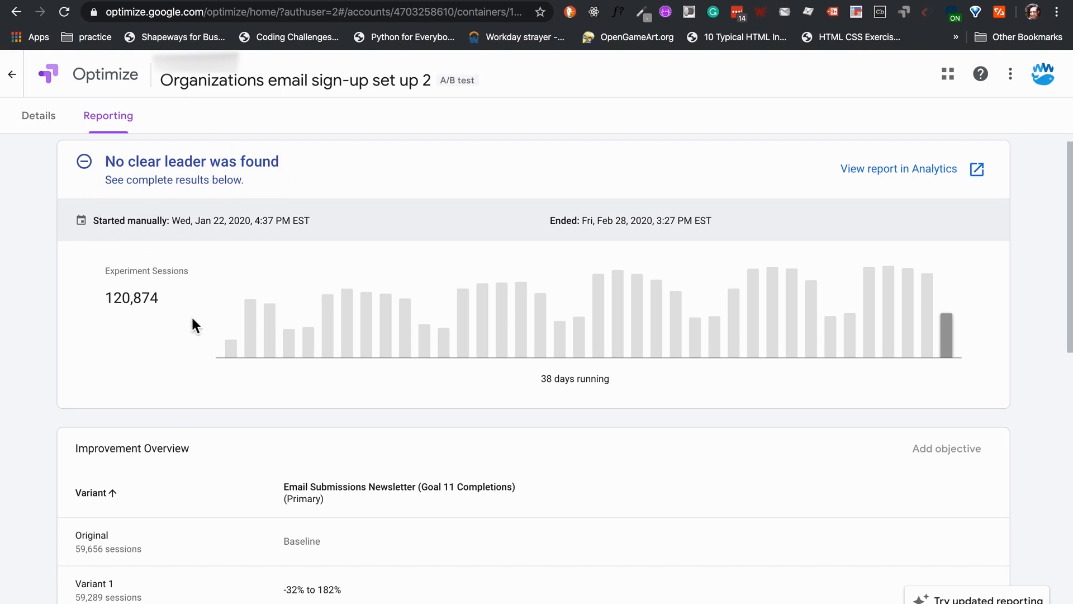
scroll(down, 3)
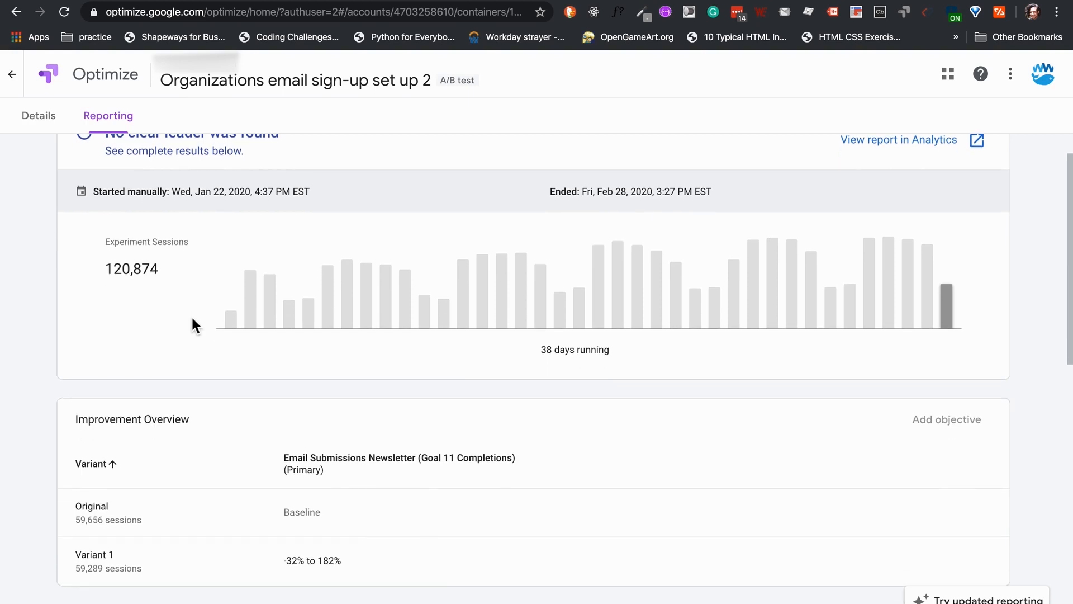
scroll(down, 3)
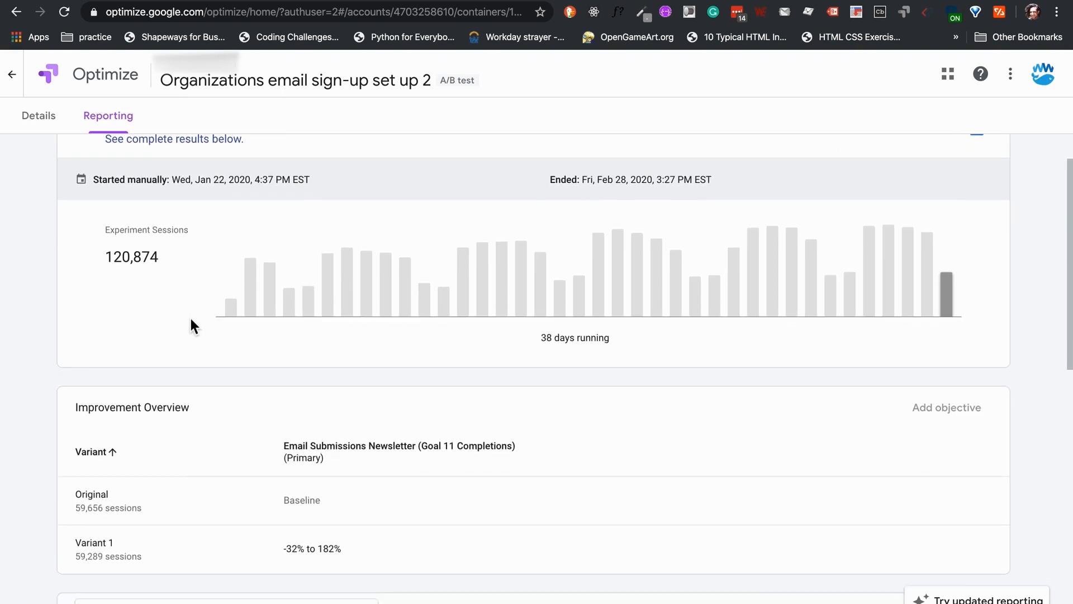
mouse_move(626, 334)
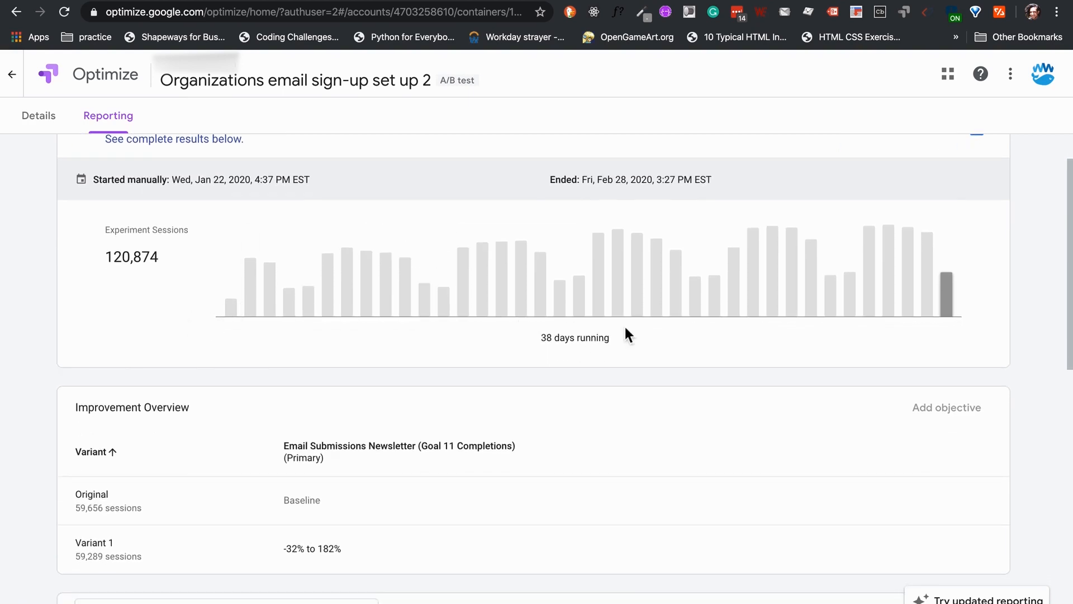
mouse_move(1065, 441)
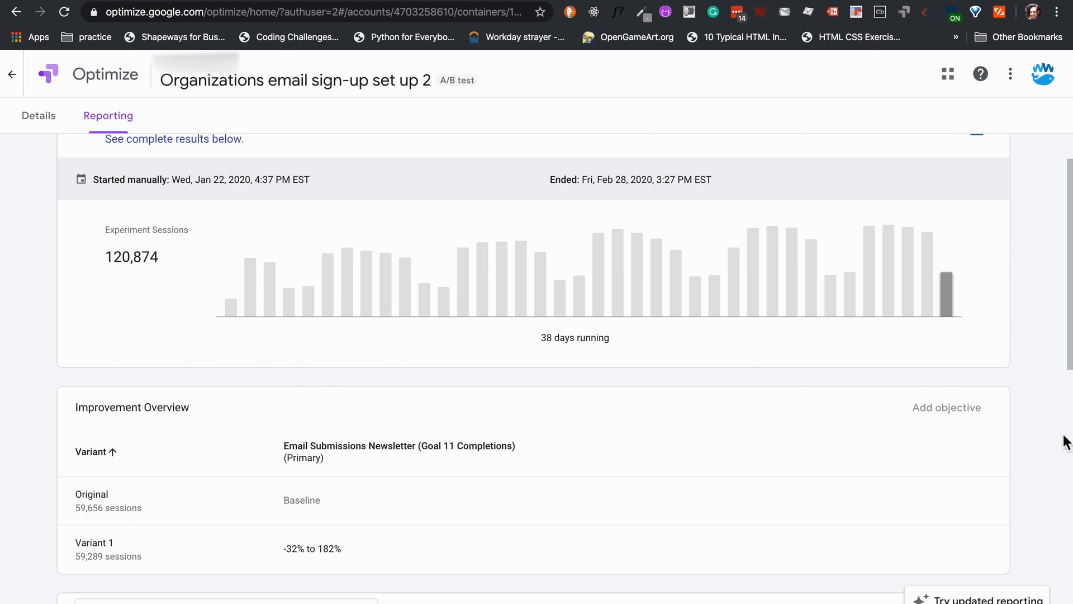
scroll(down, 3)
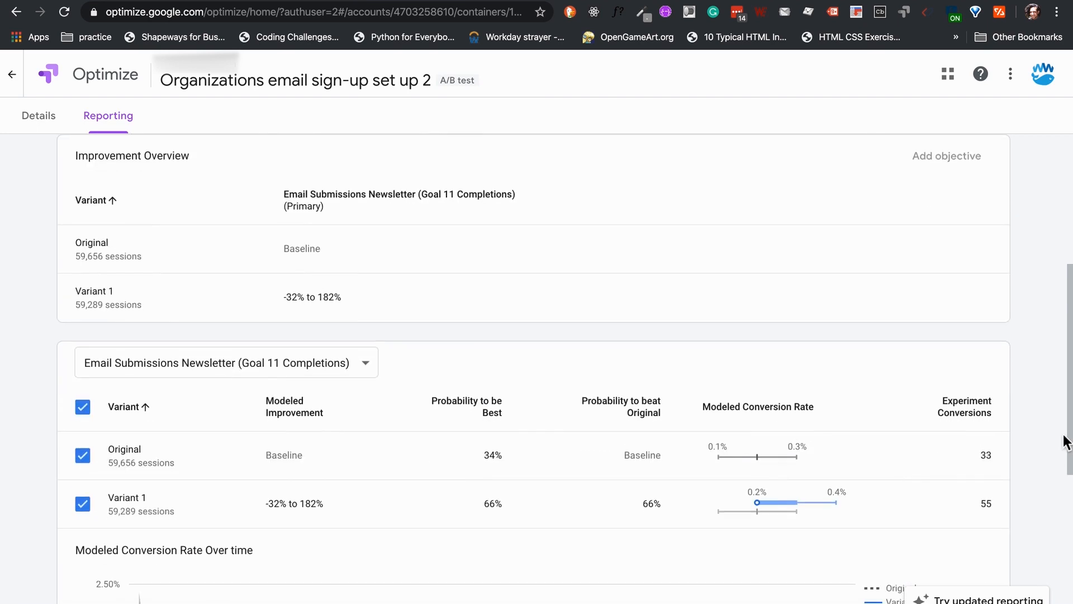
scroll(down, 3)
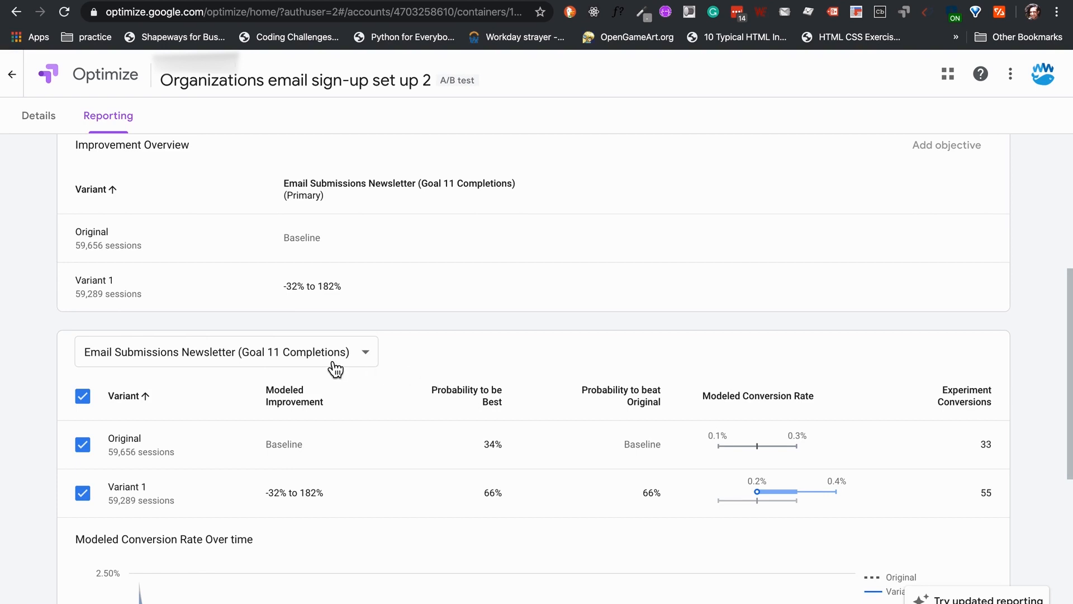
click(225, 351)
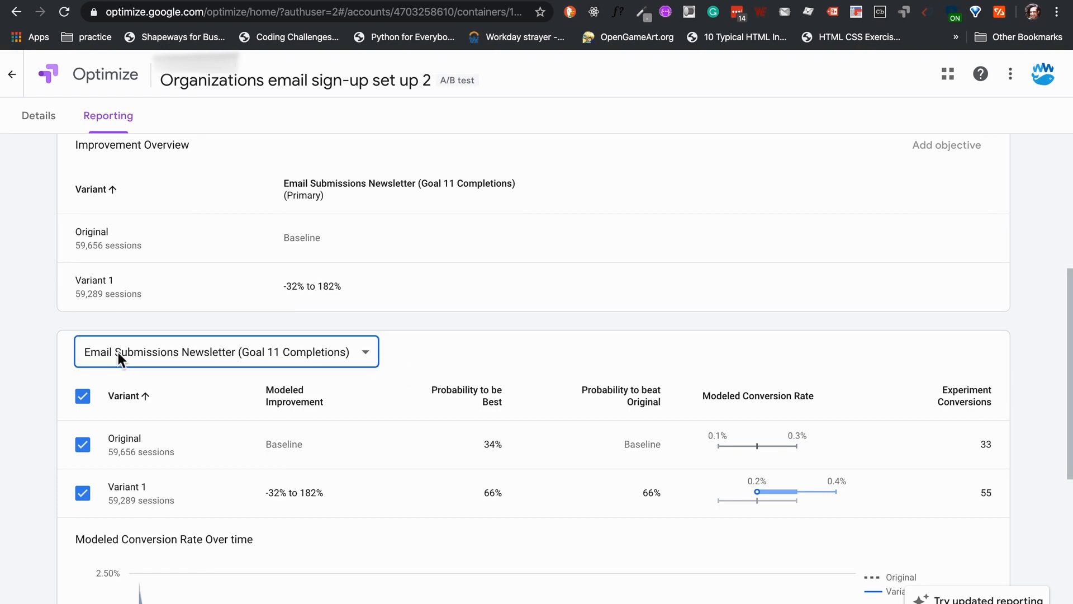
click(225, 352)
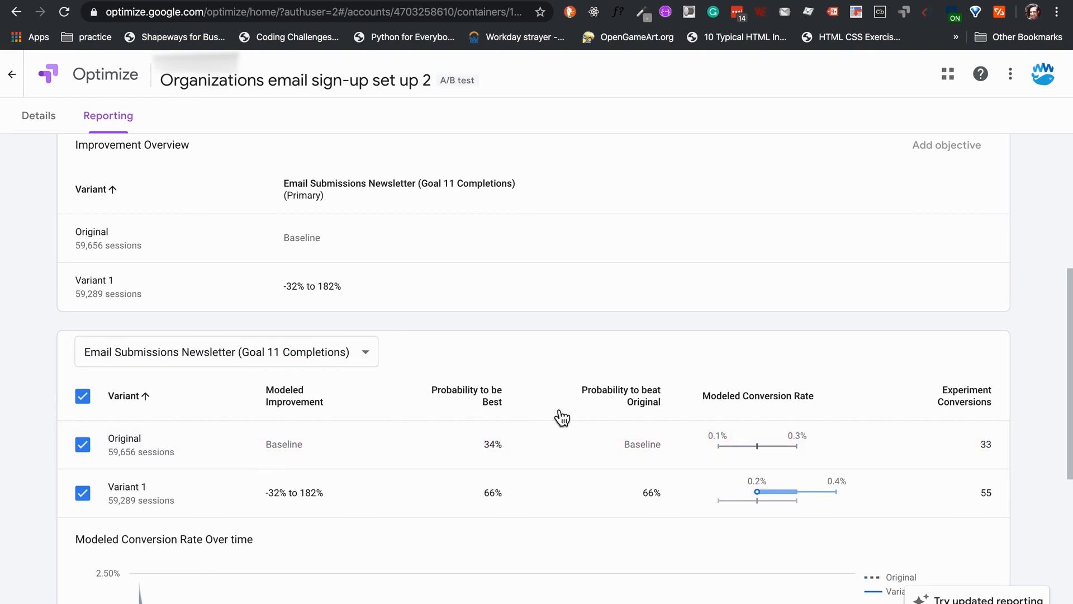
mouse_move(984, 512)
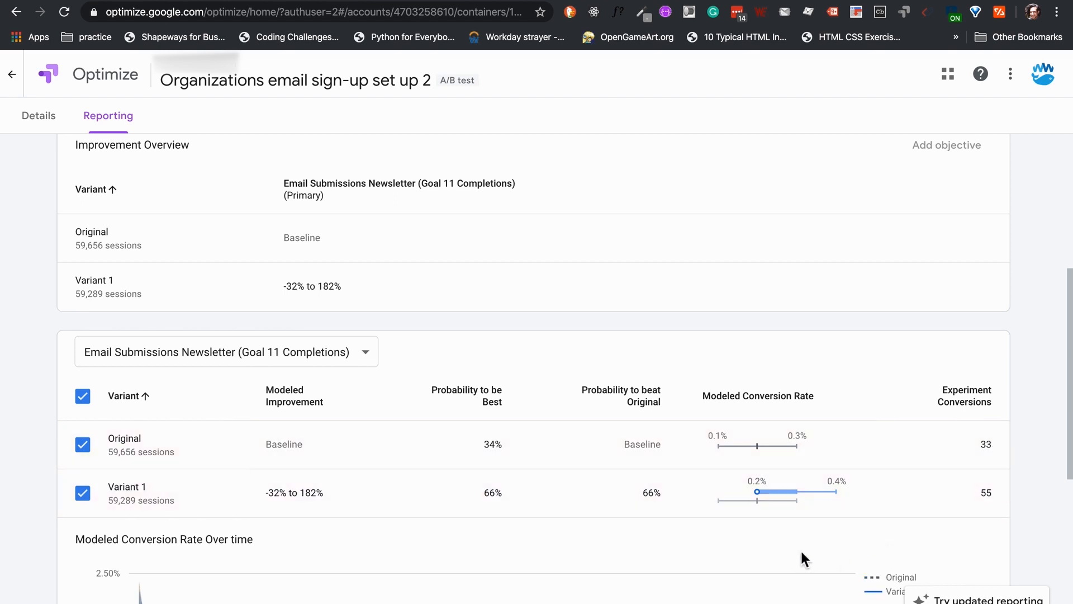
mouse_move(499, 544)
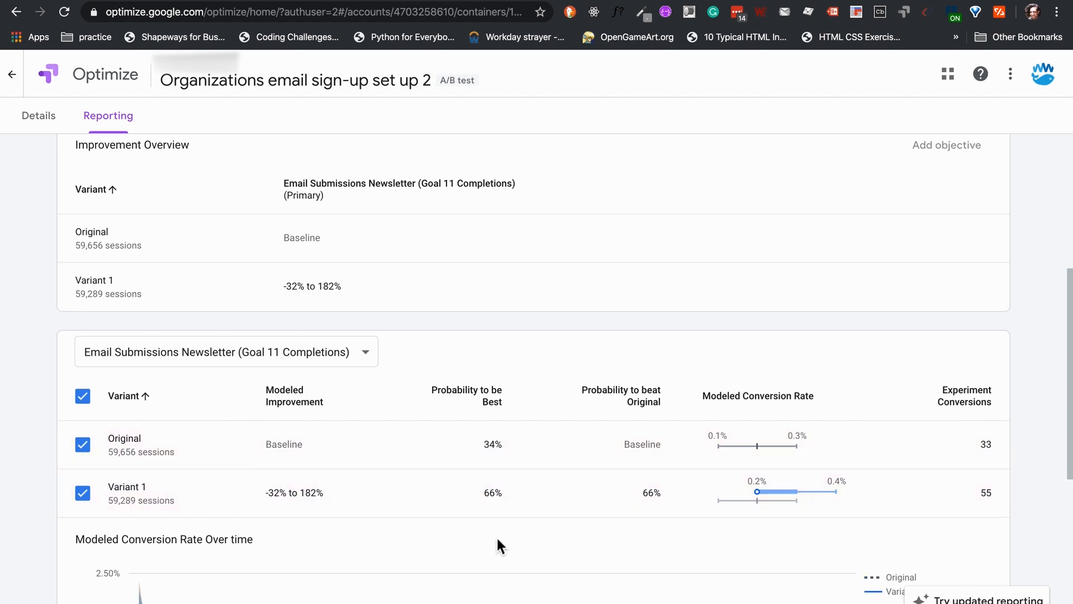
mouse_move(405, 428)
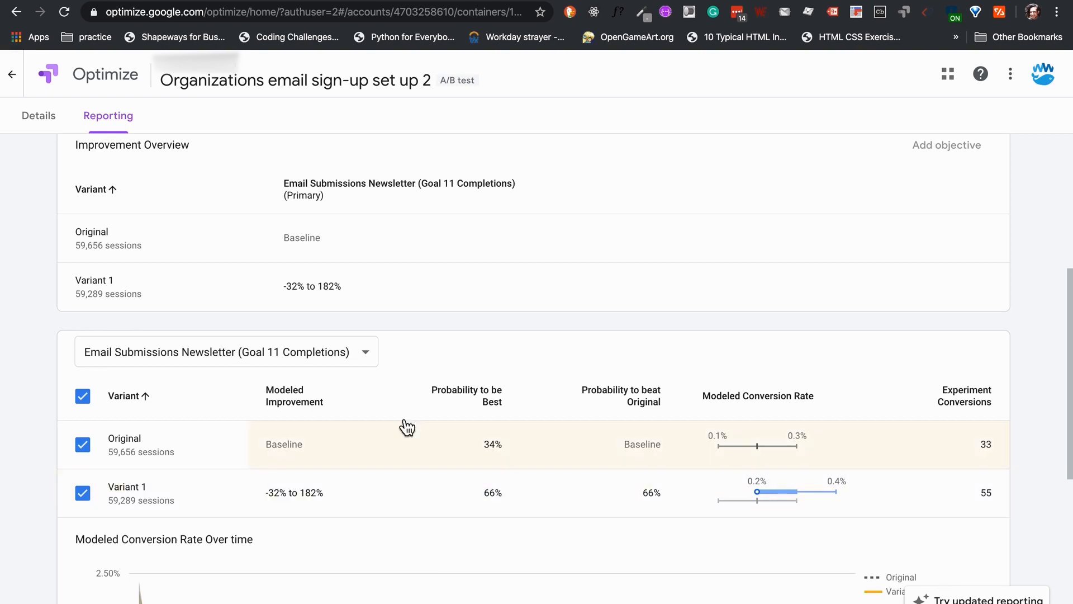
mouse_move(473, 417)
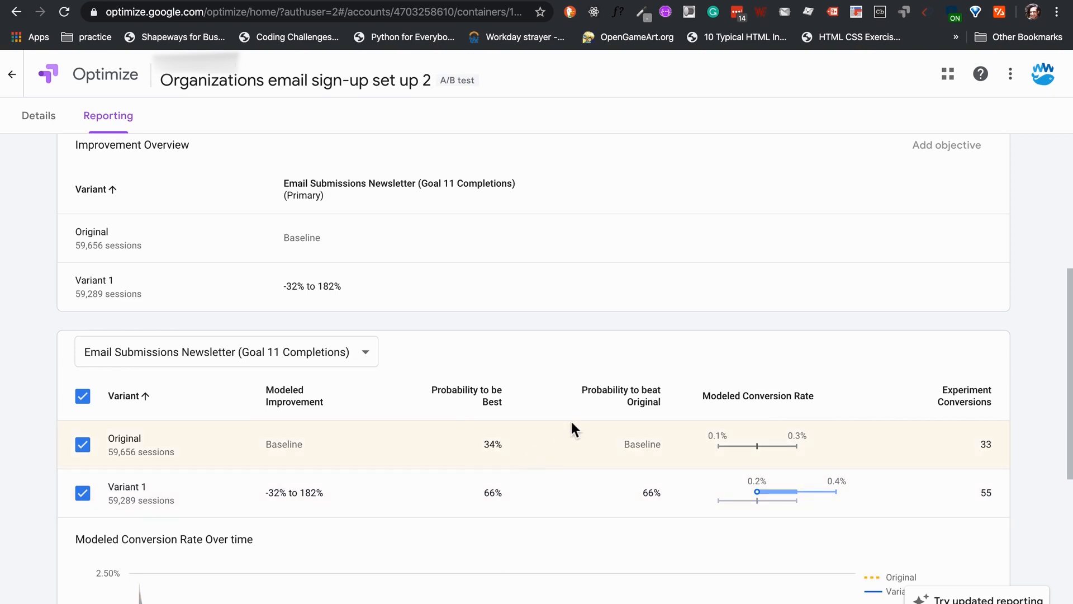
mouse_move(618, 413)
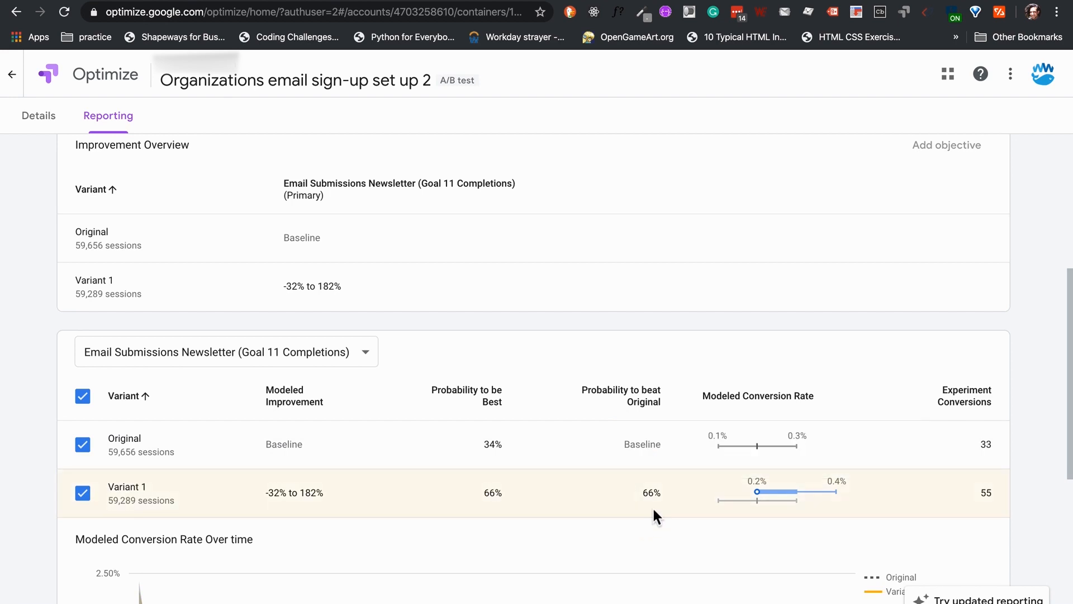
scroll(down, 3)
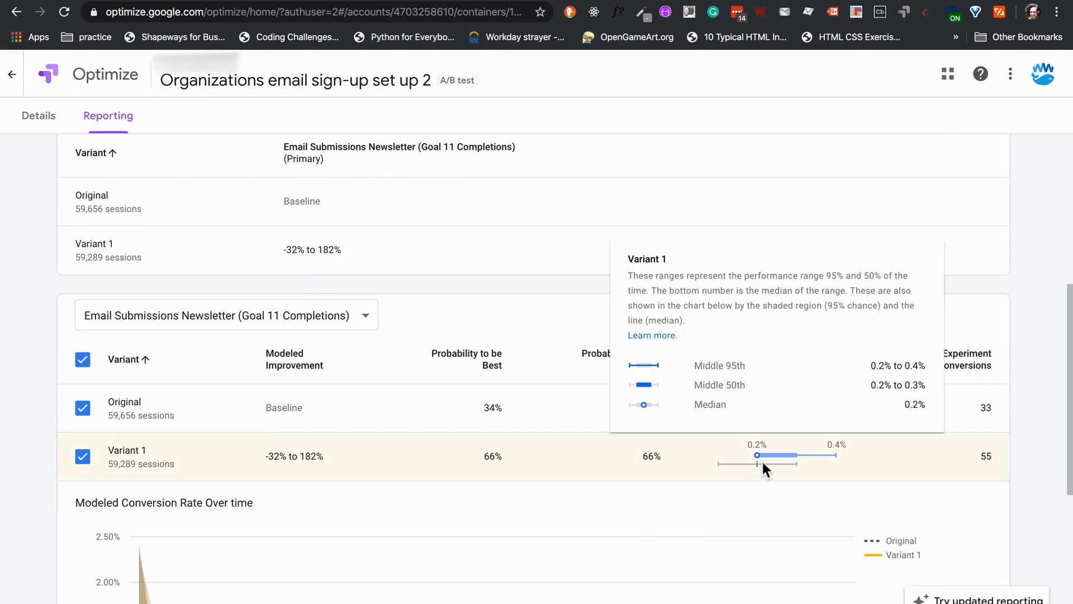
mouse_move(756, 304)
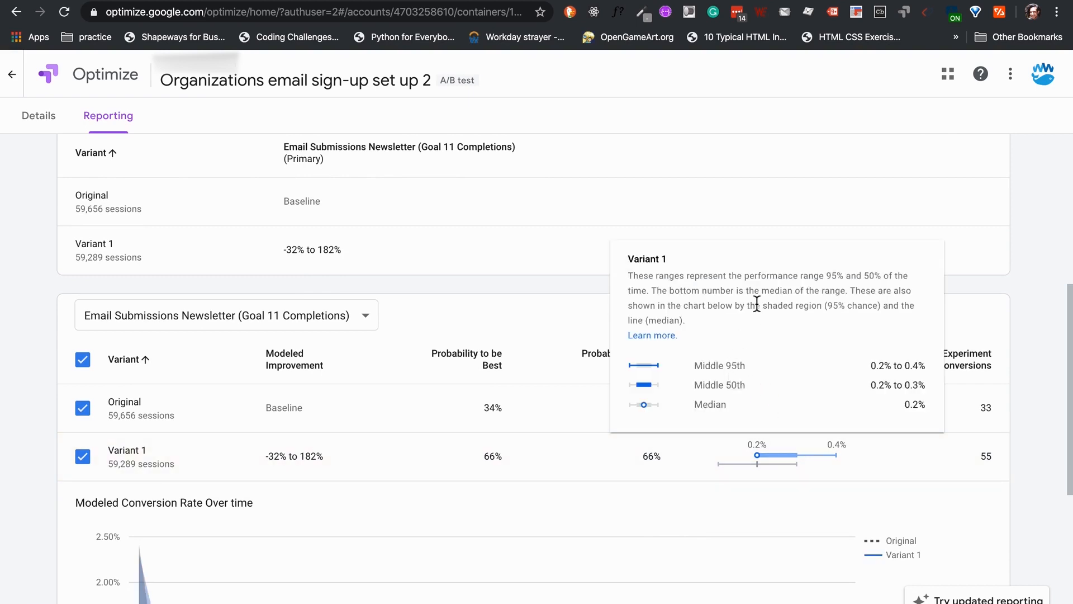
mouse_move(856, 307)
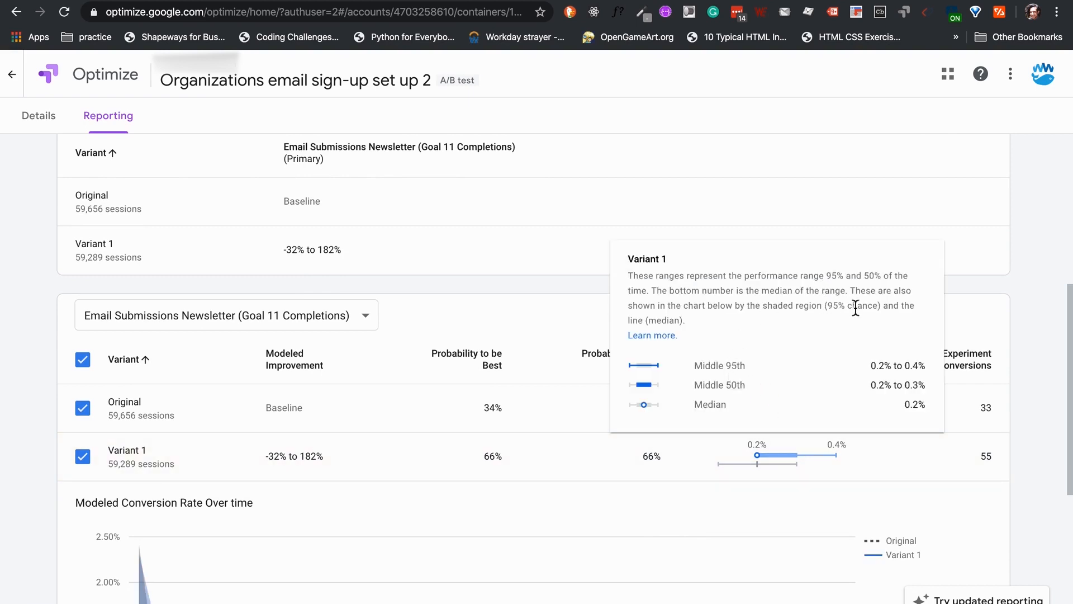
mouse_move(825, 310)
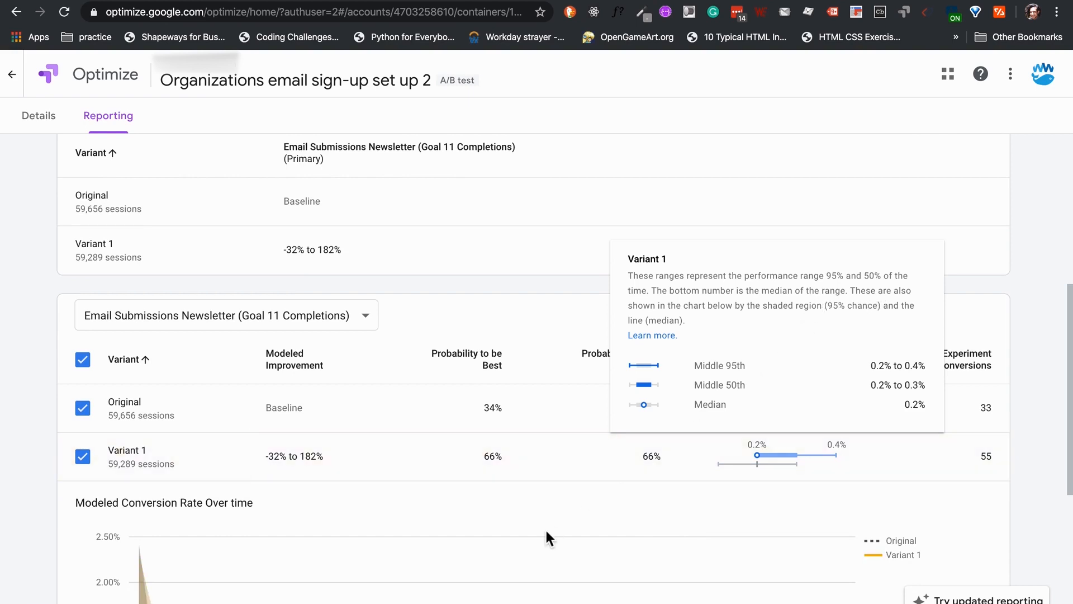
scroll(down, 3)
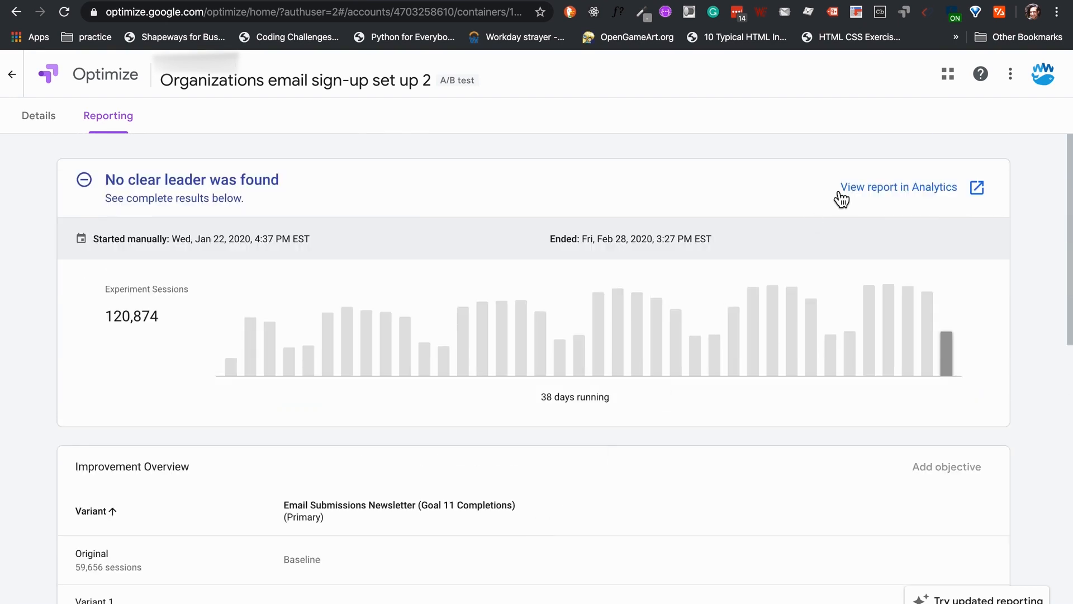
View the sign-up experiment in Analytics: Original 0.06% (35 of 60,610) vs Variant 1 0.09% (55 of 60,264).
click(899, 187)
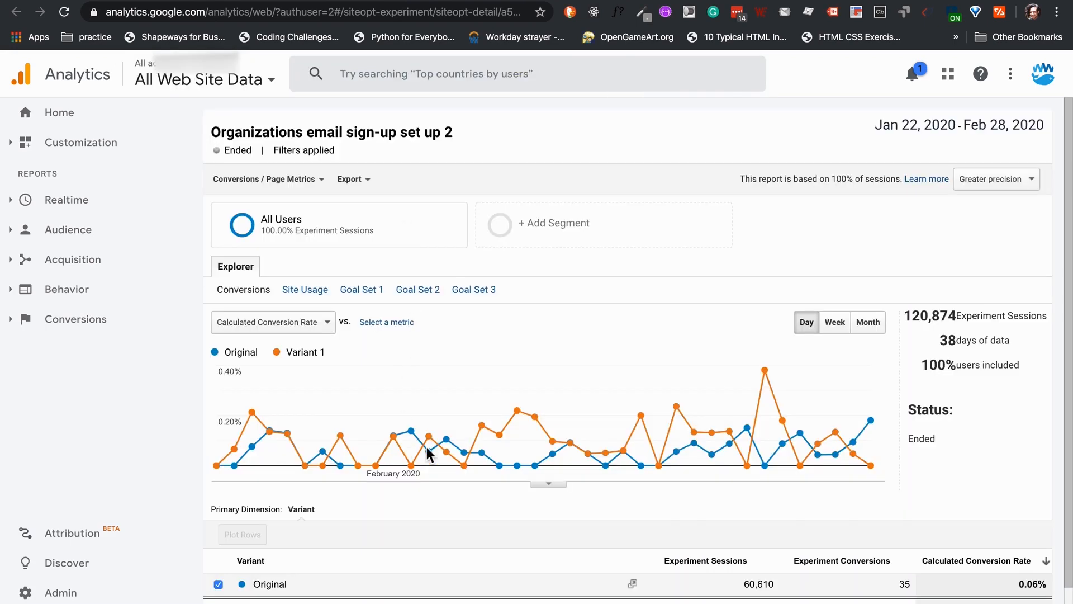
scroll(down, 3)
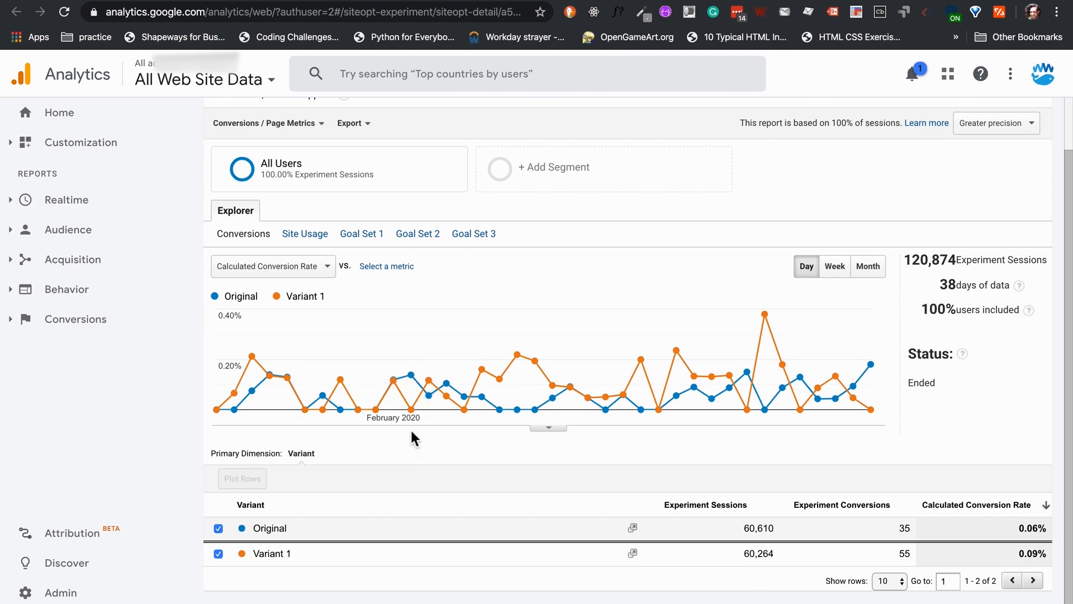
mouse_move(588, 396)
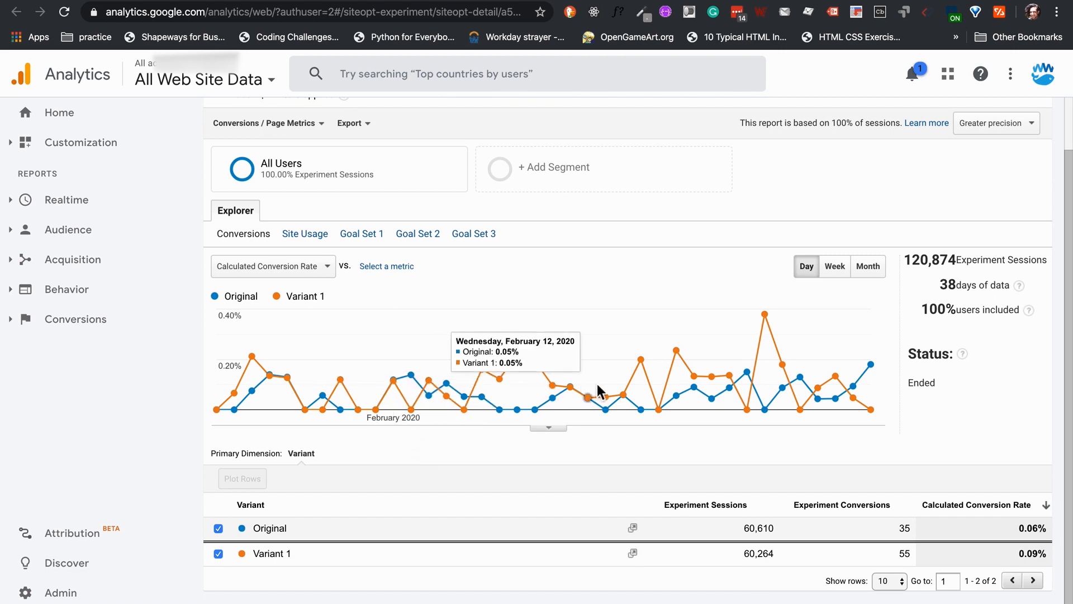
mouse_move(725, 373)
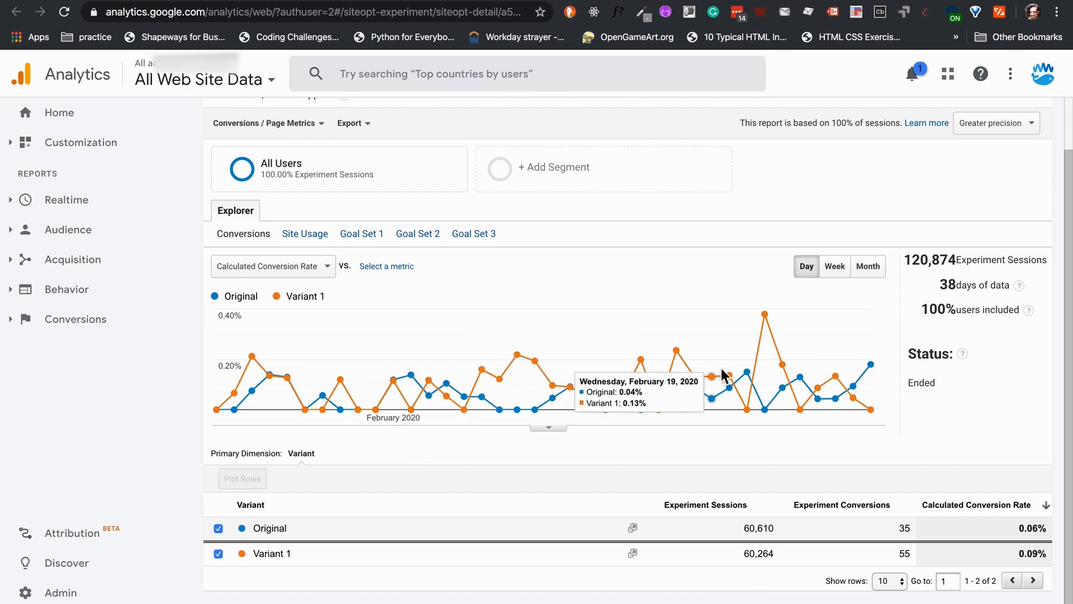
mouse_move(766, 329)
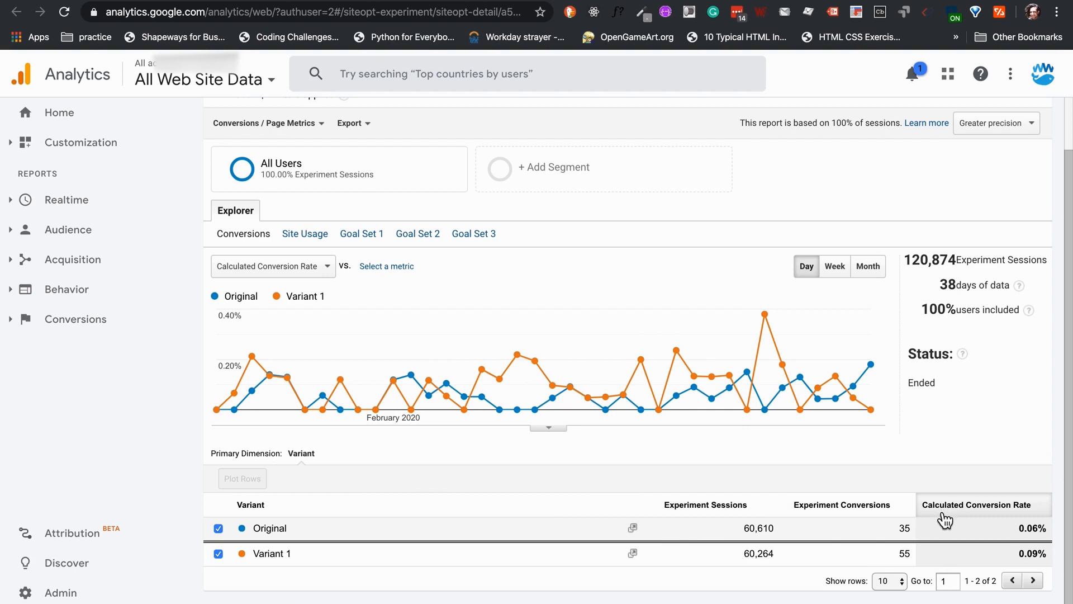
click(976, 505)
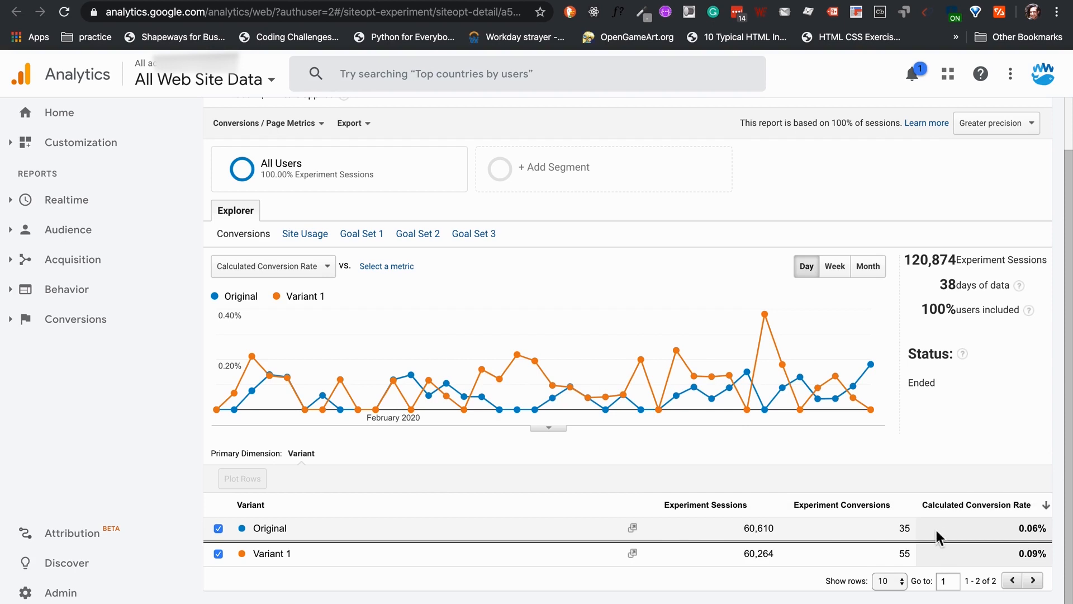
mouse_move(601, 11)
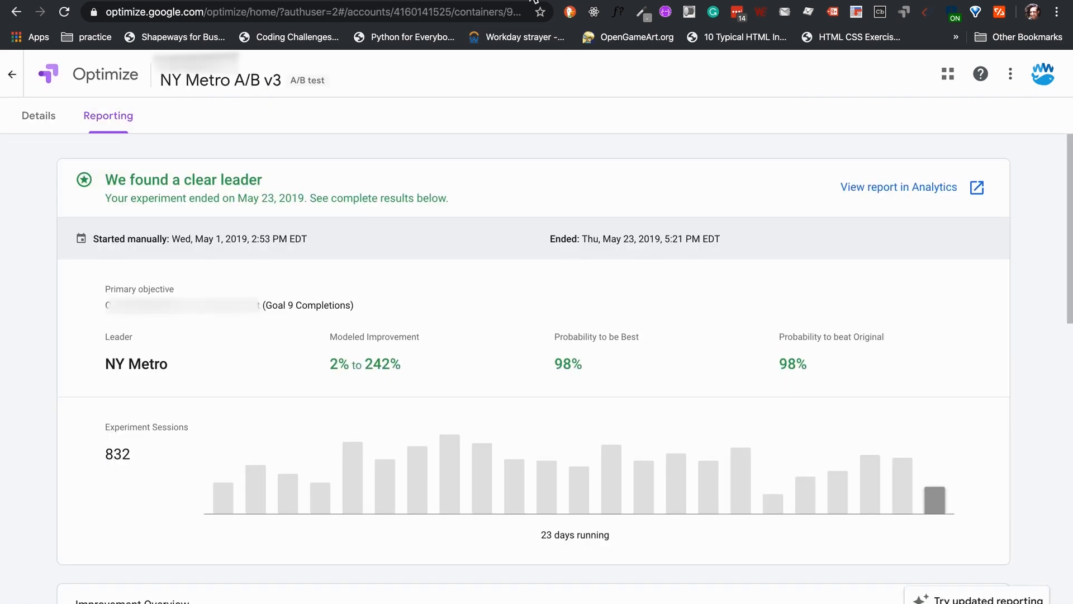
Scroll the NY Metro A/B v3 report showing NY Metro leading with 98% probability to beat Original.
scroll(down, 3)
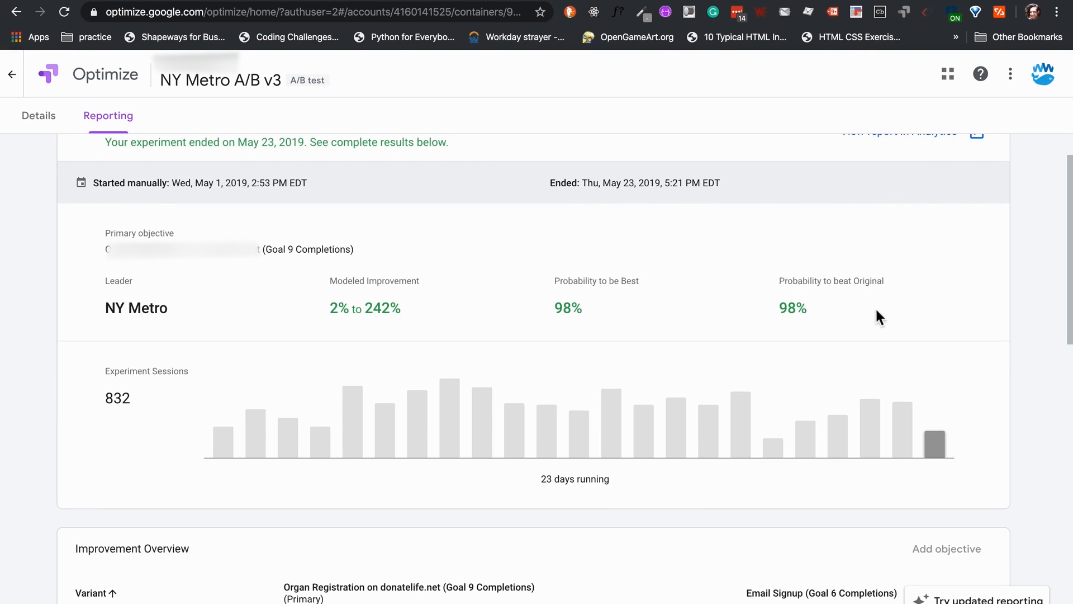
mouse_move(886, 327)
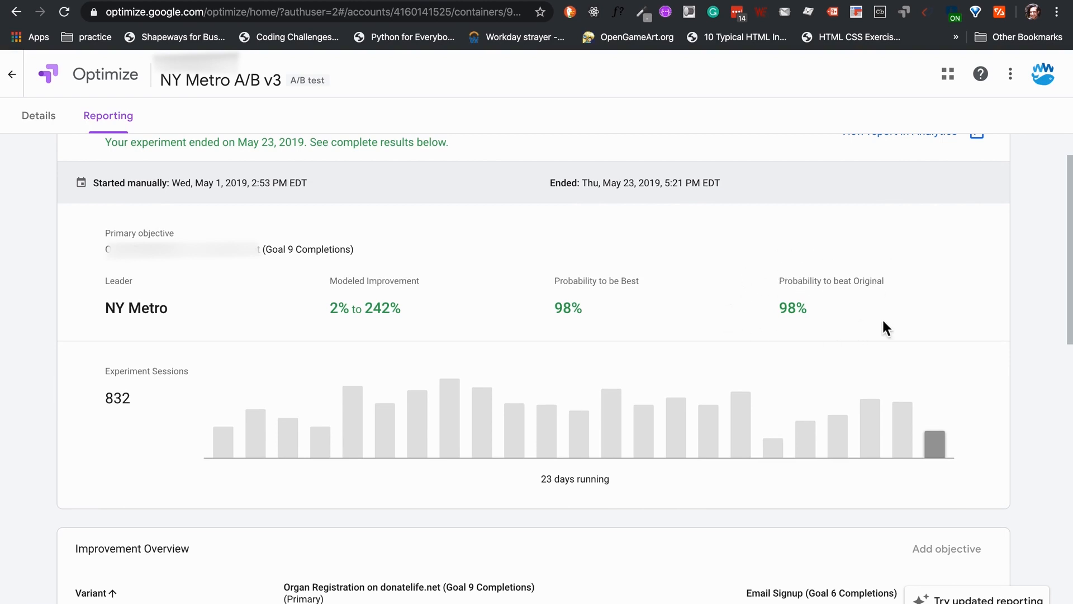